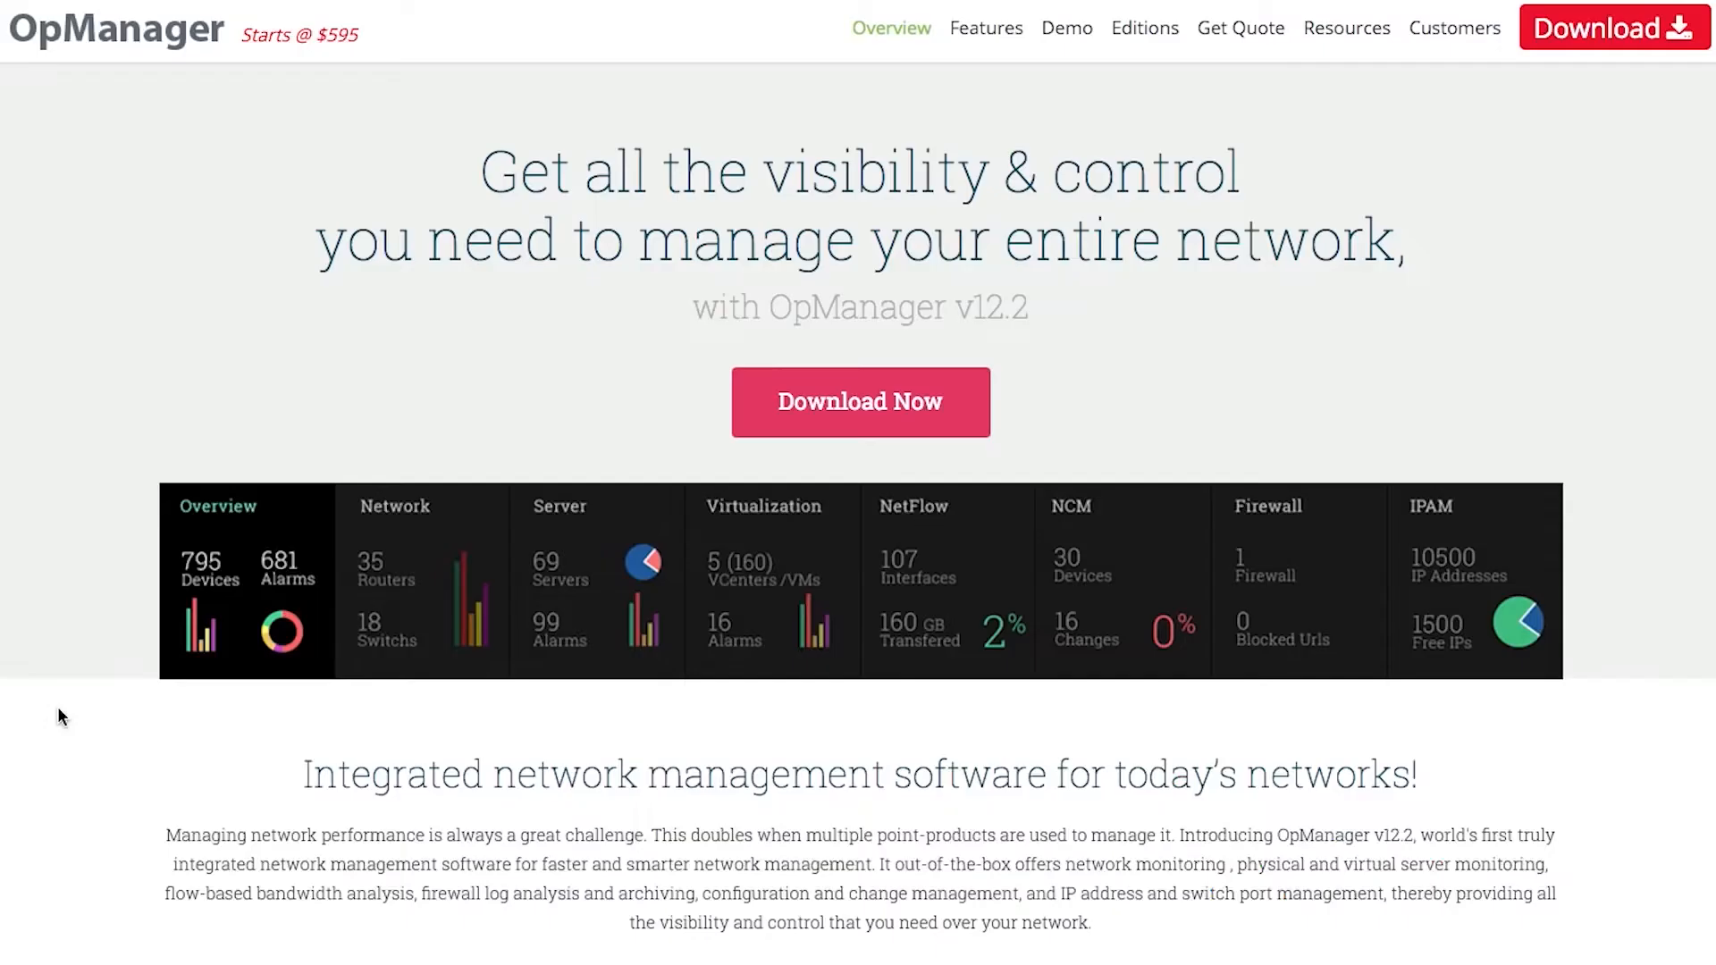
mouse_move(984, 28)
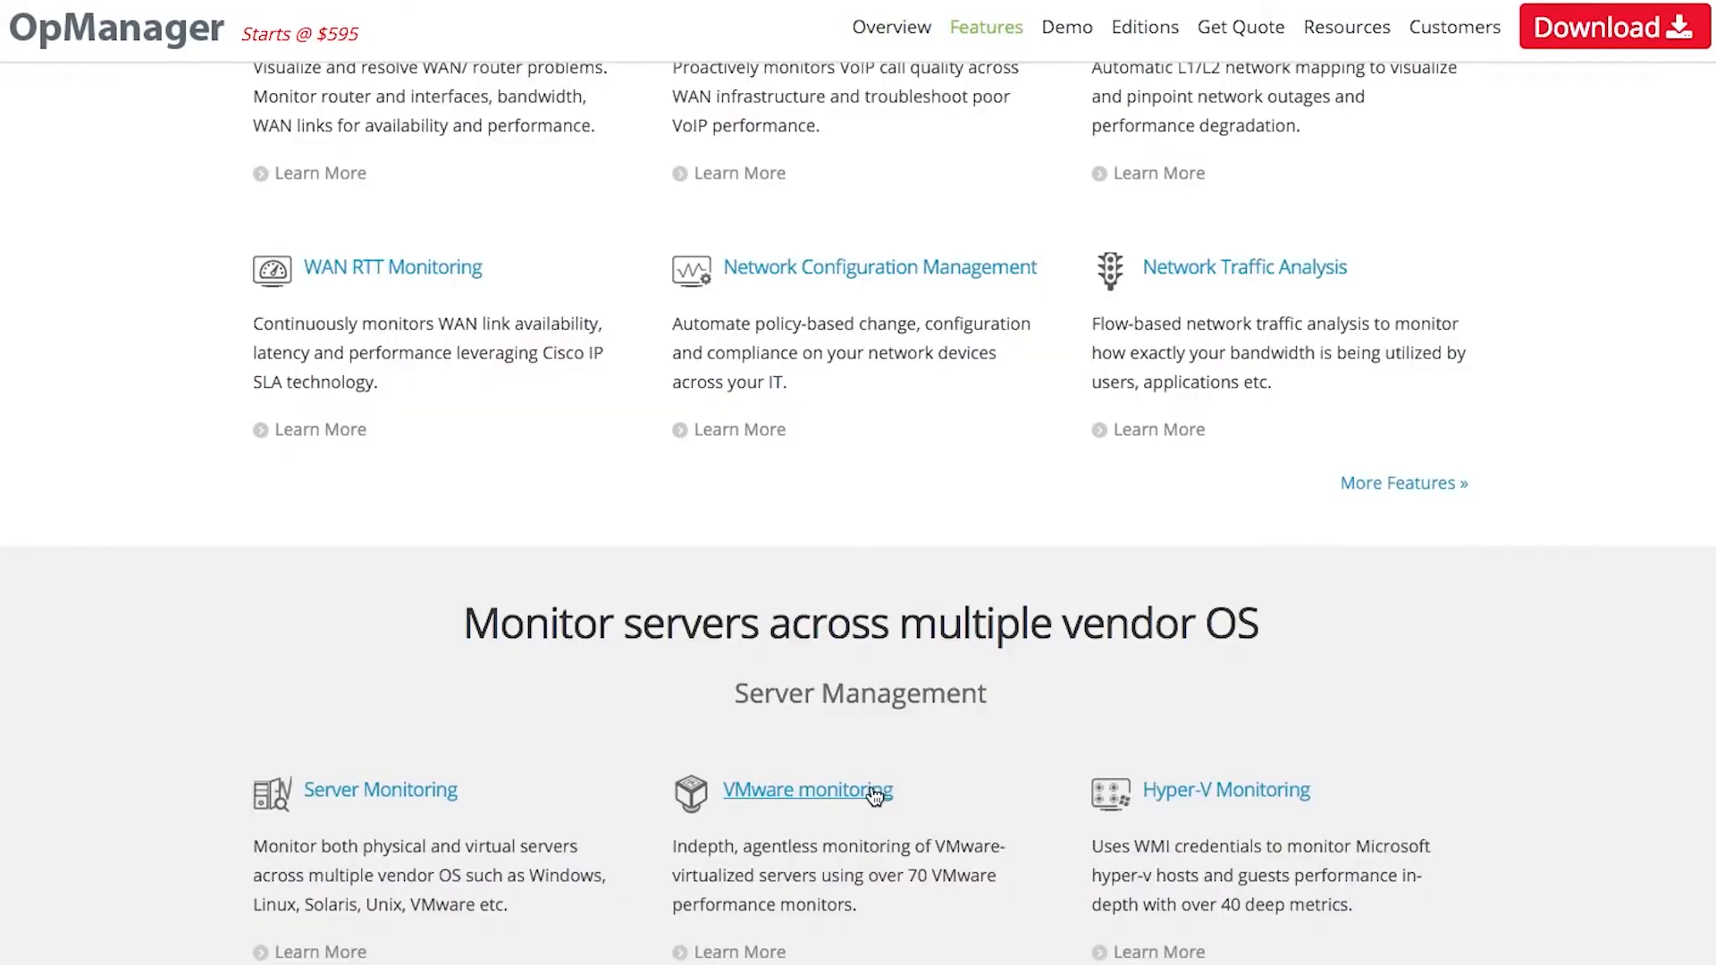
- Go to the VMware Monitoring feature page and scroll through its monitoring highlights
left_click(806, 790)
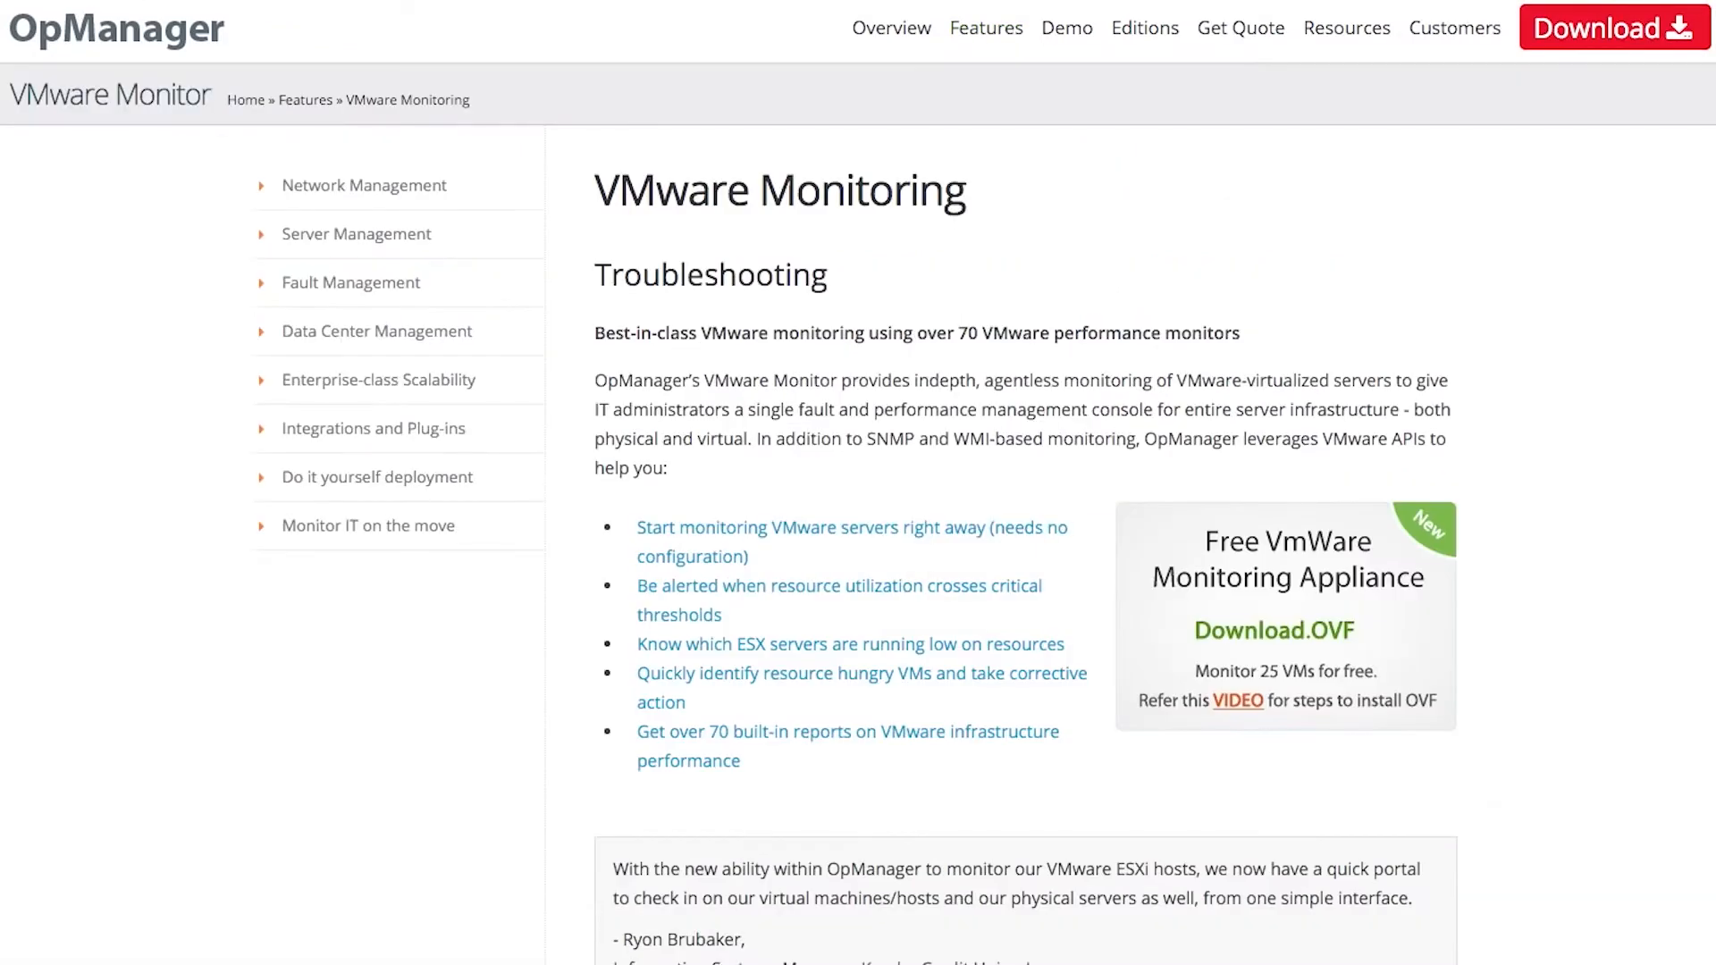
left_click(356, 233)
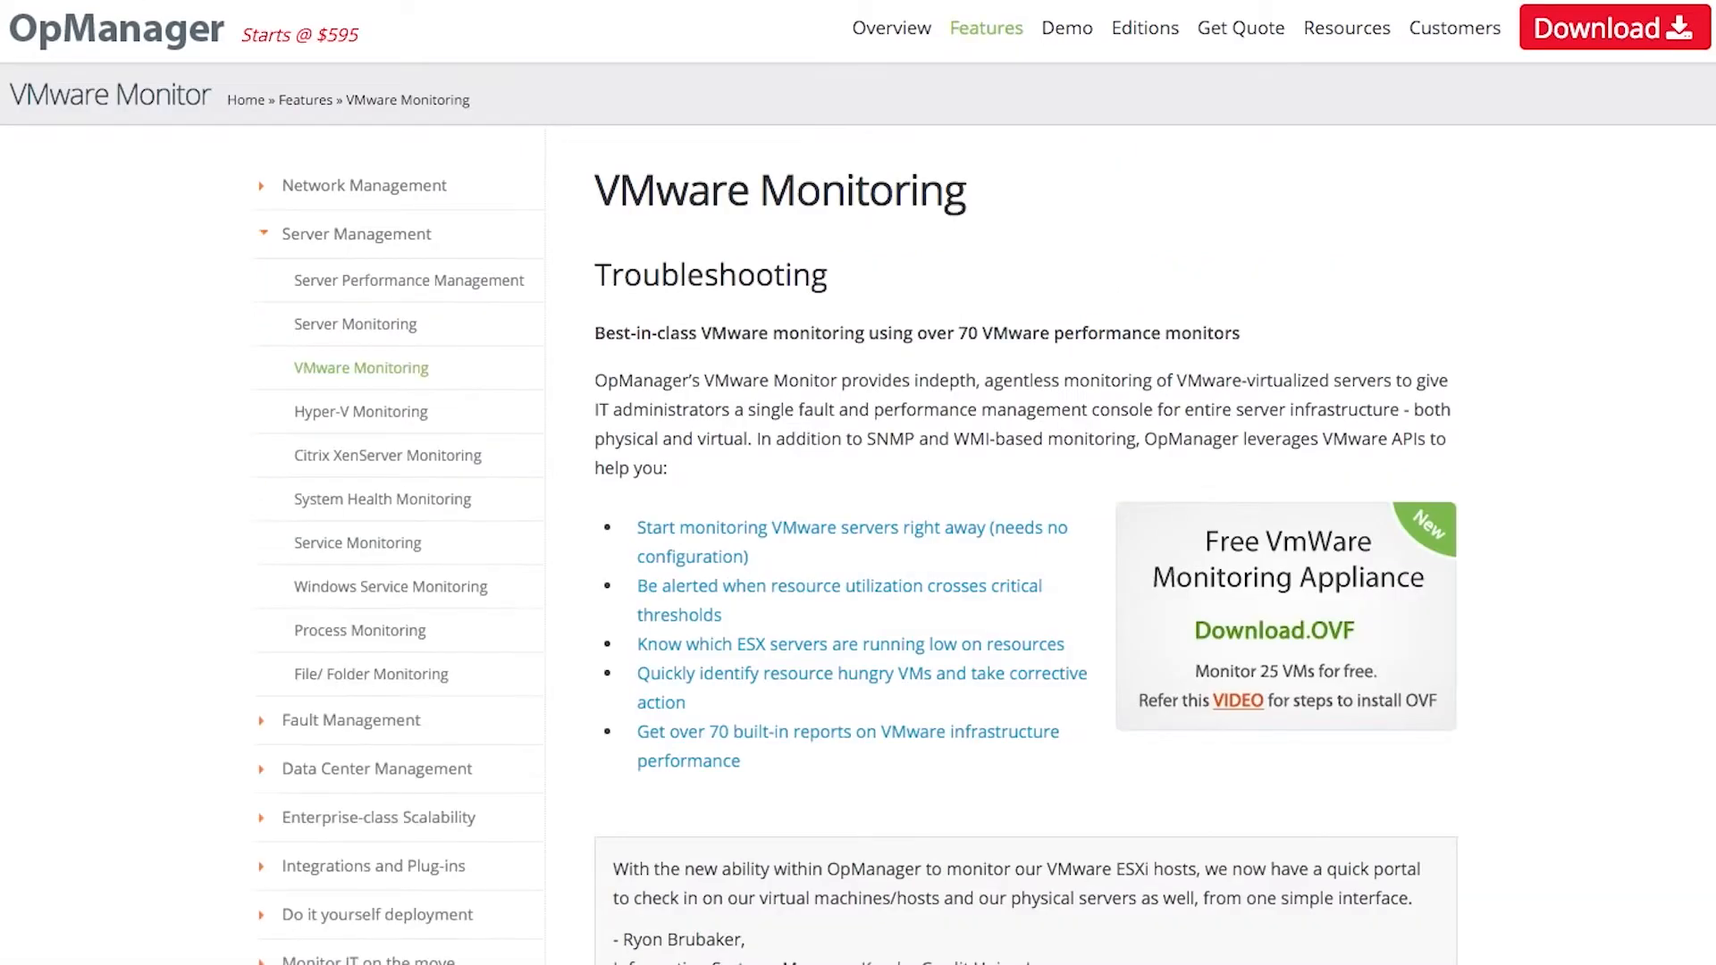
scroll("down", 3)
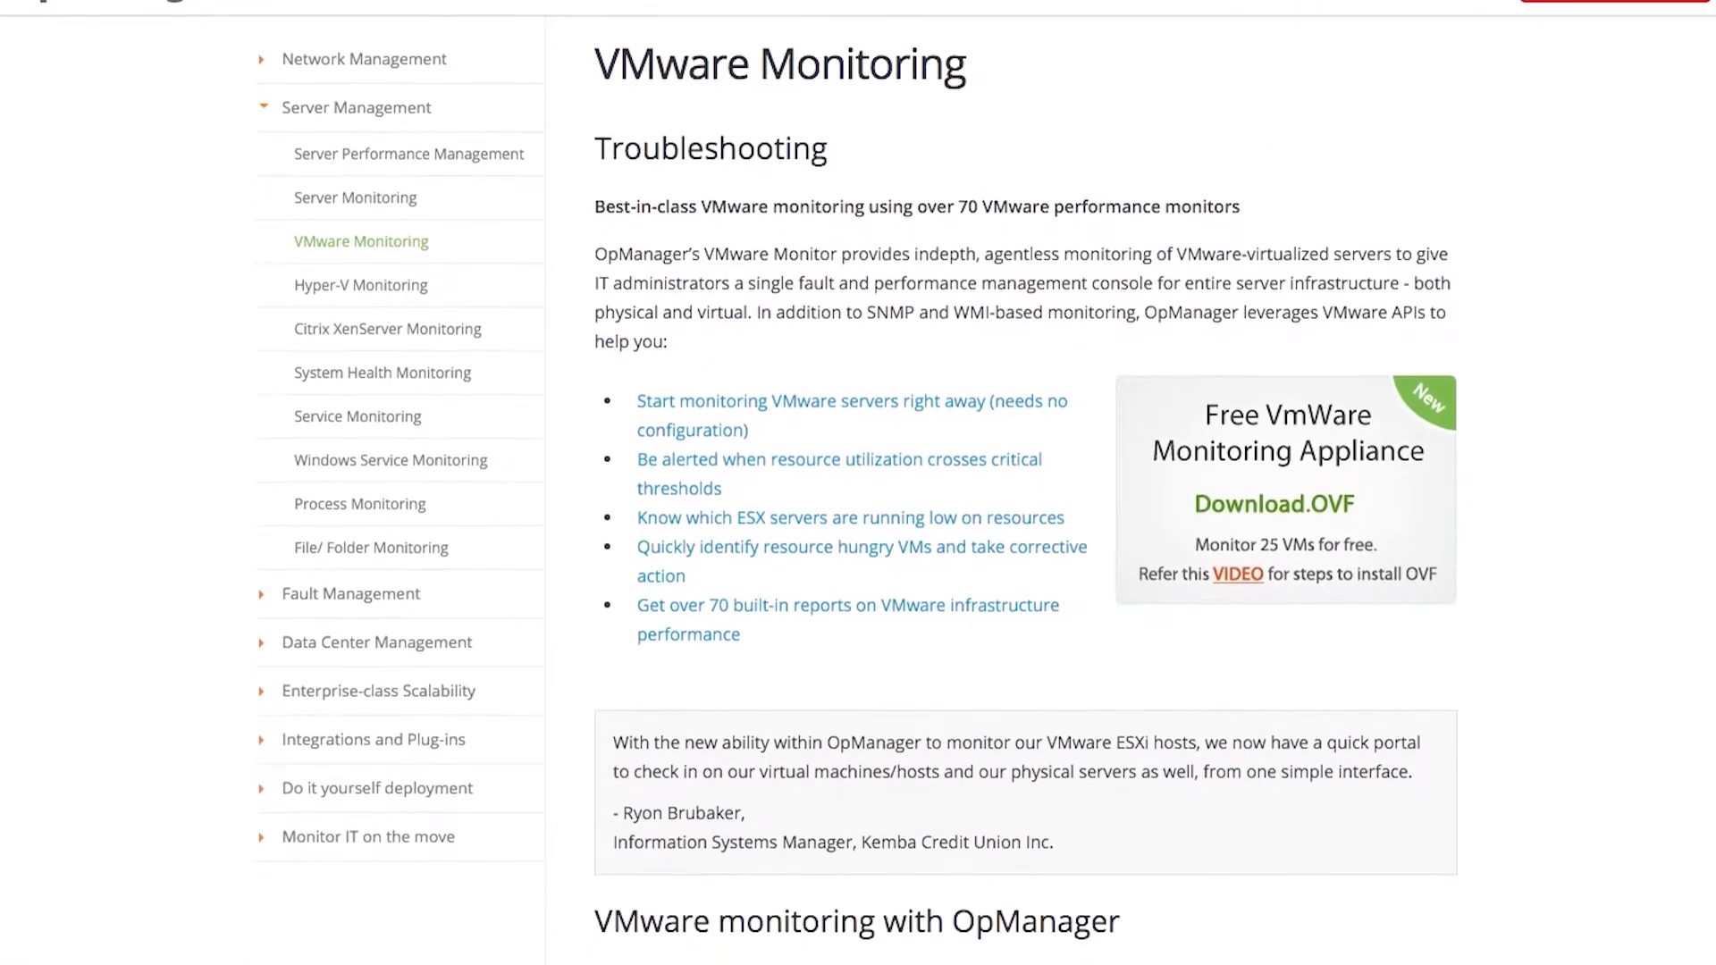
scroll("down", 3)
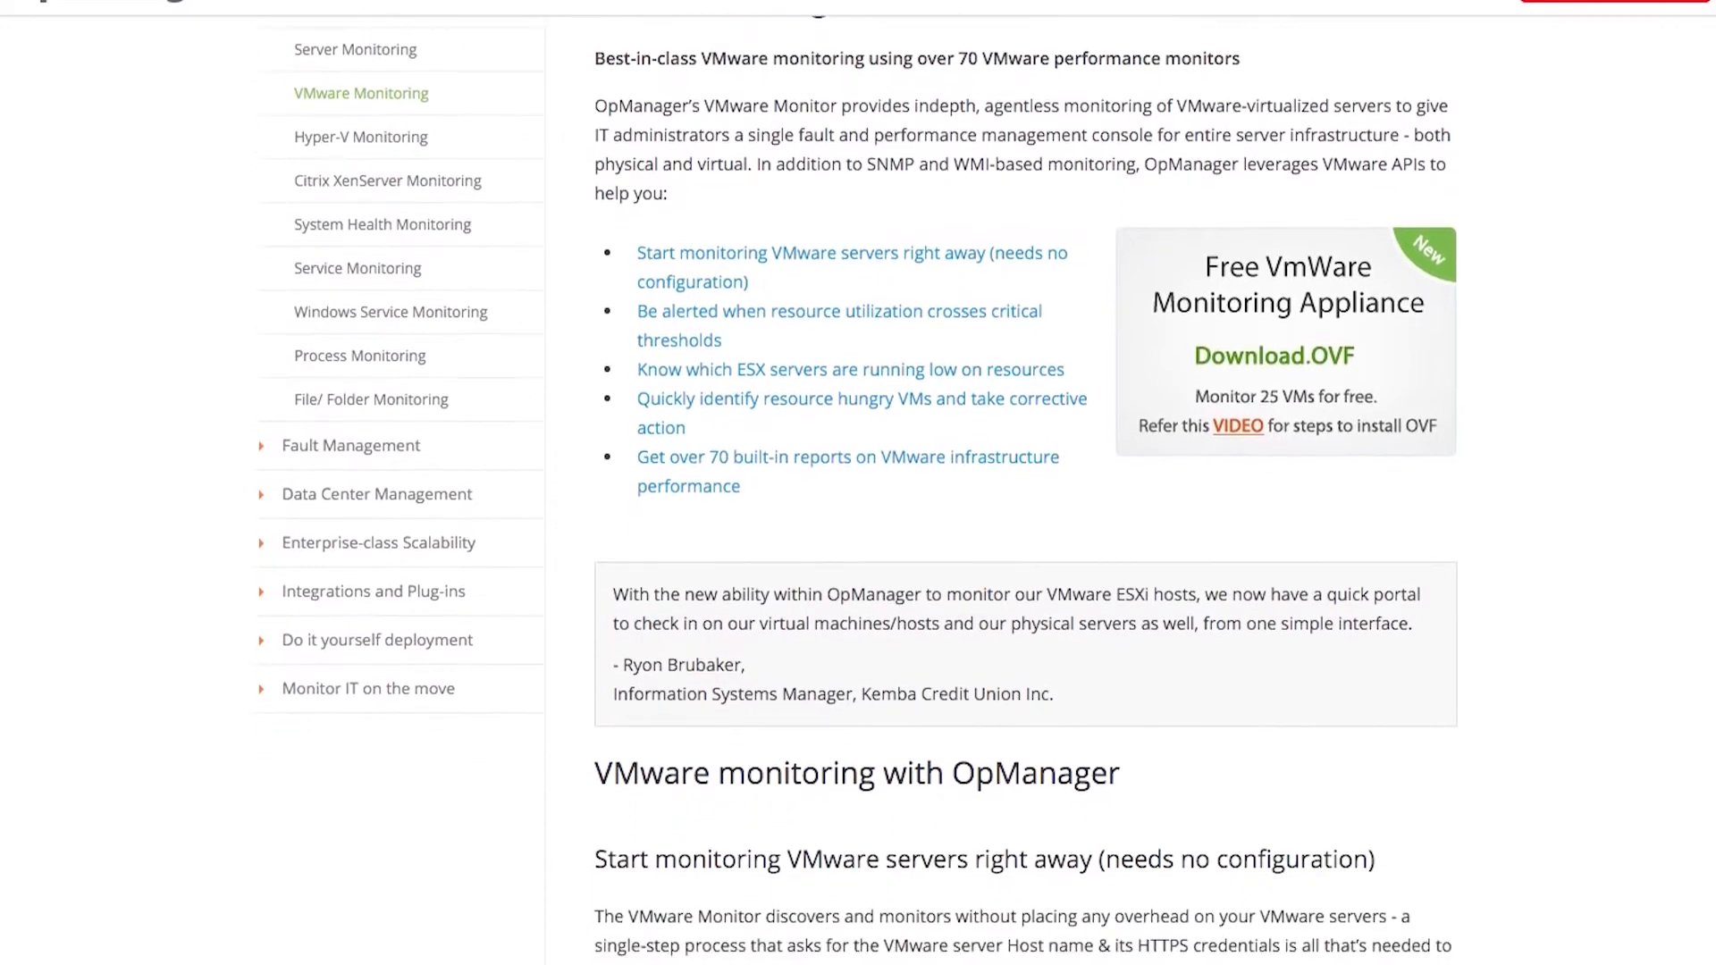
scroll("down", 3)
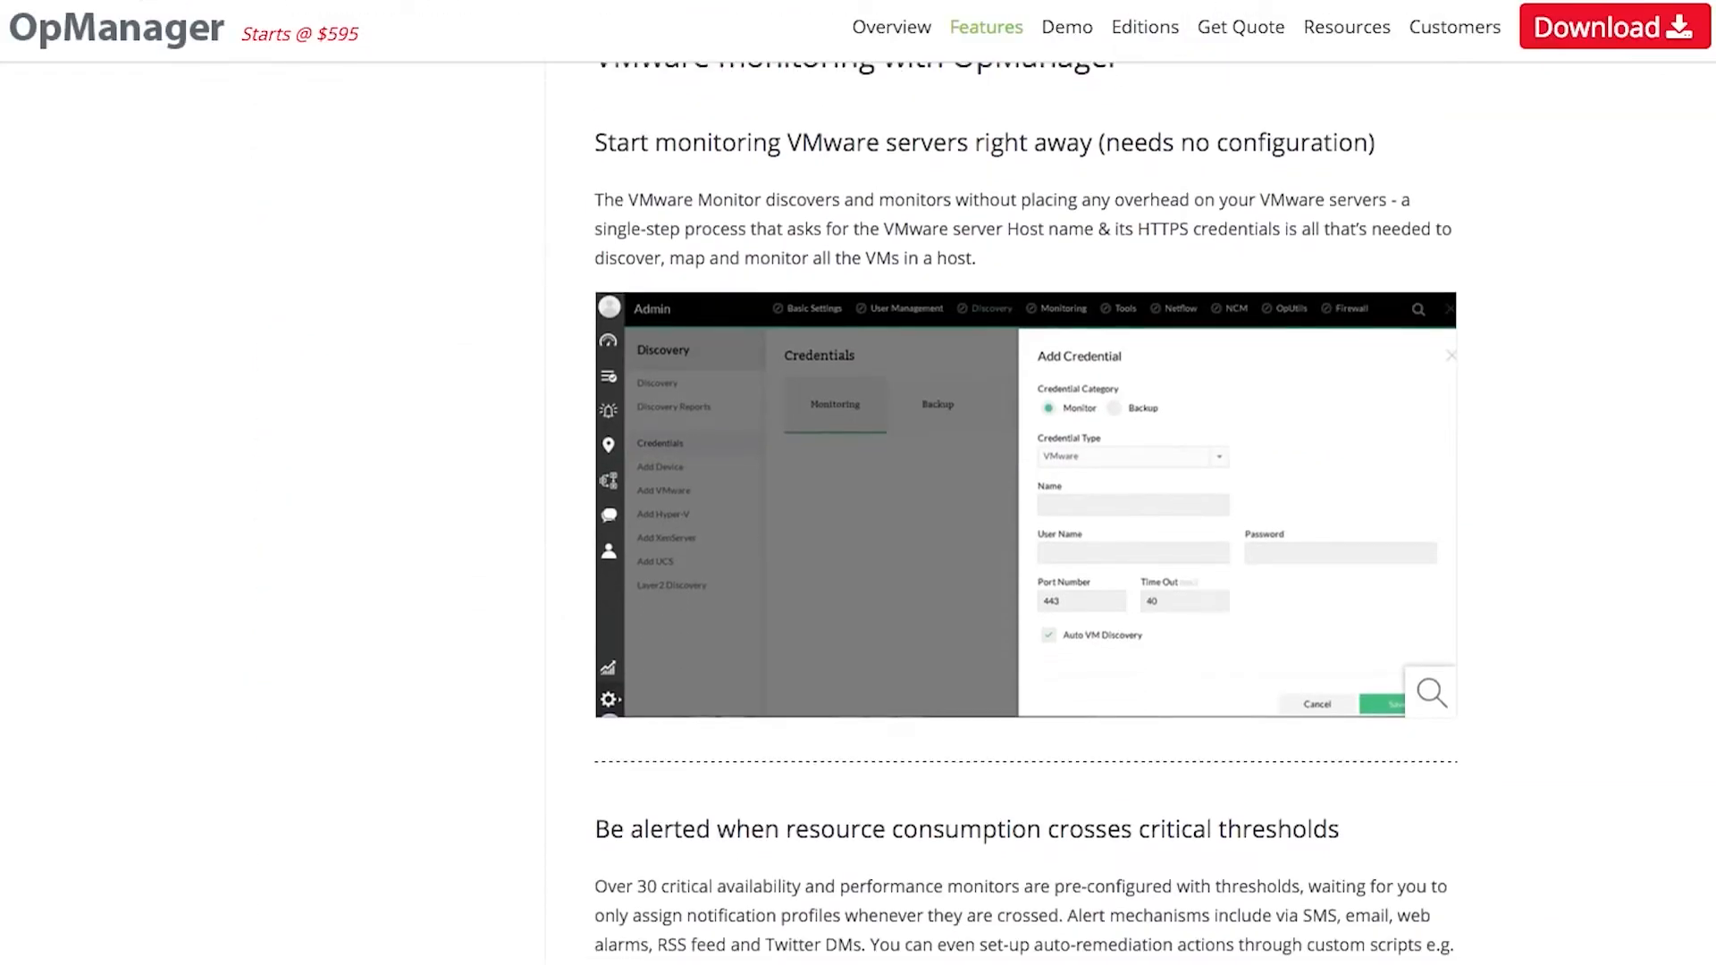
scroll("down", 3)
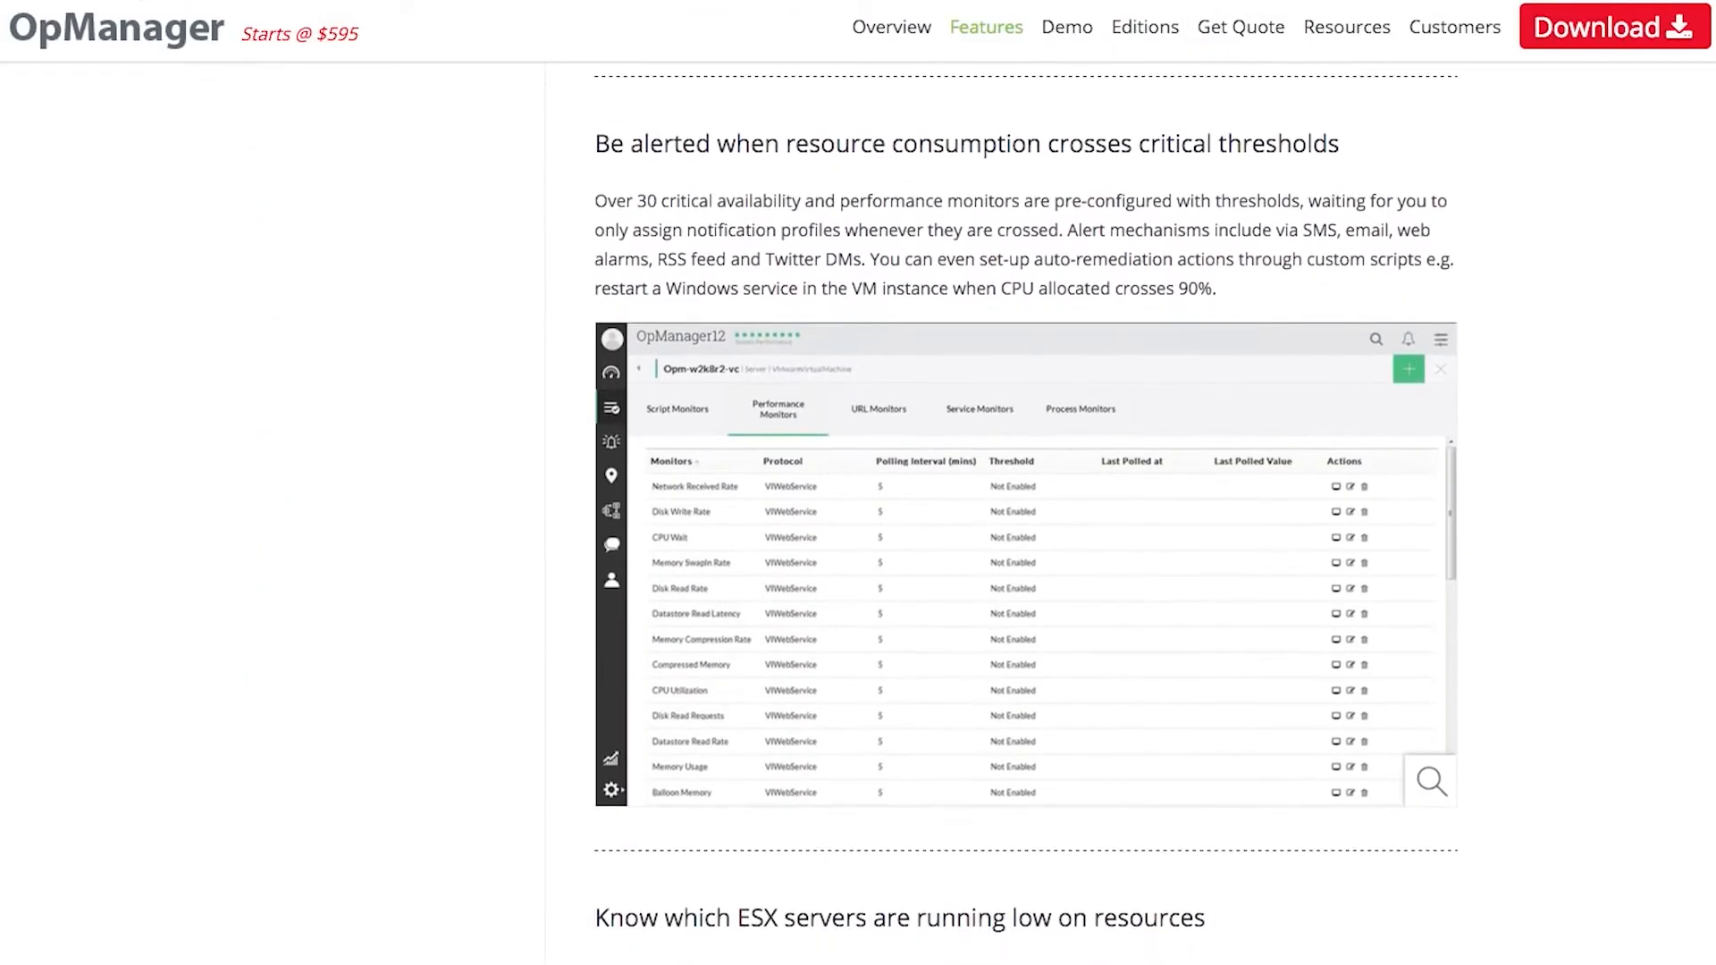
scroll("down", 3)
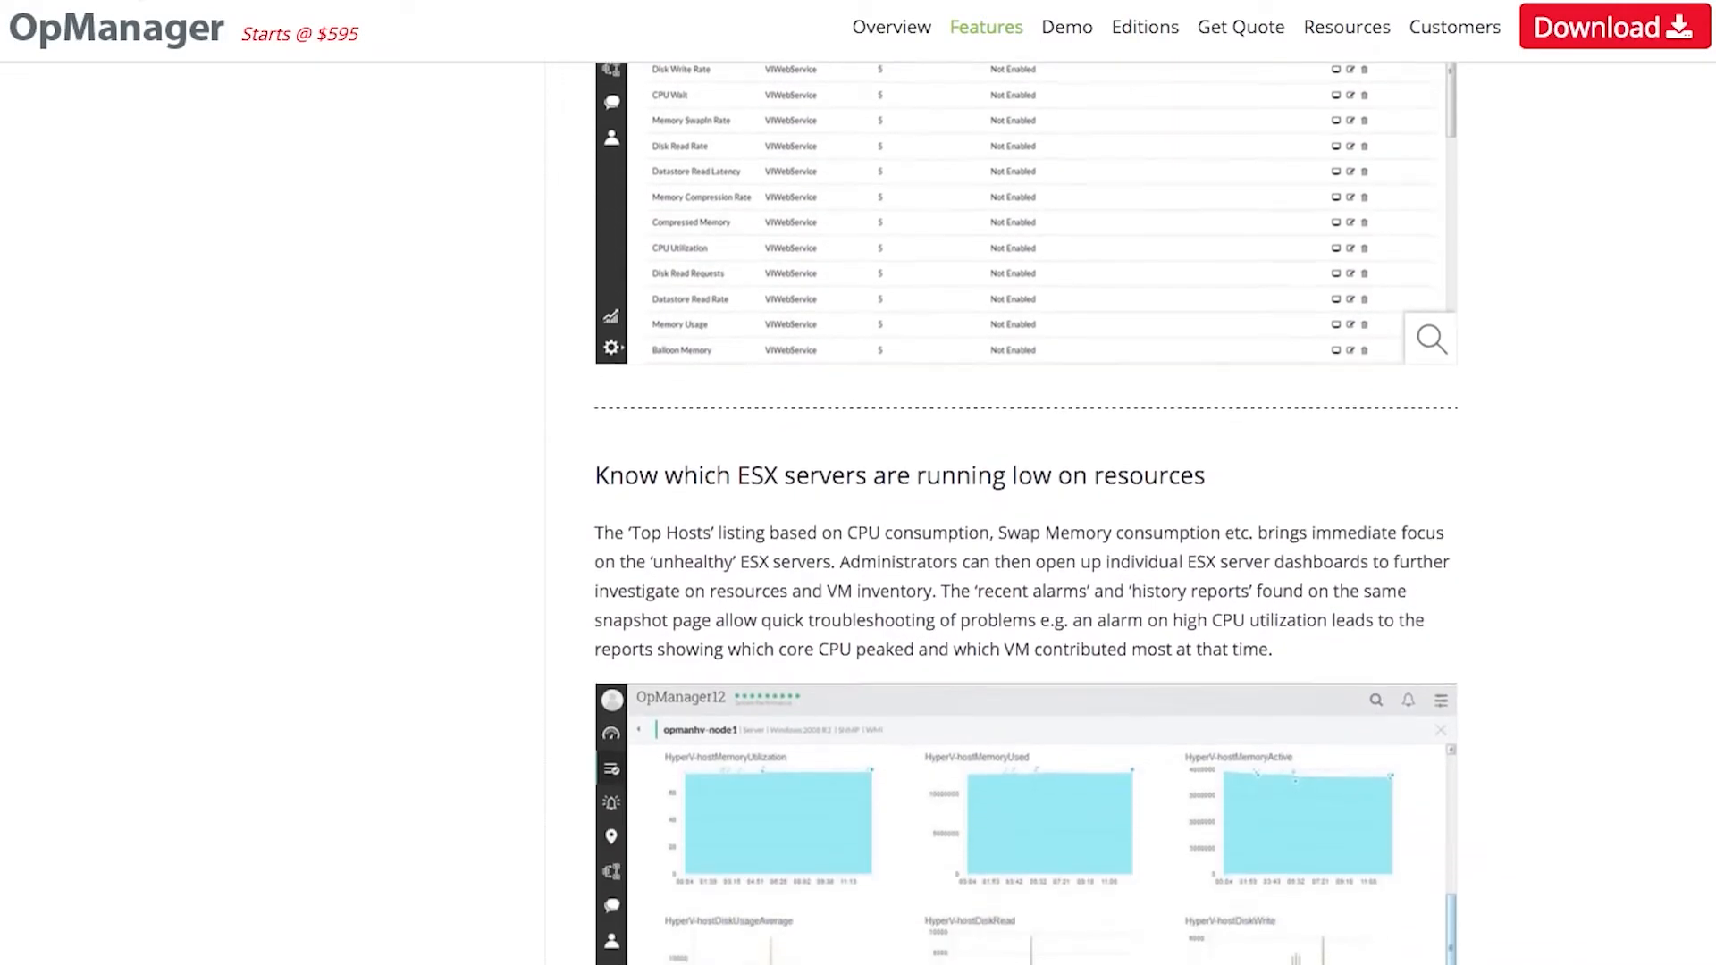
scroll("down", 3)
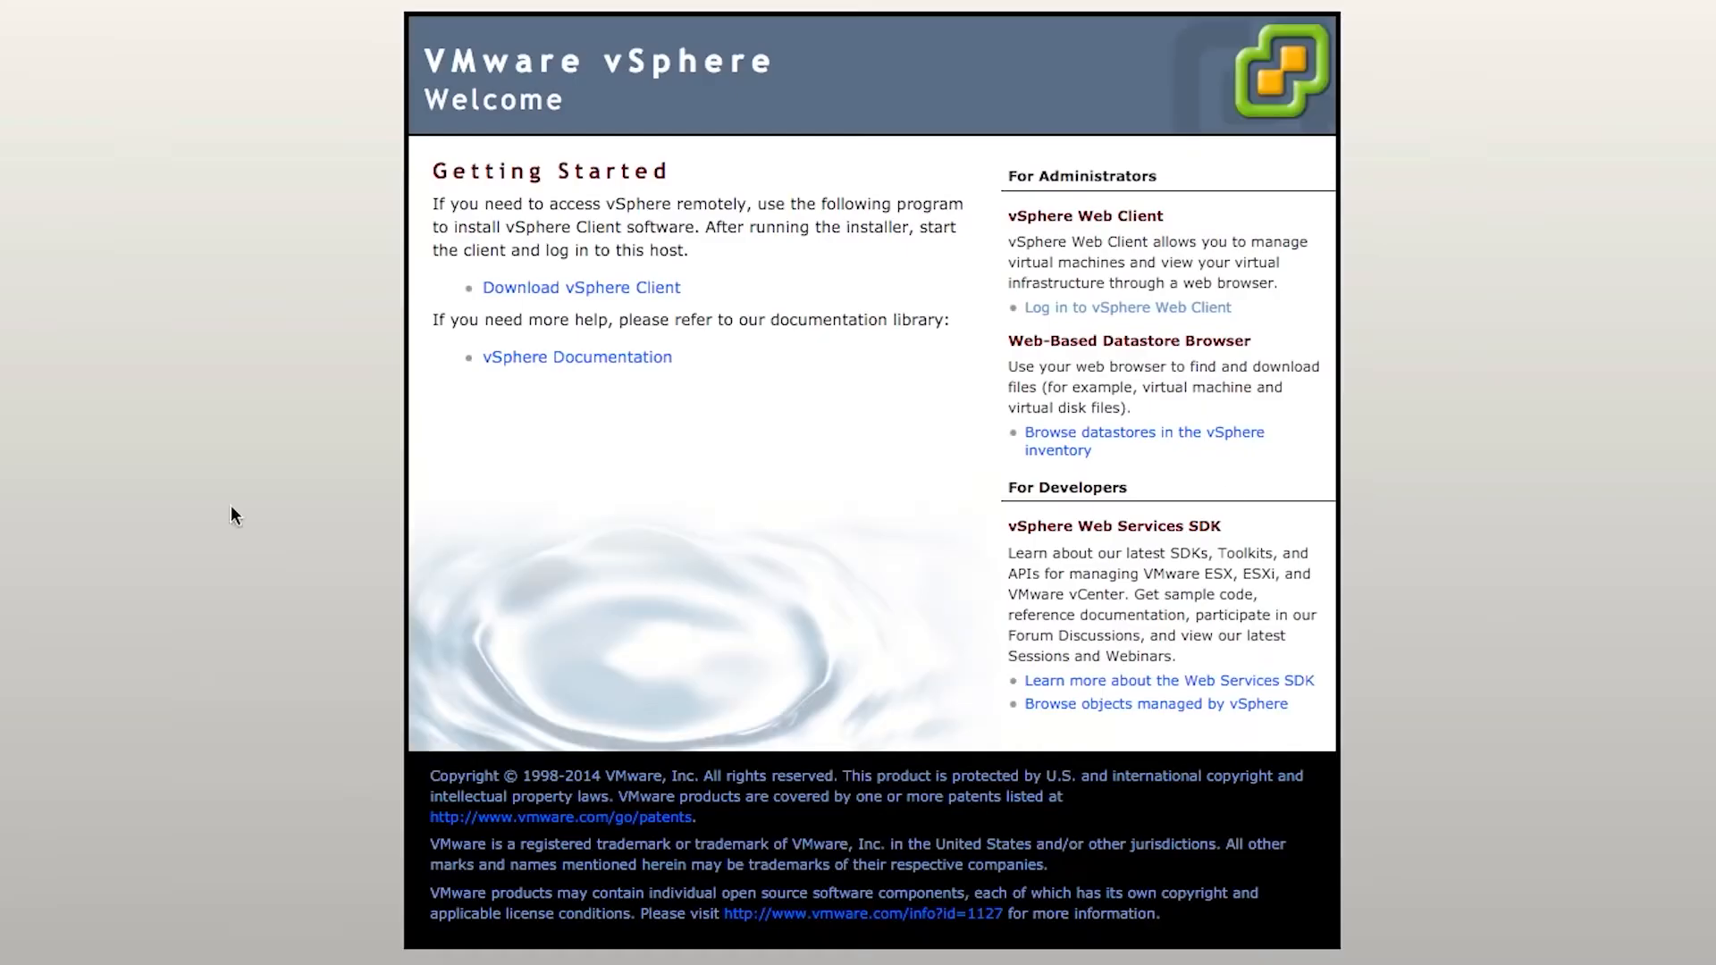
mouse_move(1175, 321)
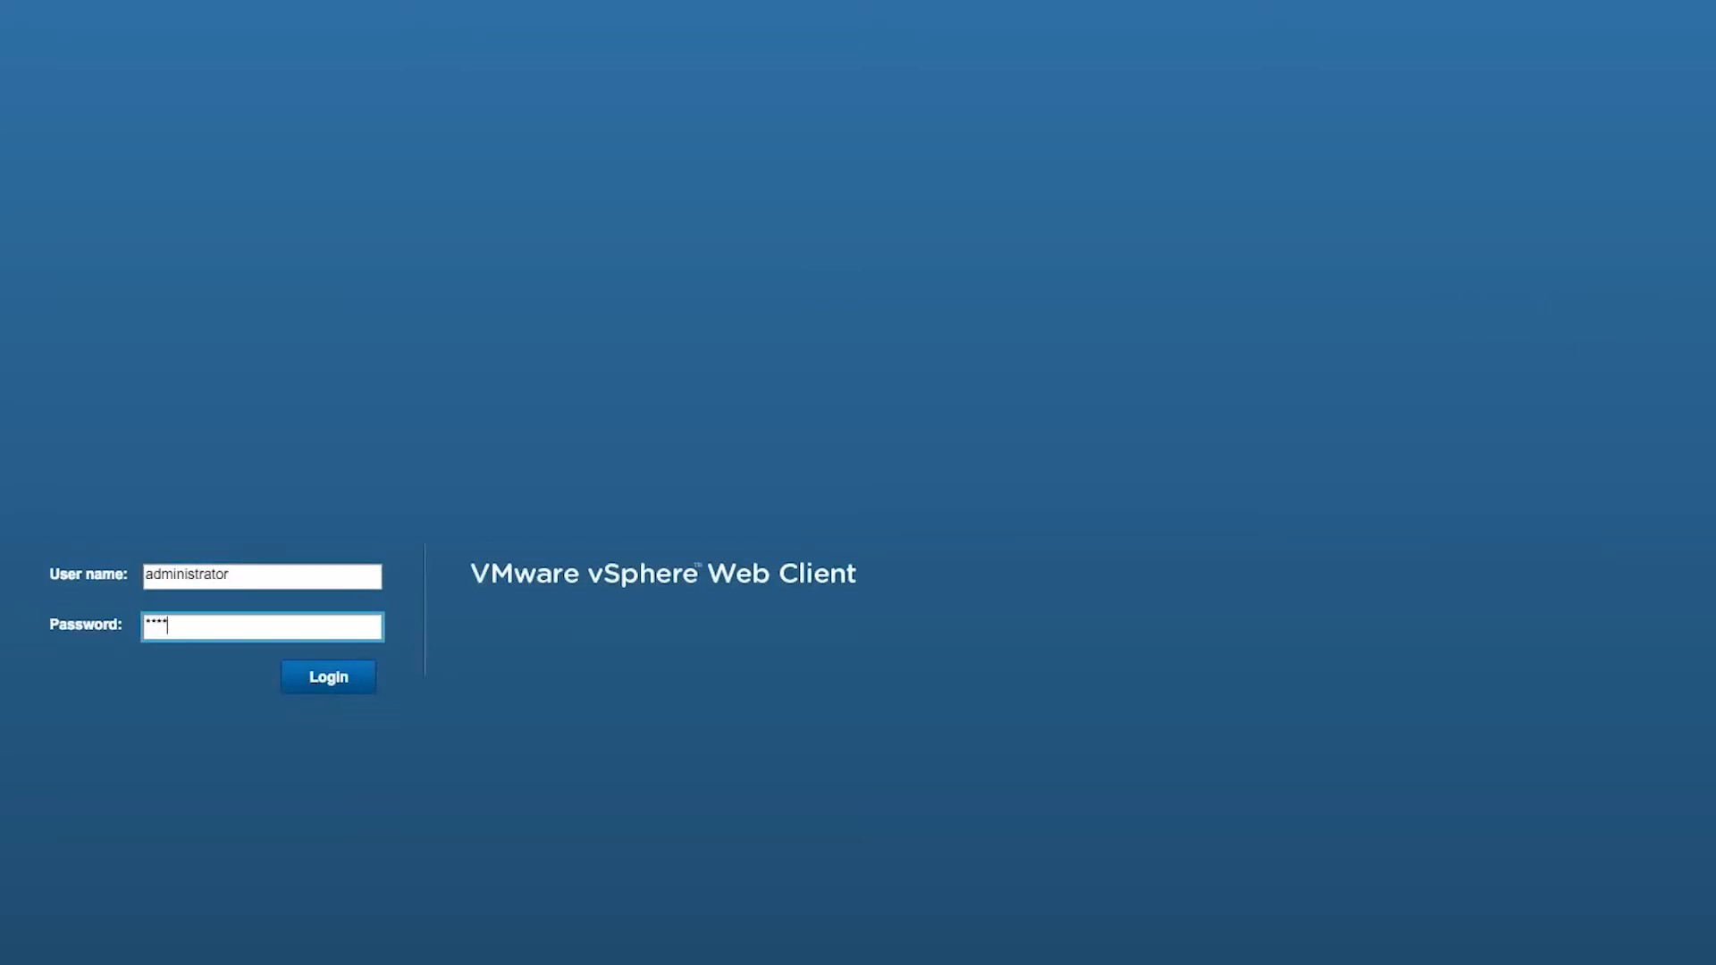
- Open the vSphere Web Client login to sign in as administrator
left_click(327, 676)
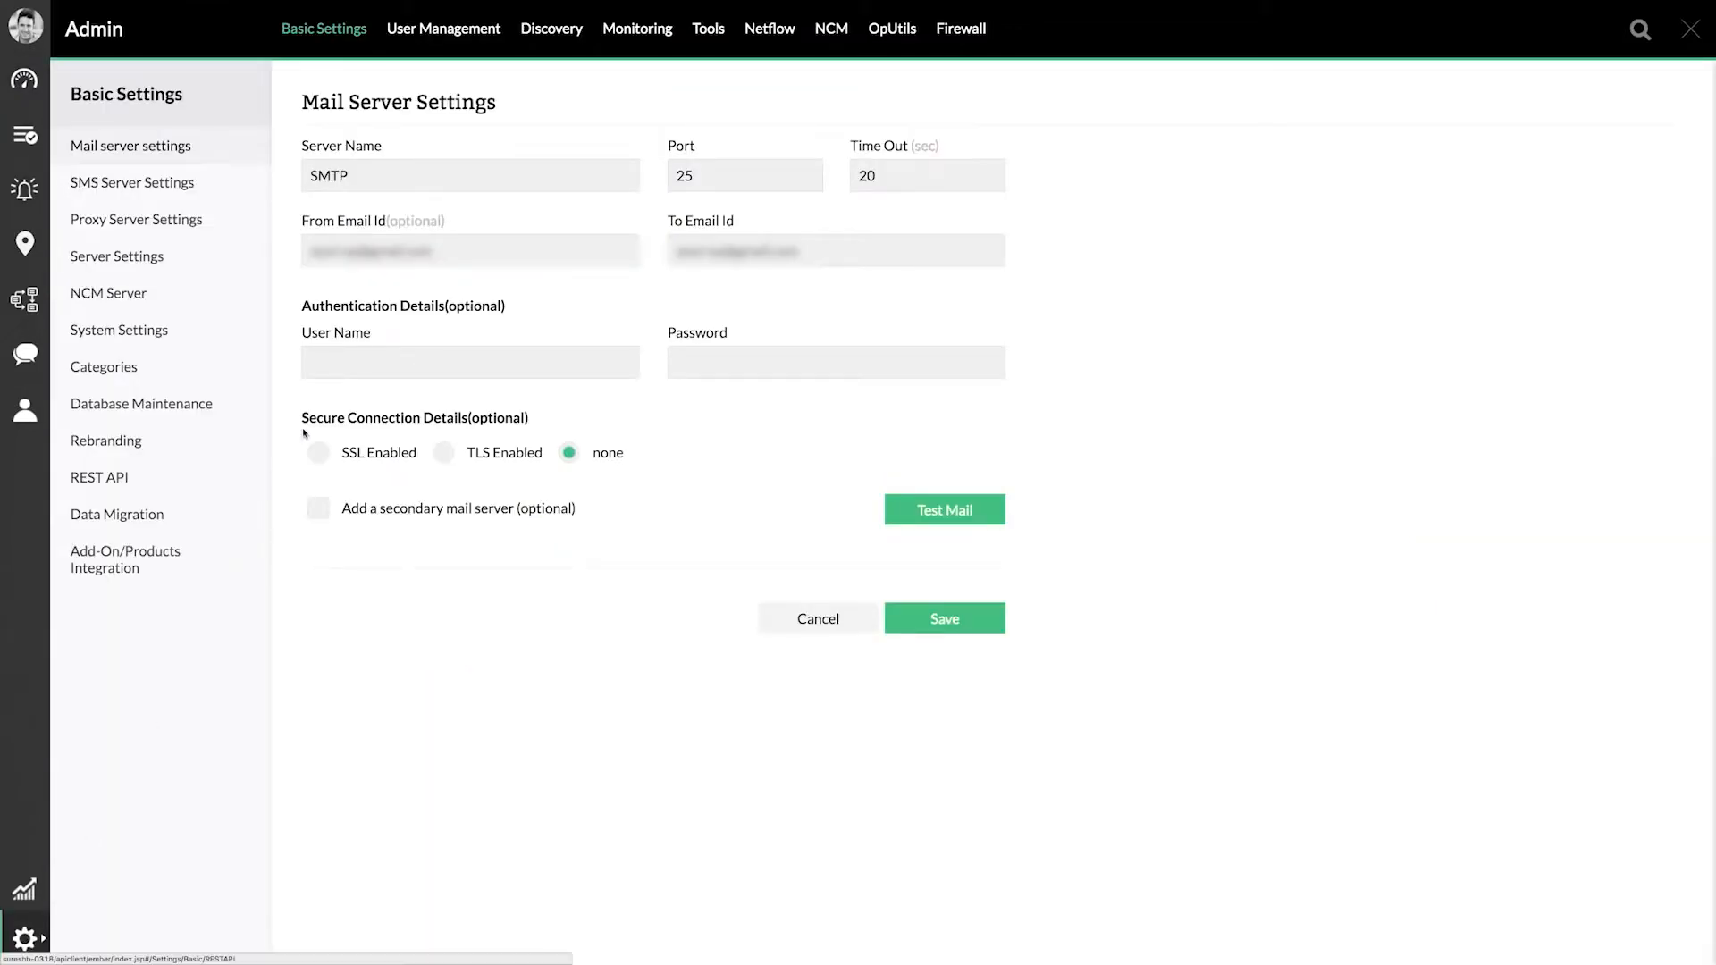
- Save a new VMware discovery credential named 'Vcenter' with the administrator user and password
left_click(551, 28)
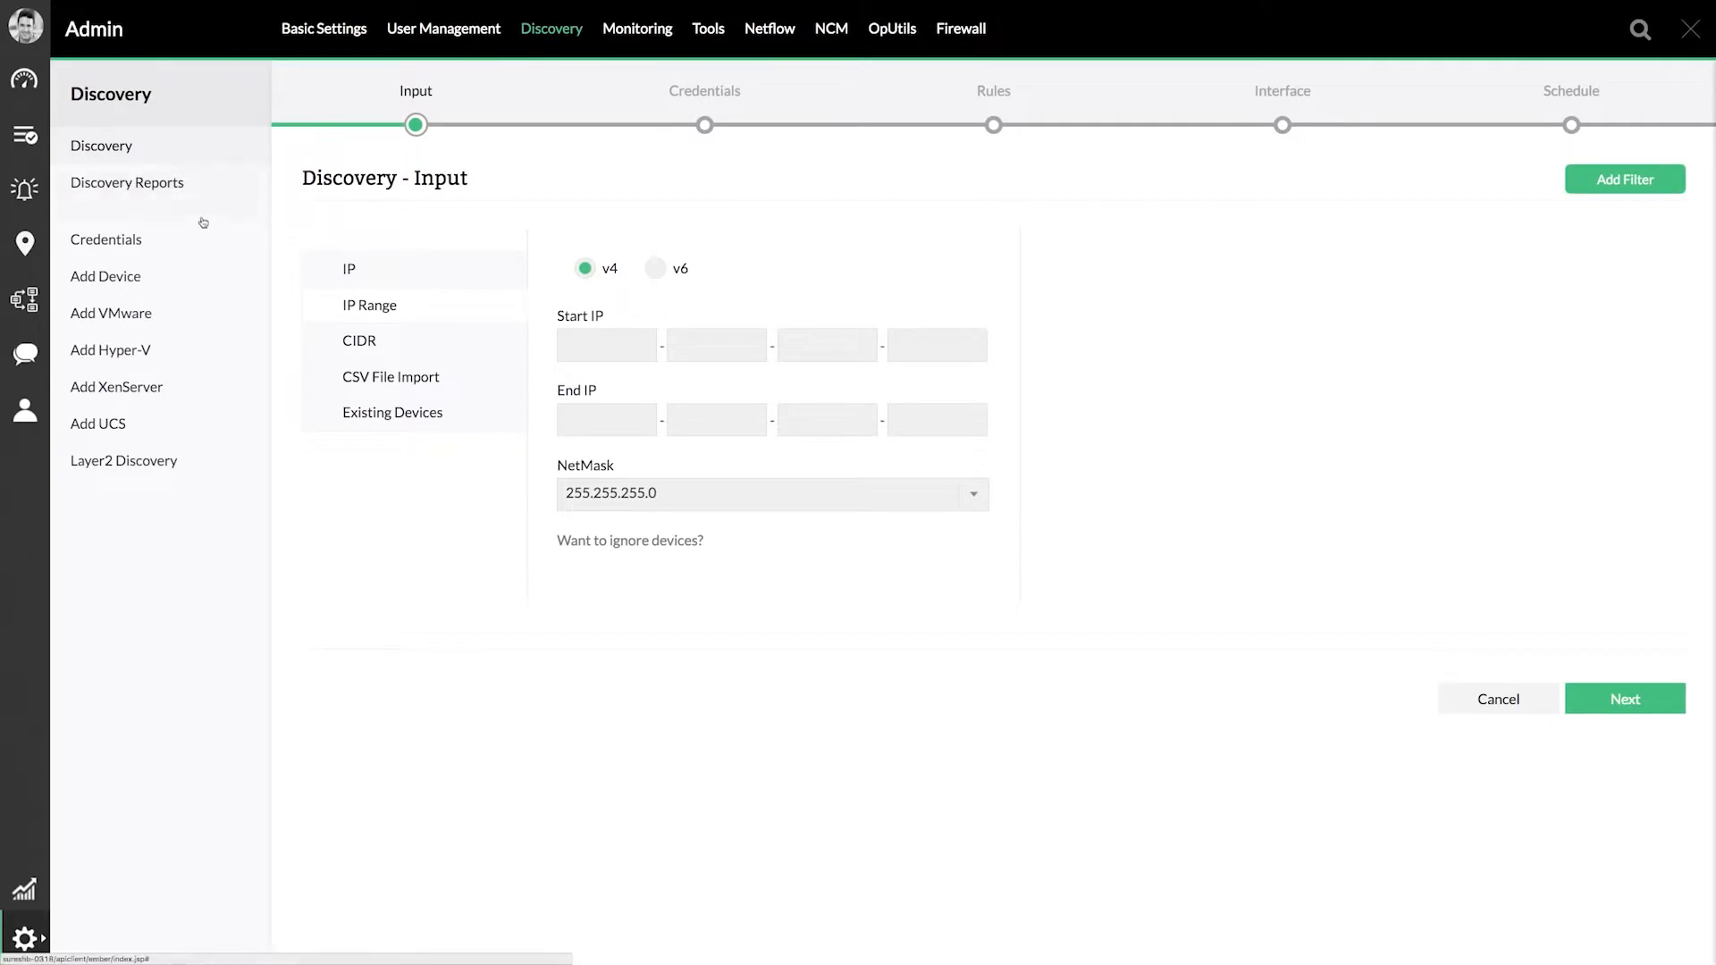
left_click(105, 240)
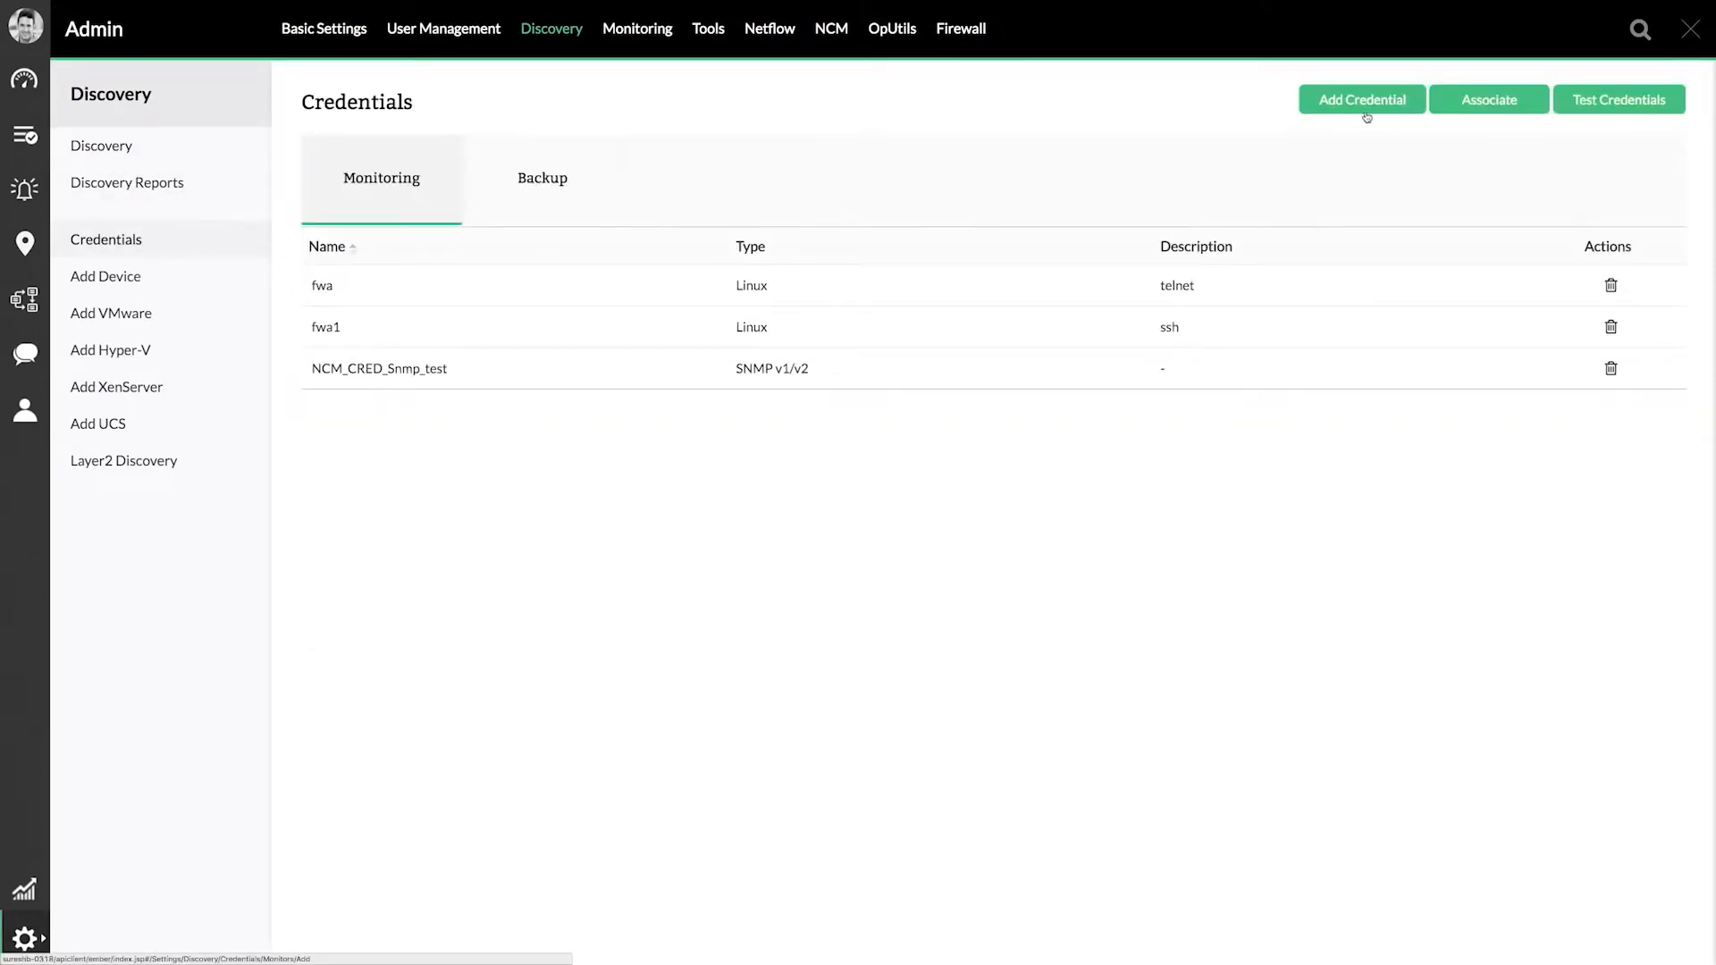
left_click(1361, 99)
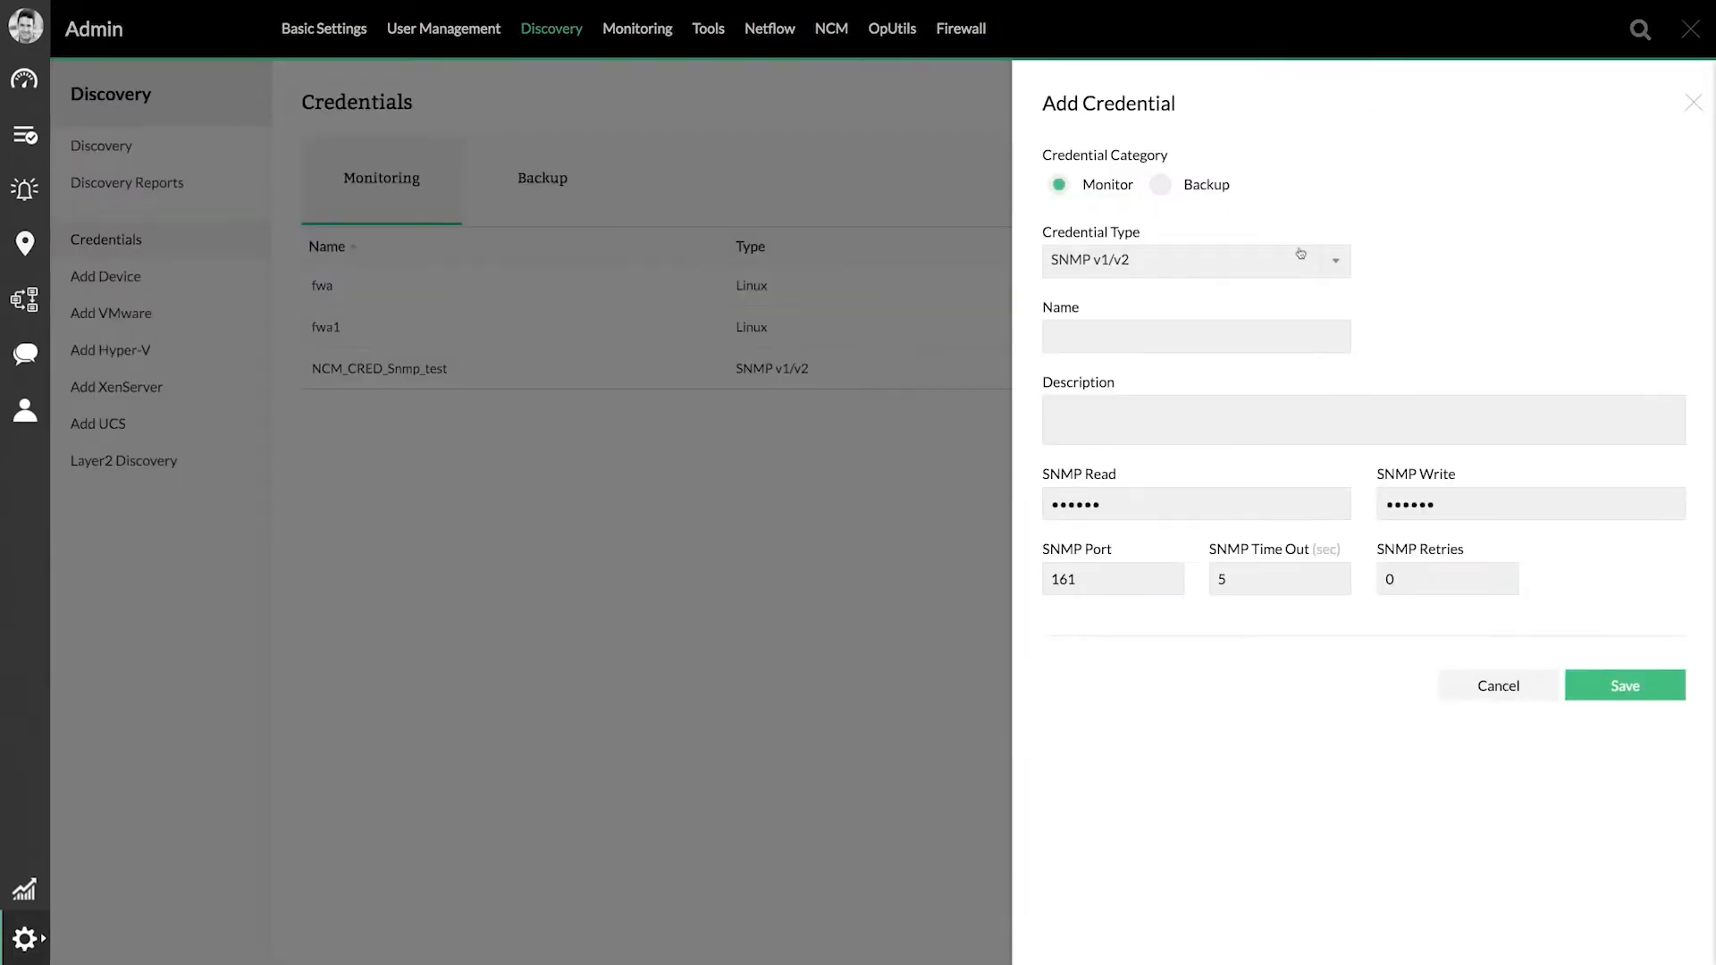
left_click(1195, 260)
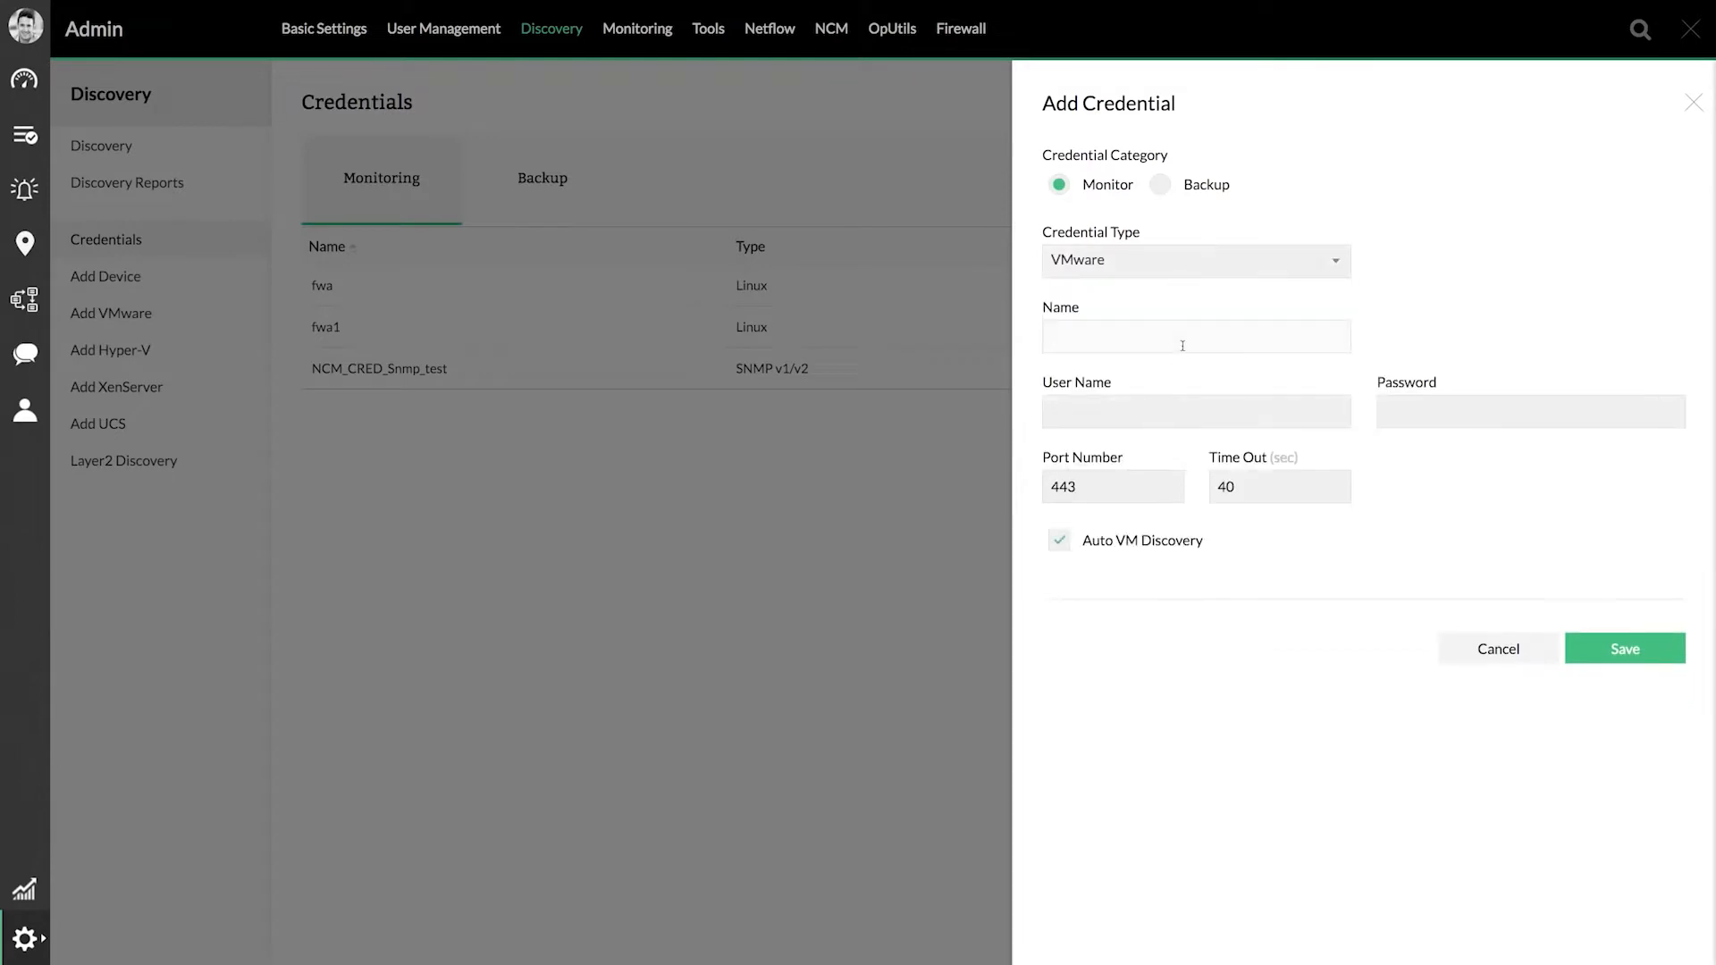
type("Vcenter")
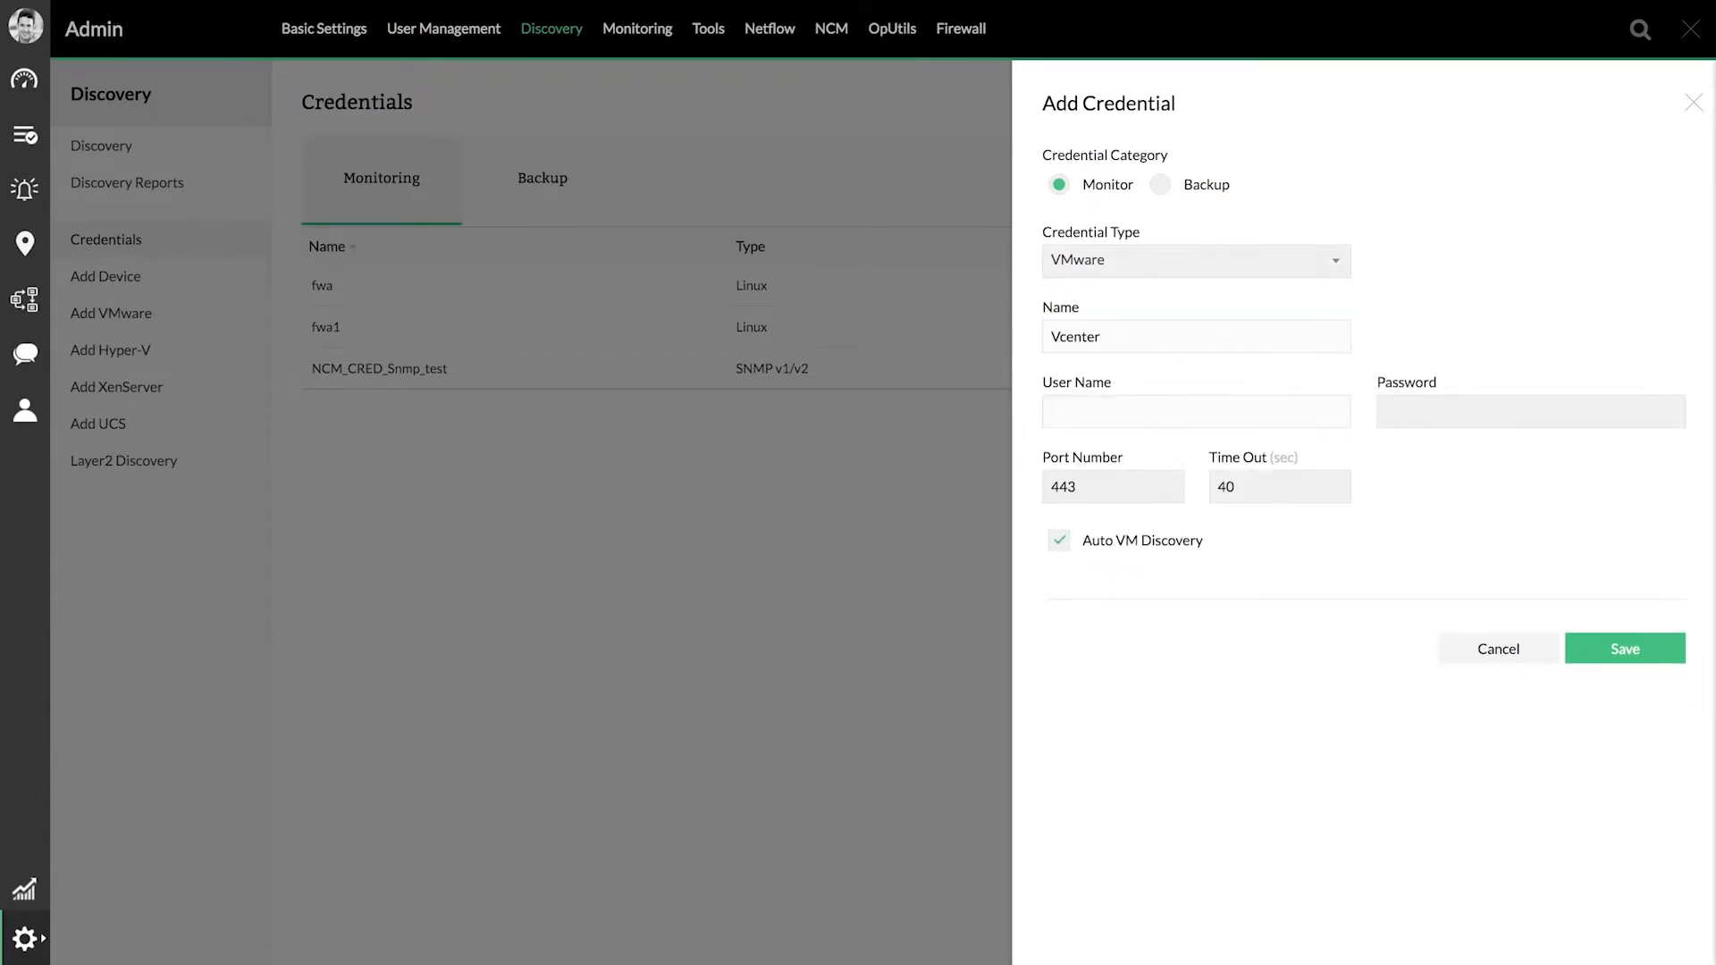
type("administr")
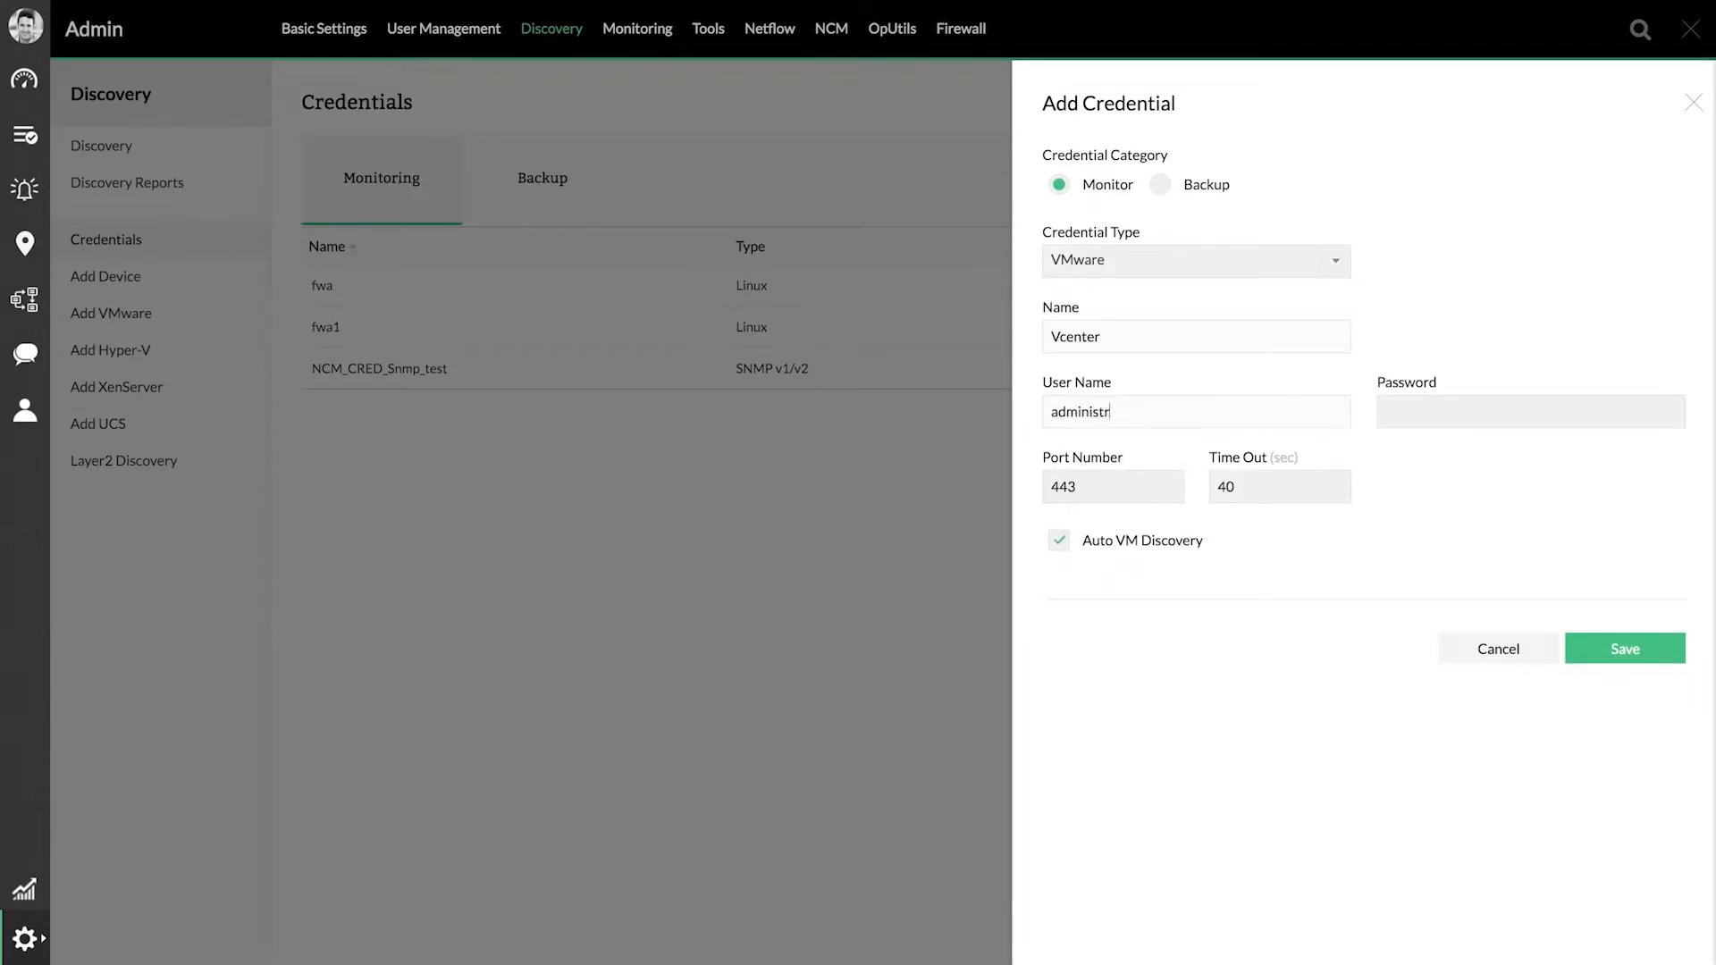
type("••••••")
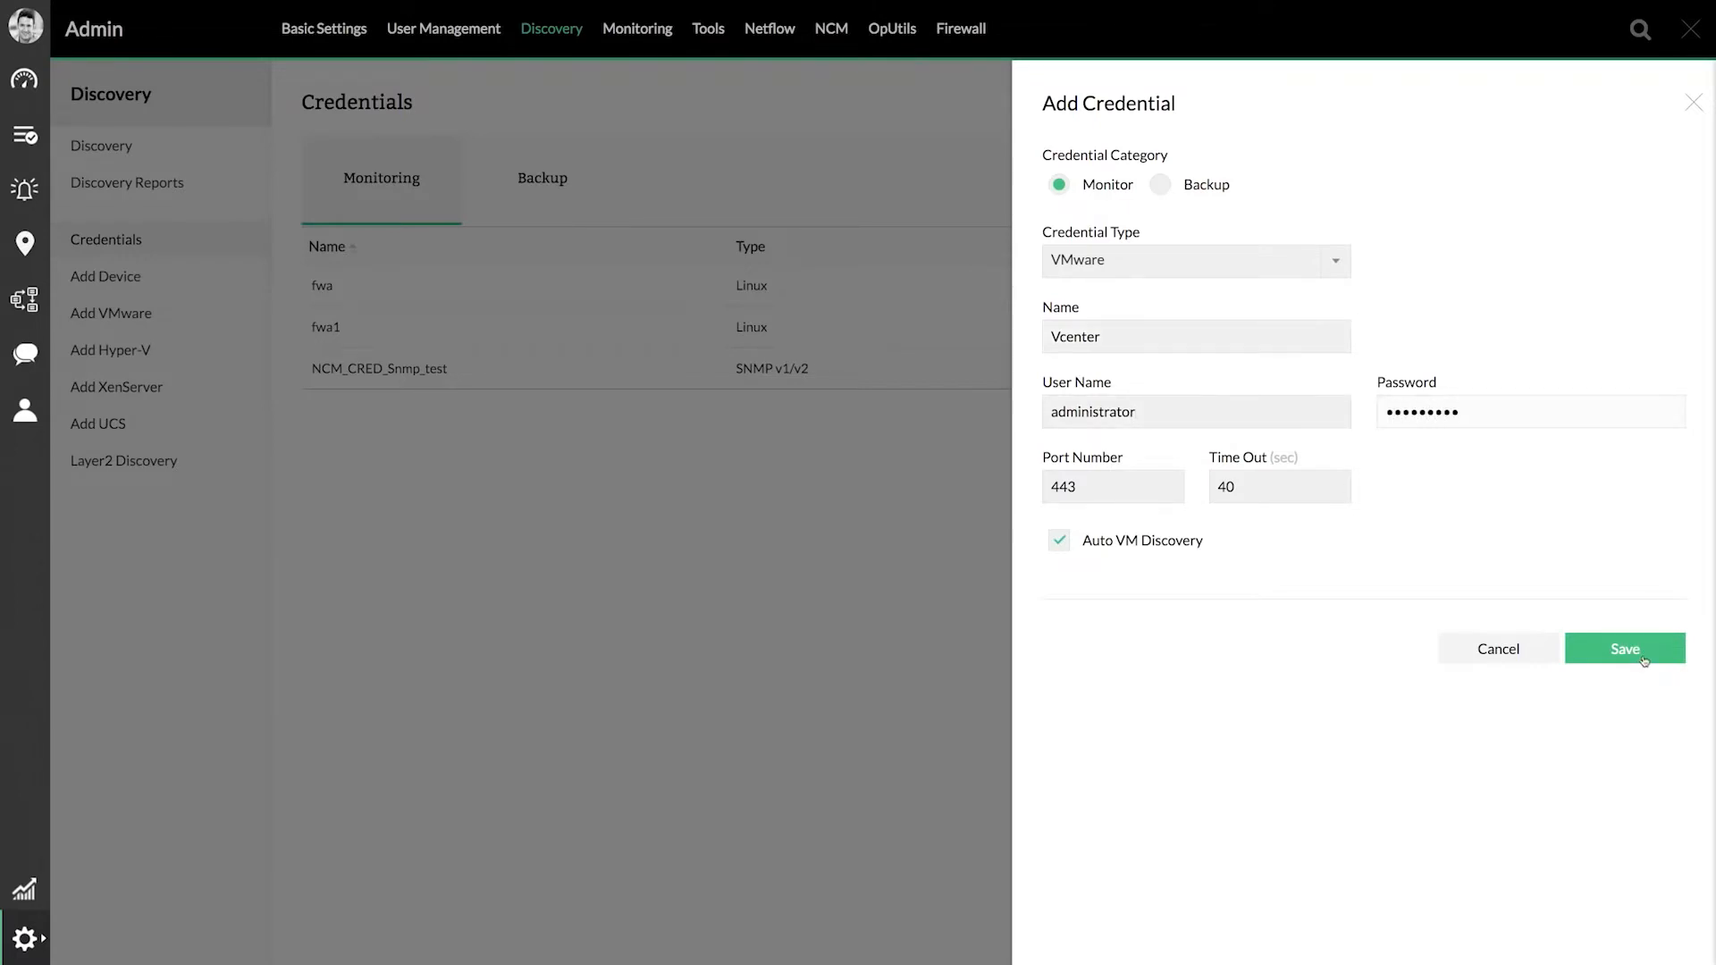
left_click(1625, 648)
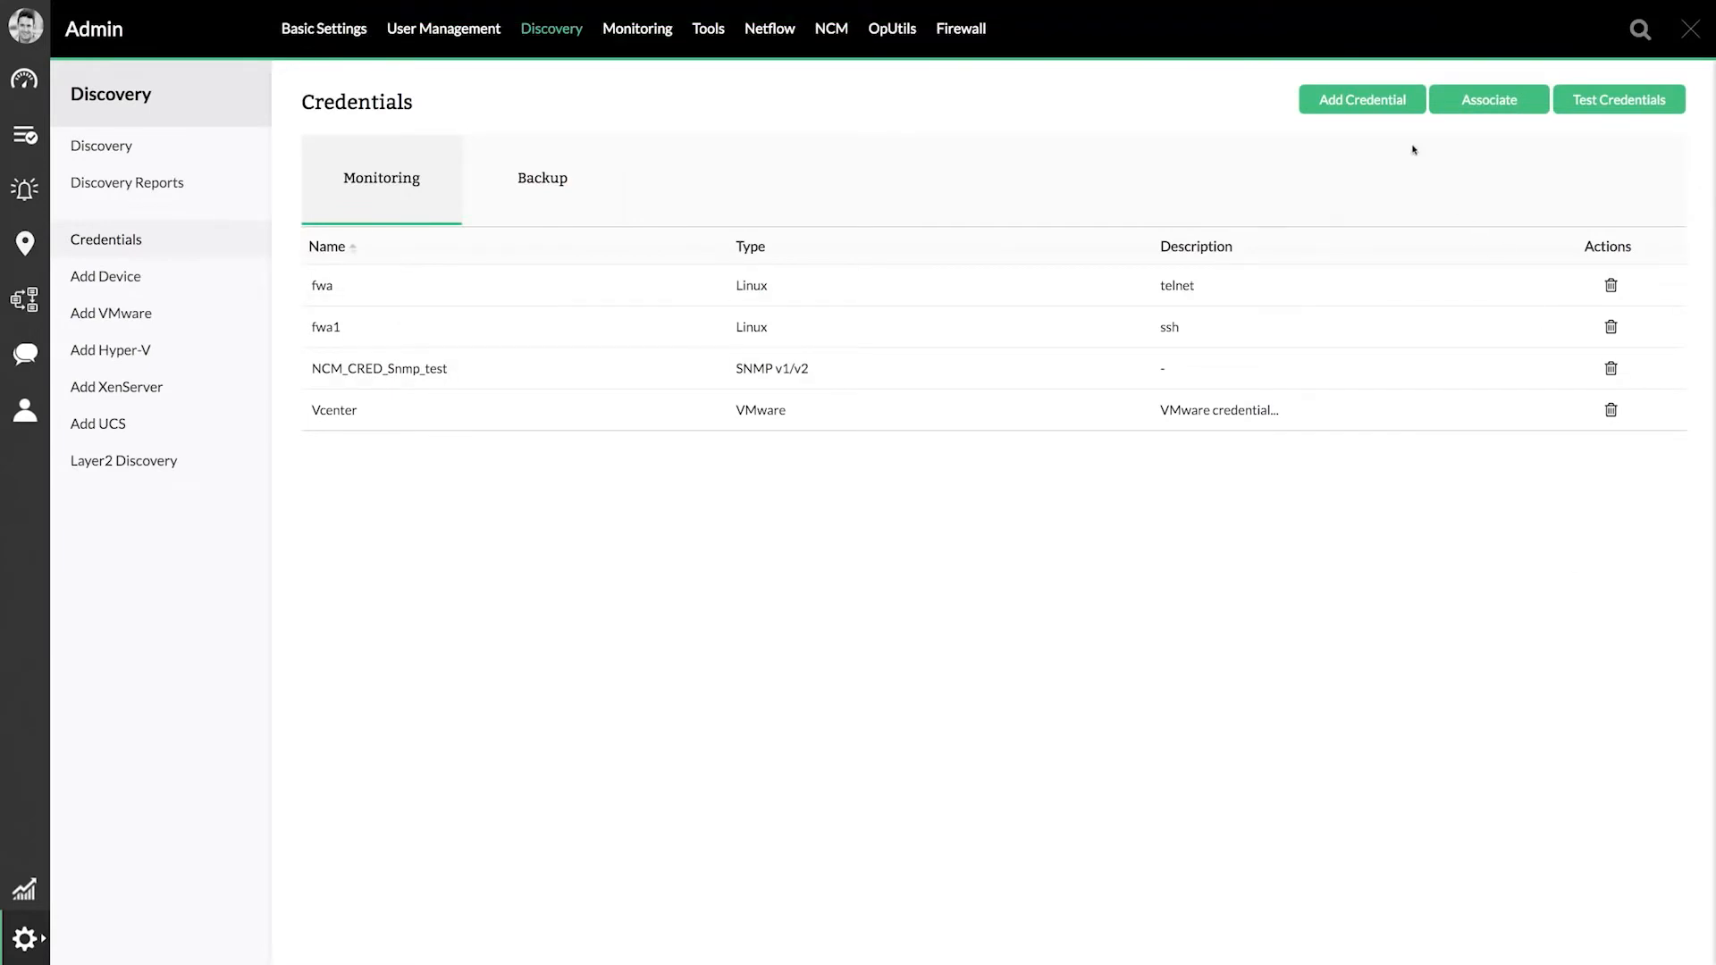
- Add an SNMP v1/v2 credential named 'VM SNMP'
left_click(1362, 99)
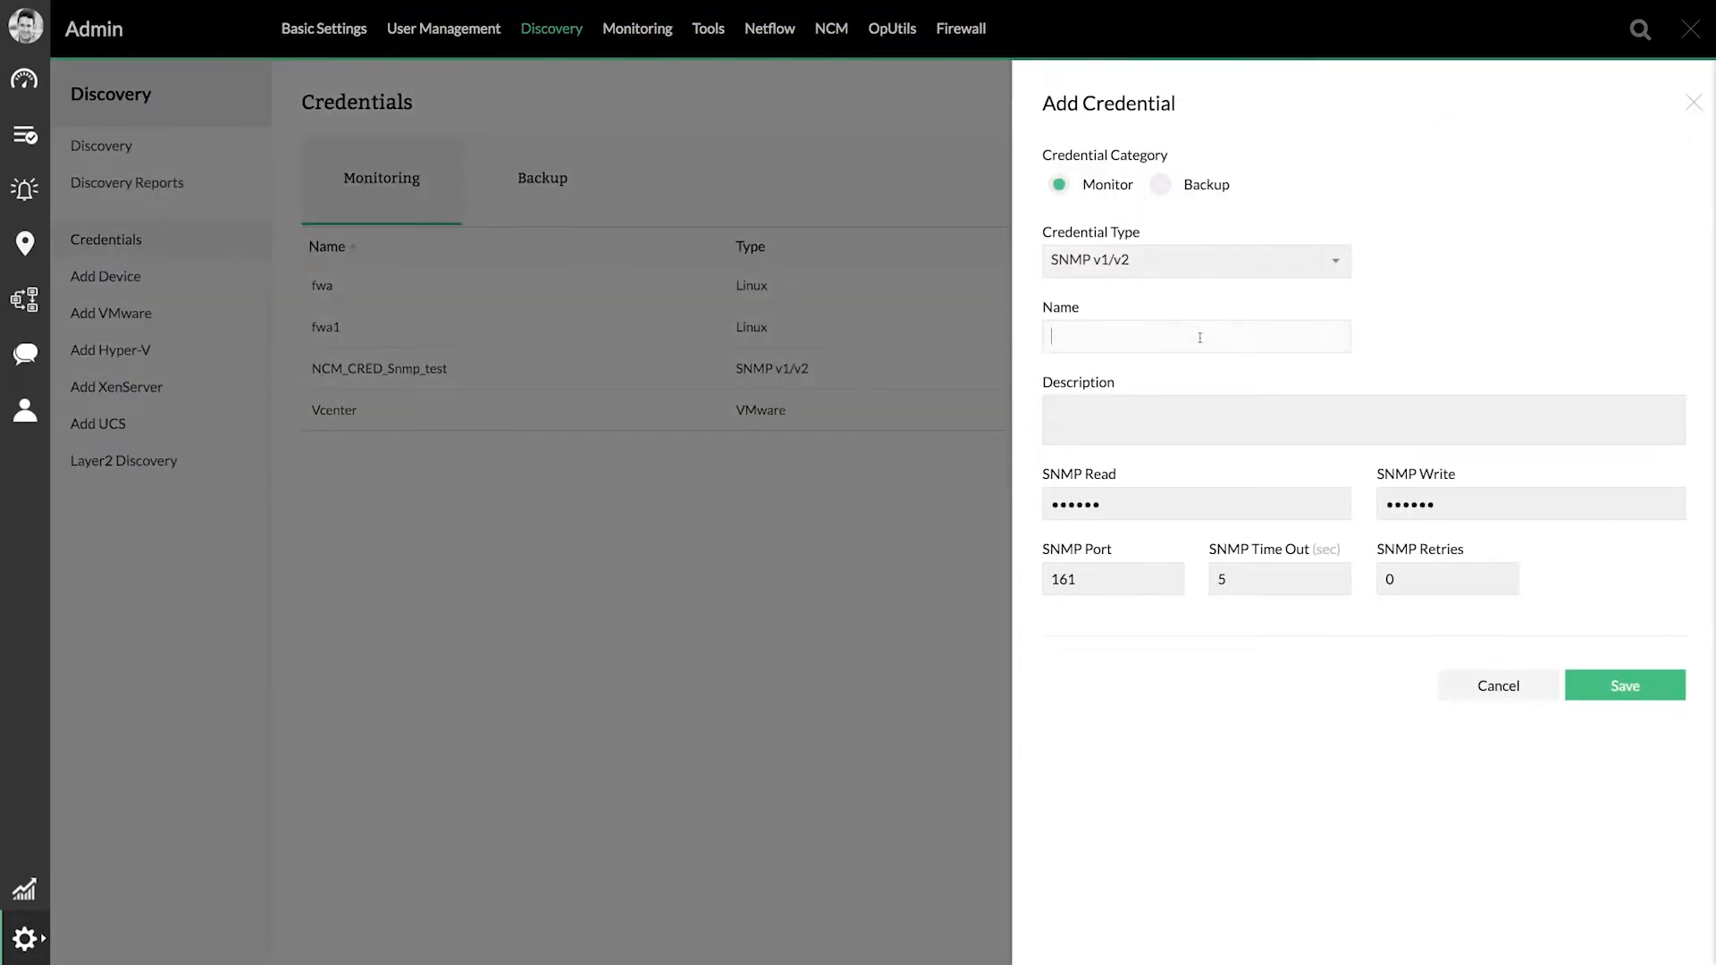
type("VM SNMP")
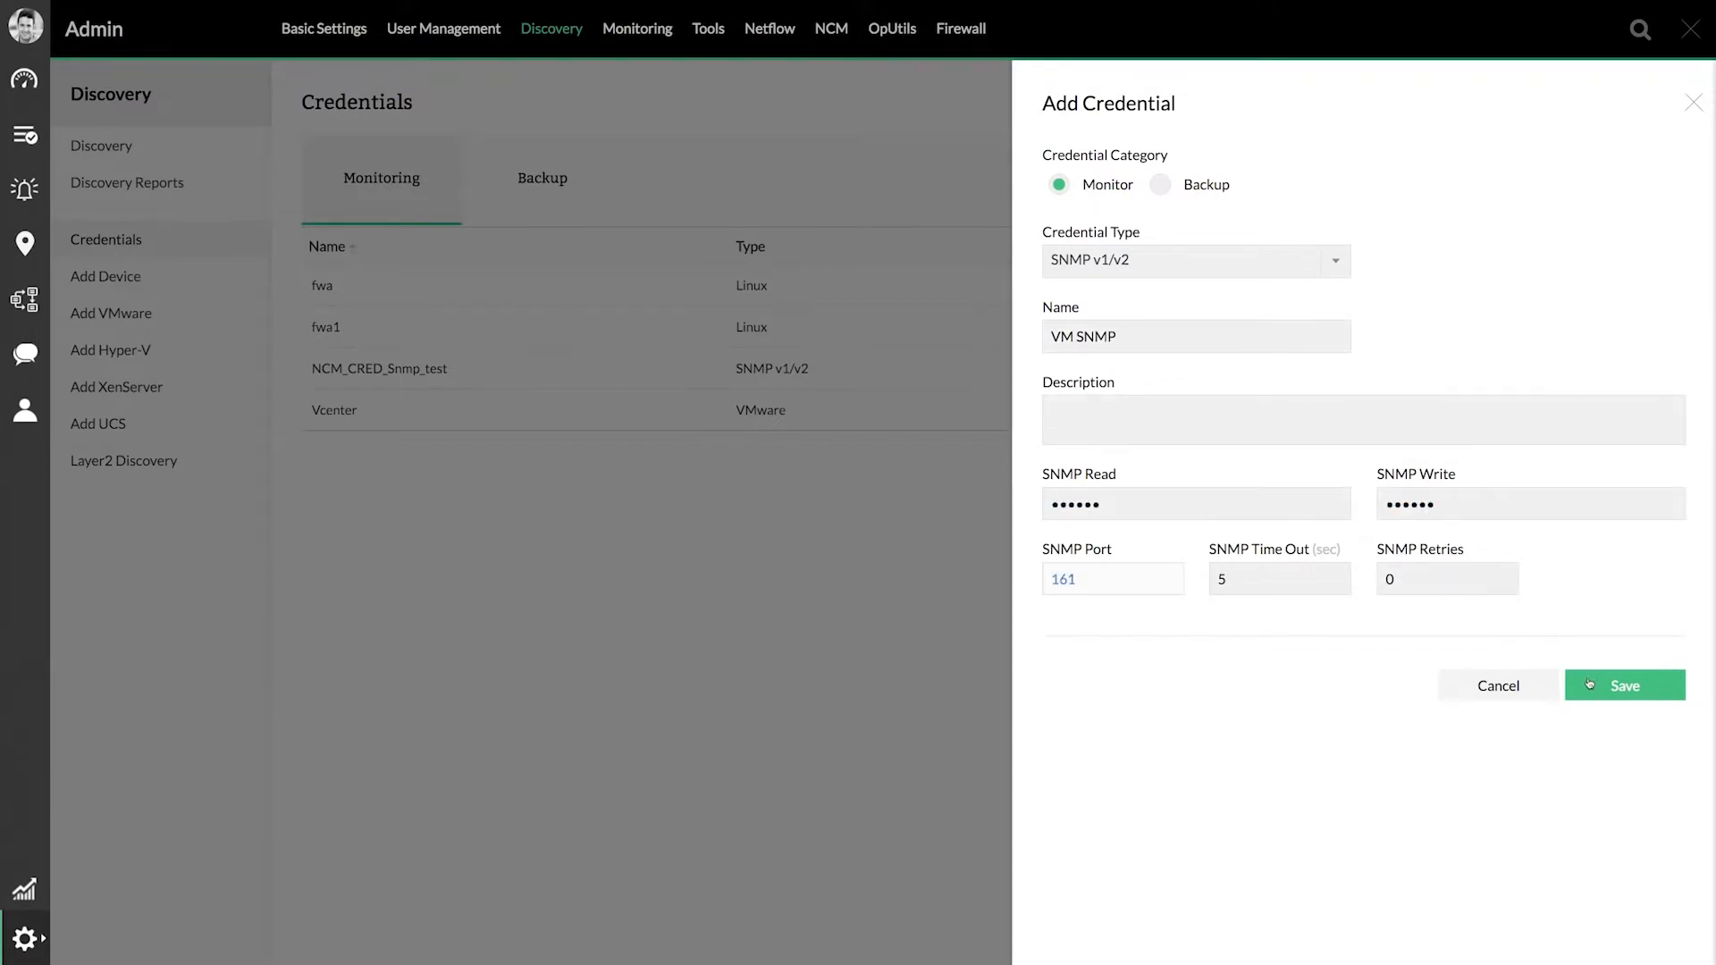
left_click(1624, 685)
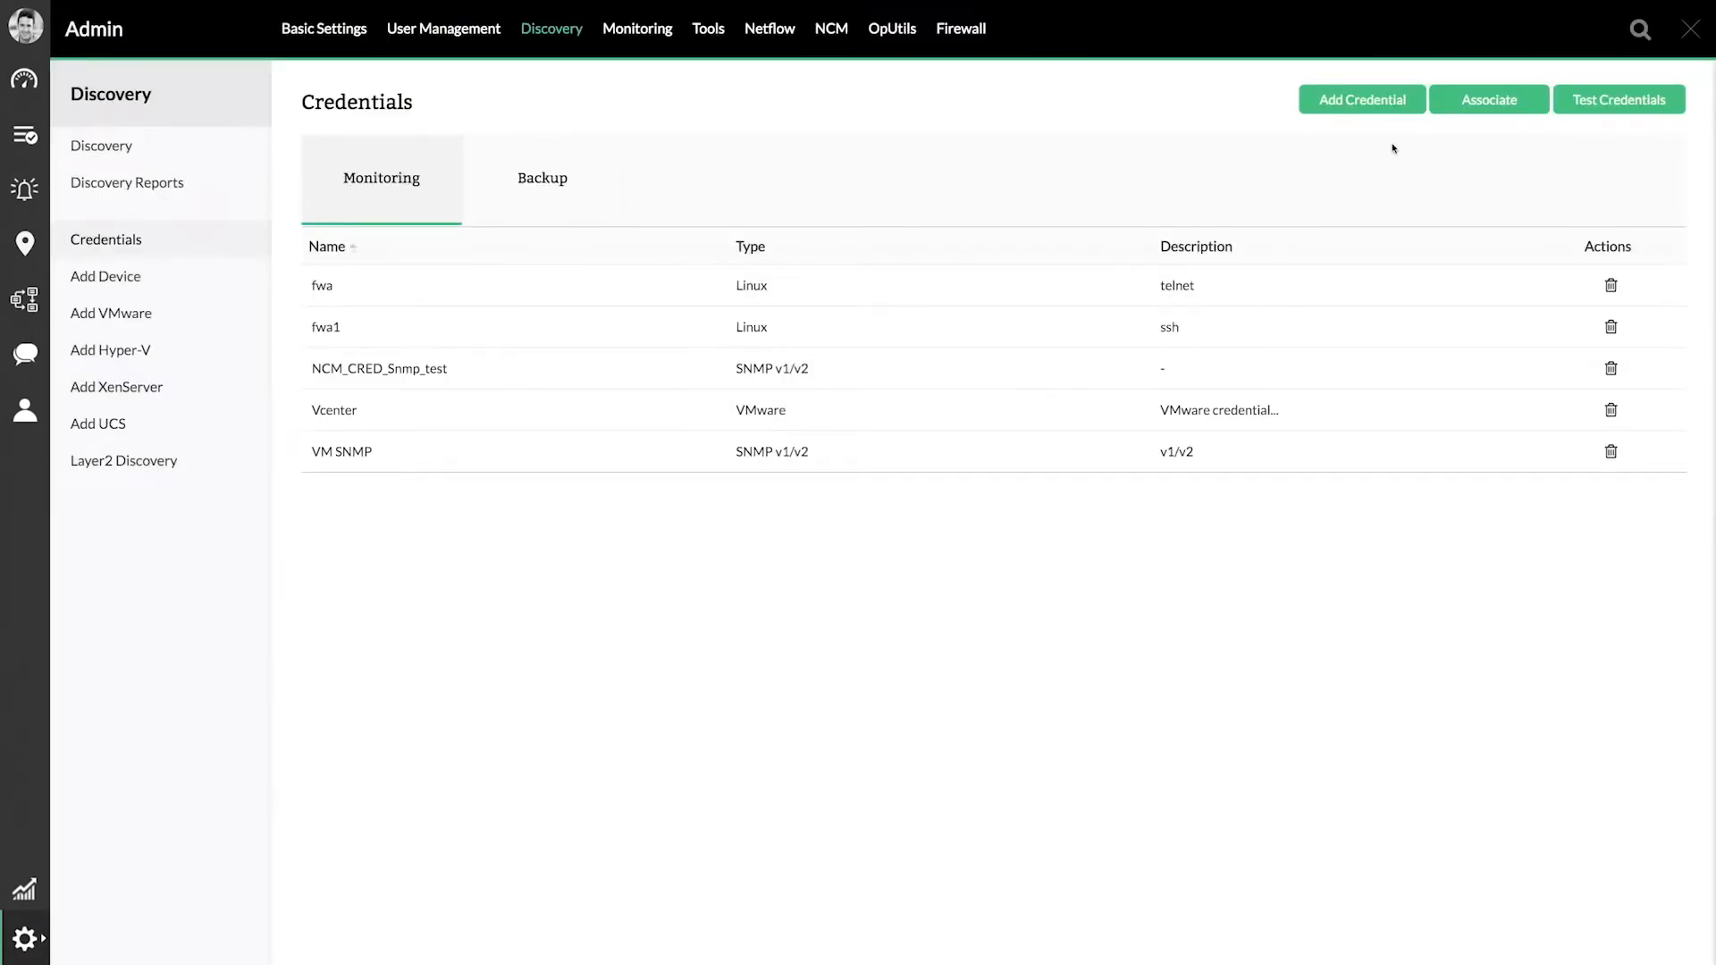
- Add a Windows/WMI credential 'VM WMI' for administrator and a Telnet/SSH credential 'VM CLI'
left_click(1361, 100)
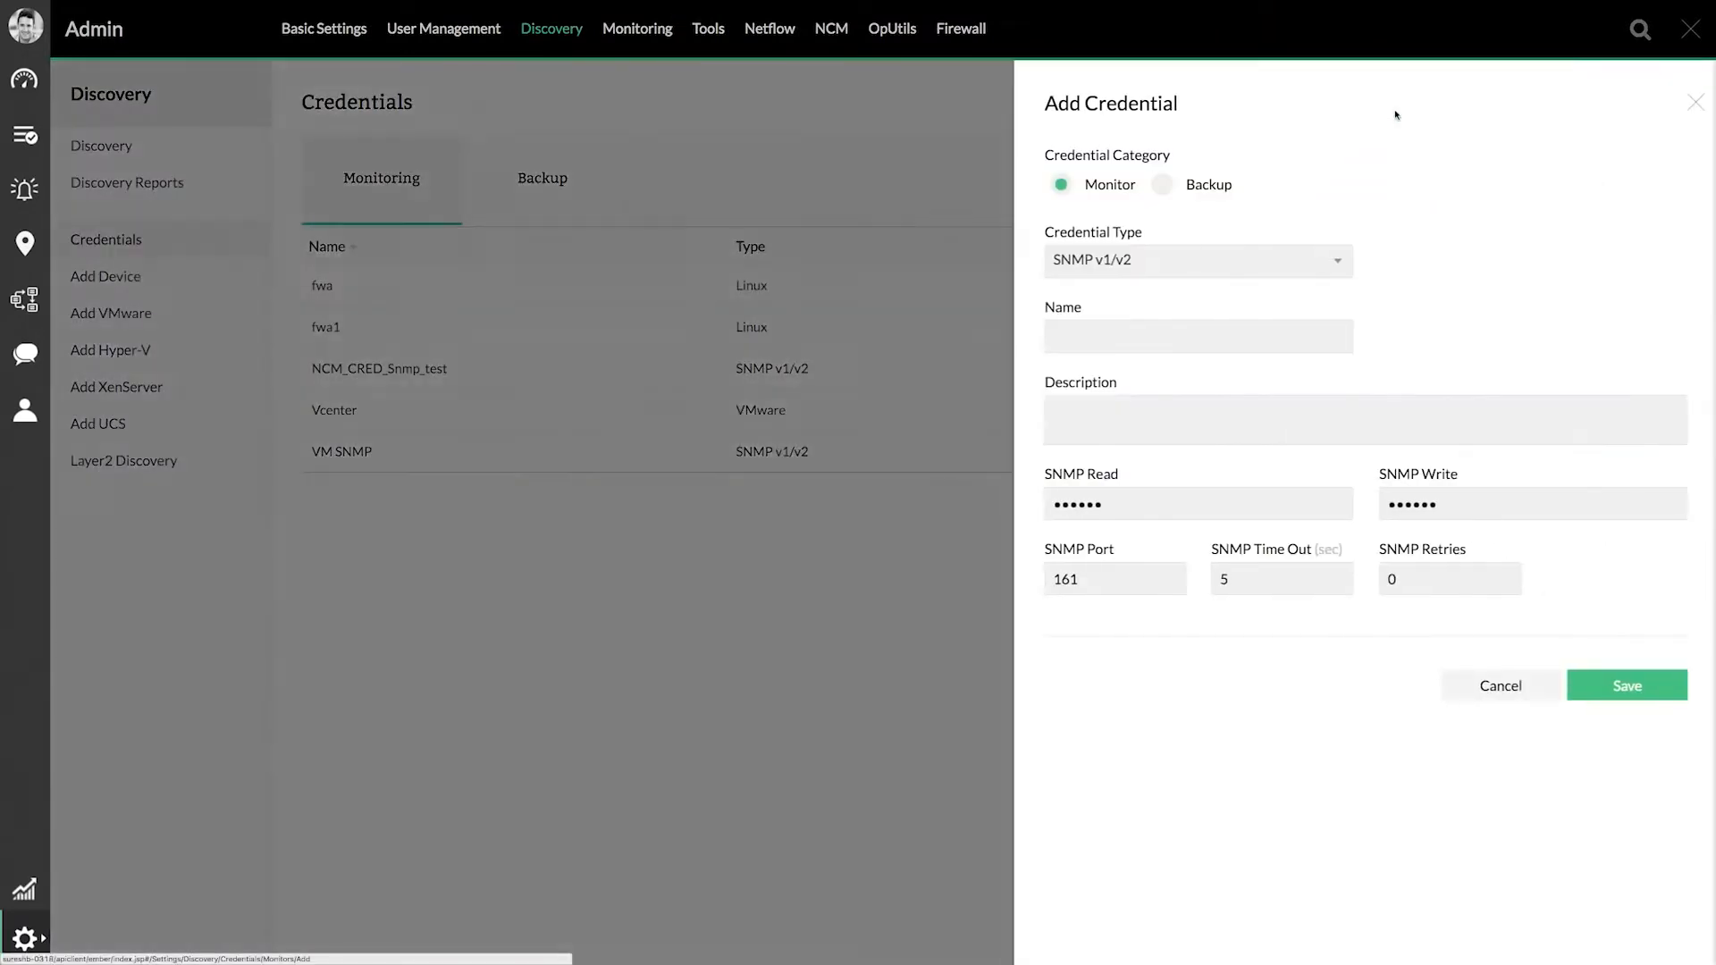
left_click(1196, 260)
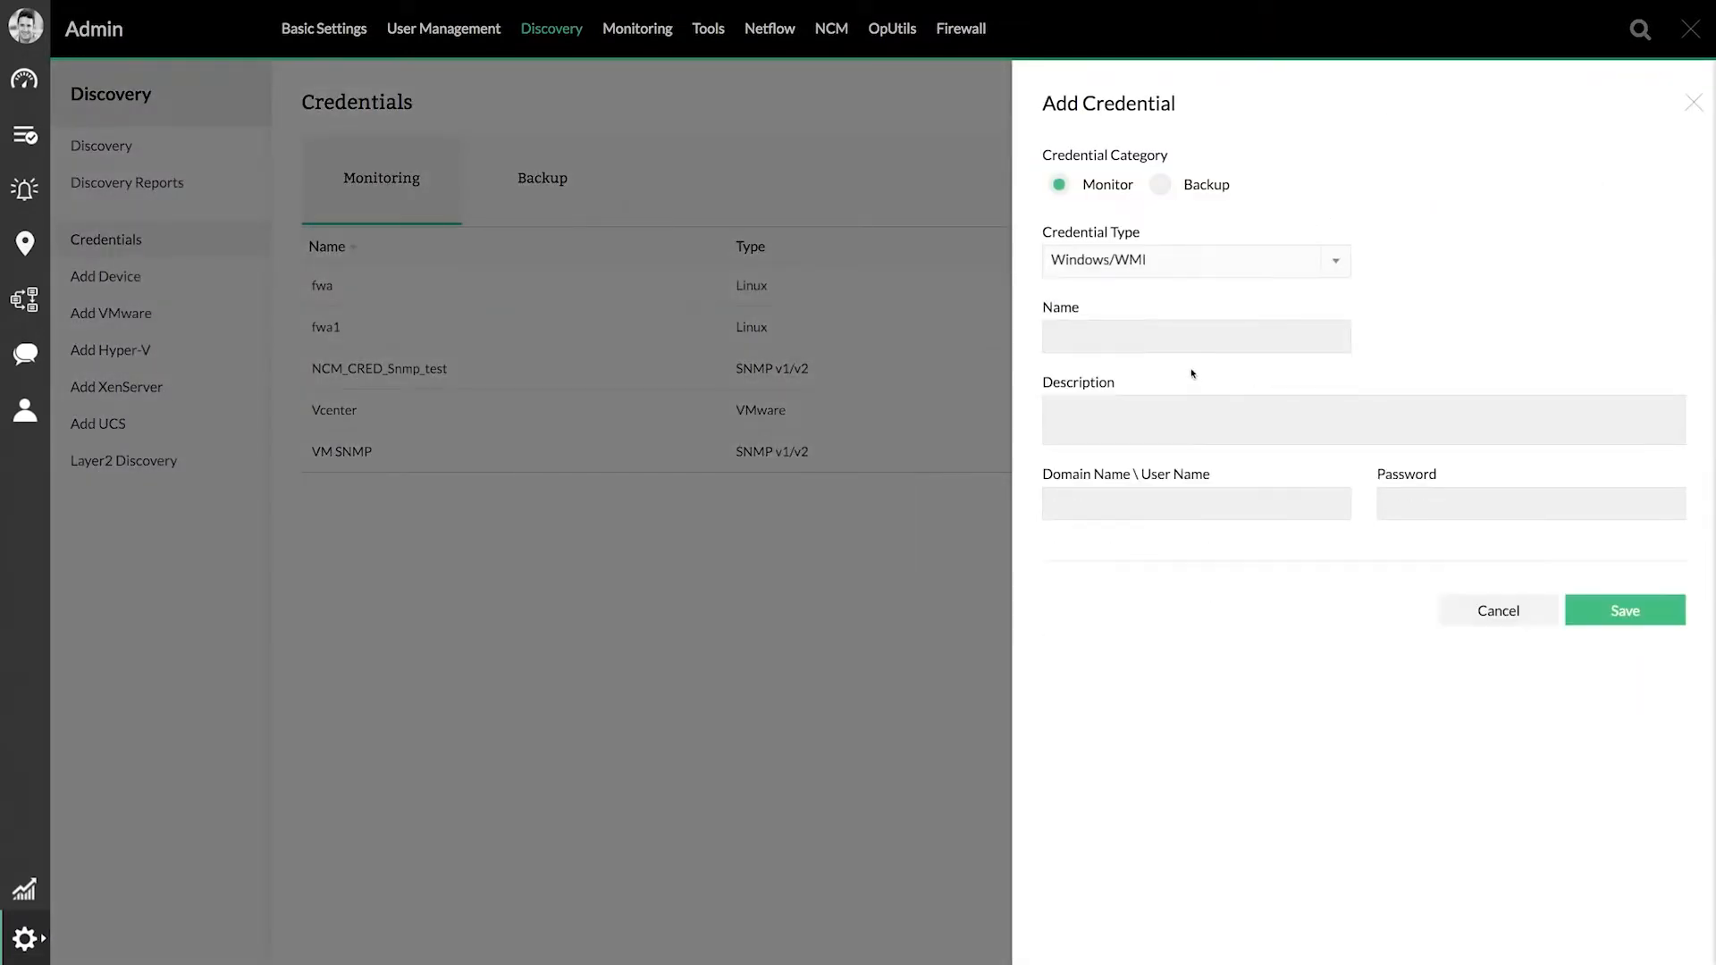
type("VM WMI")
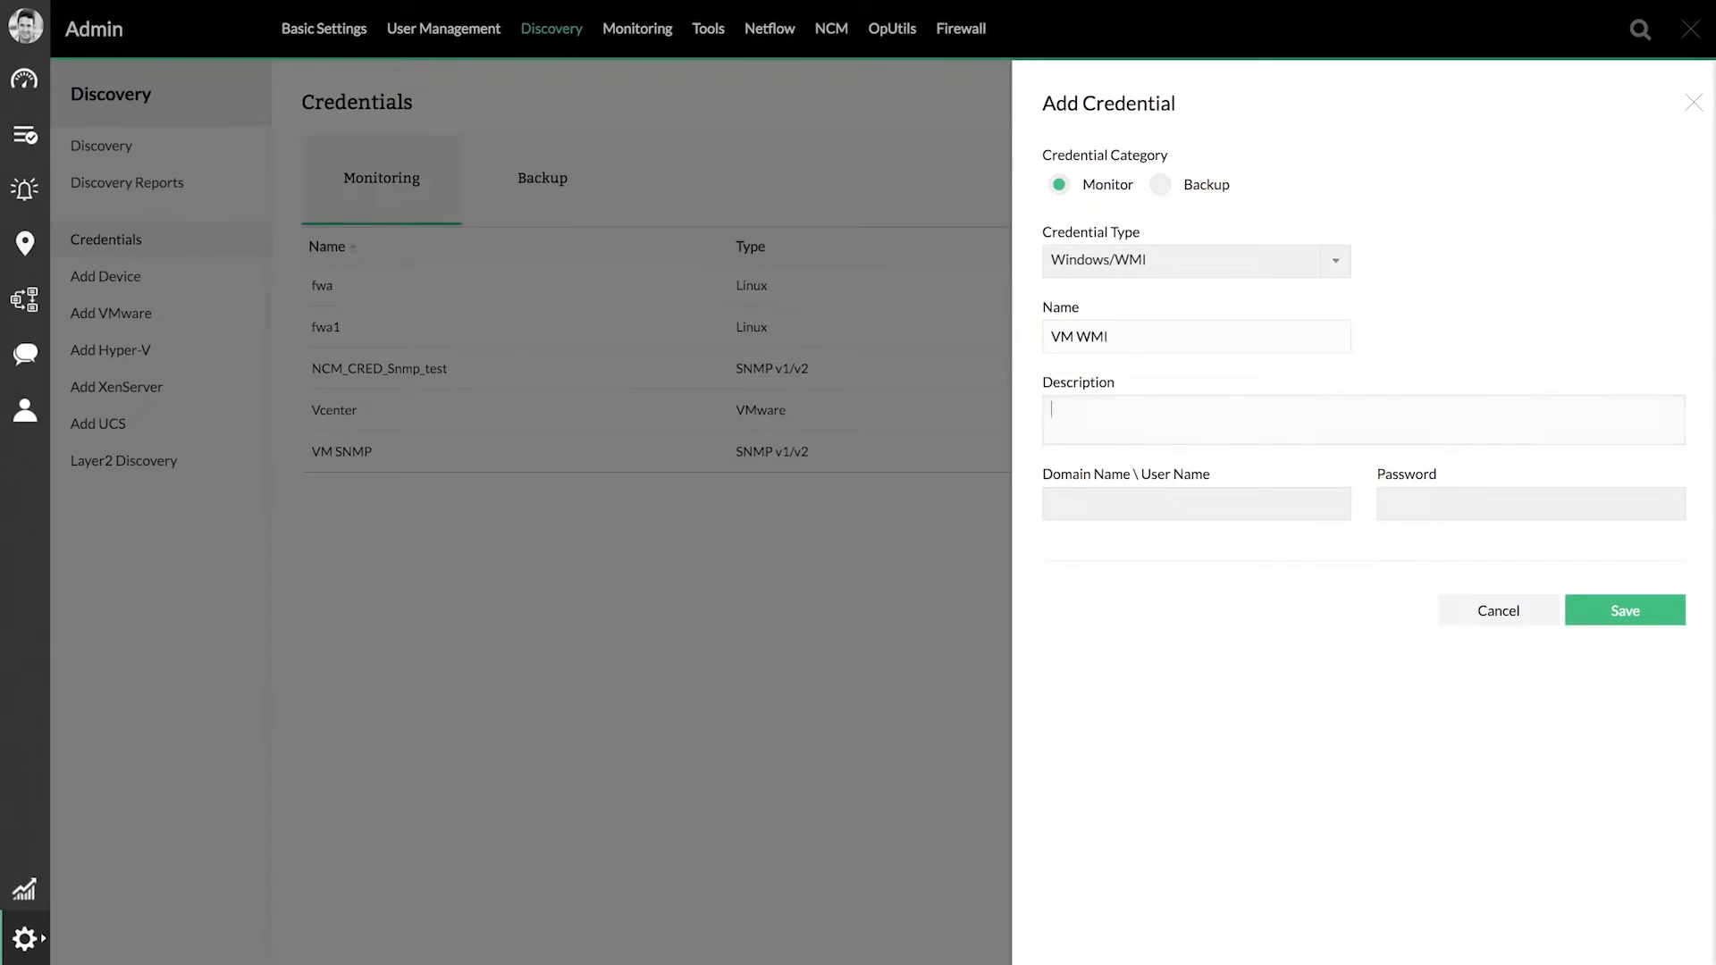
type("administrator")
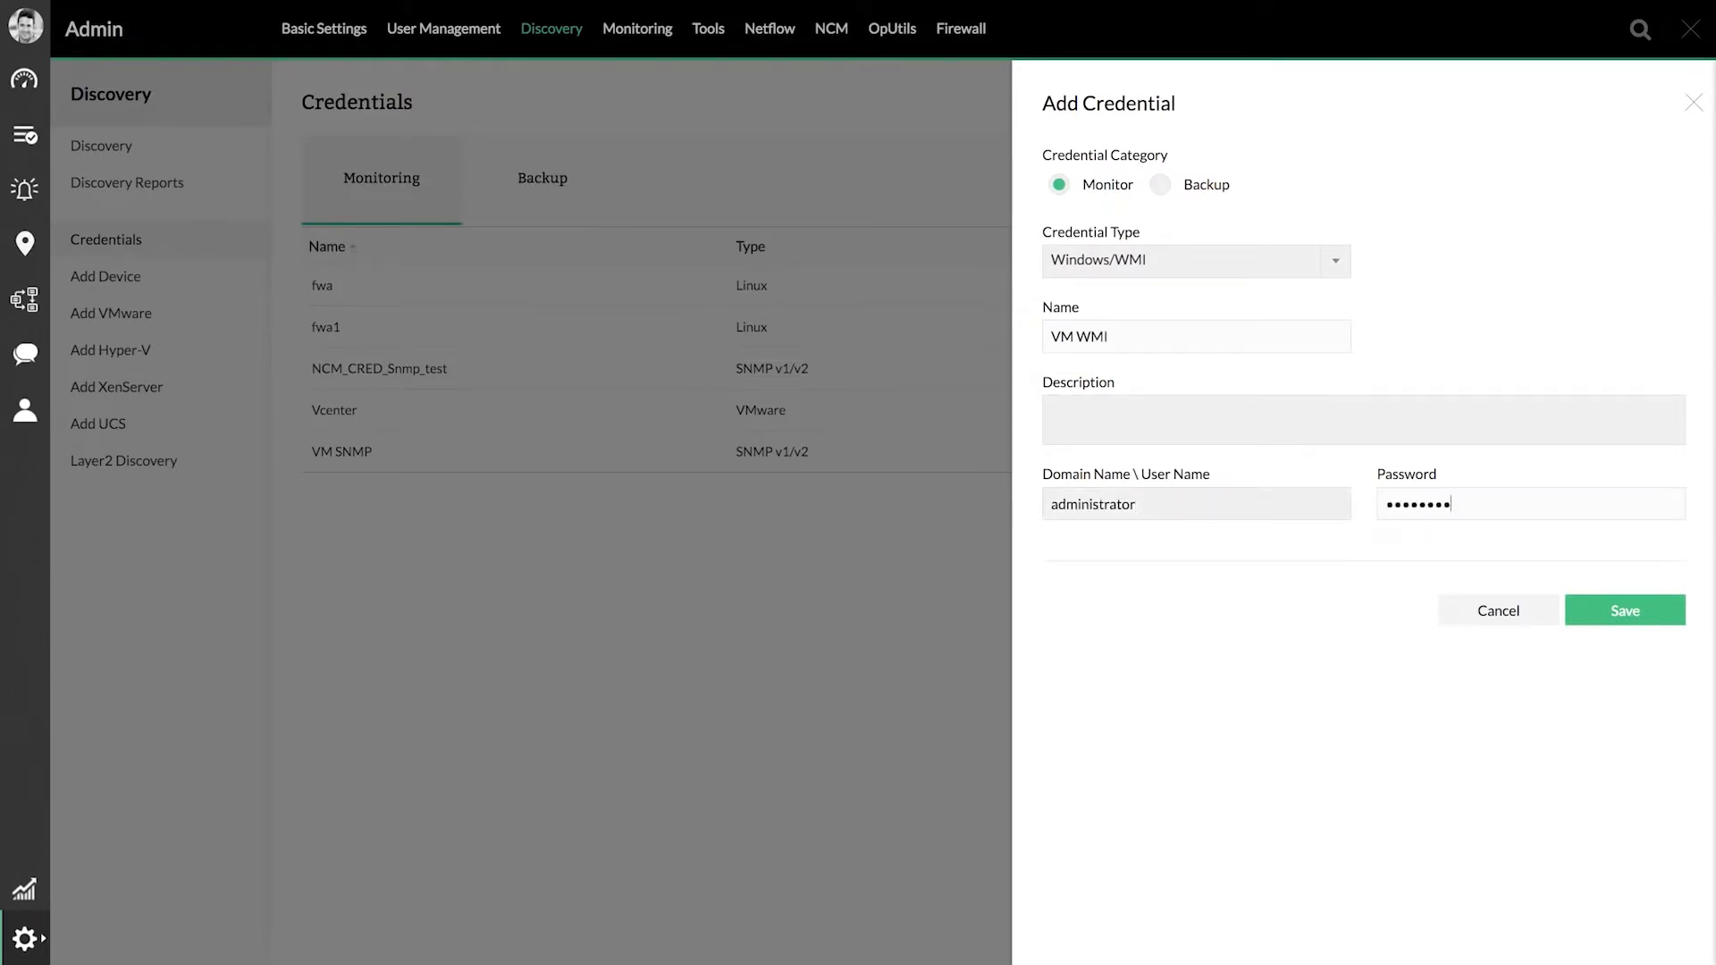
left_click(1624, 610)
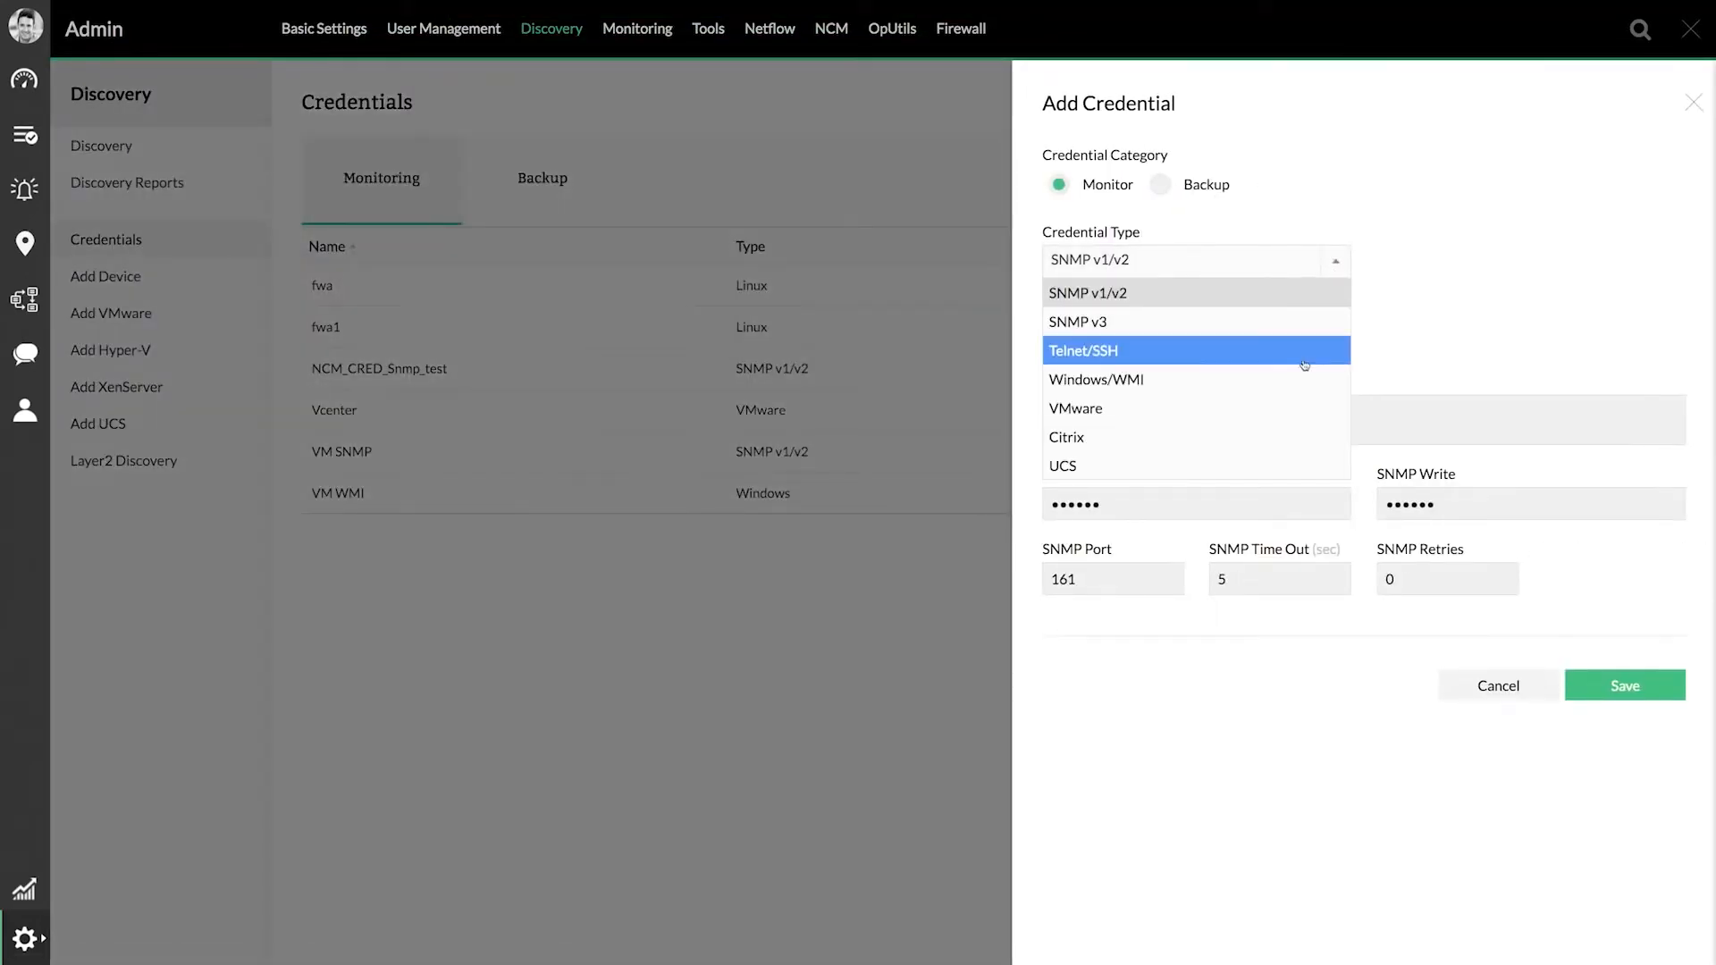
left_click(1082, 351)
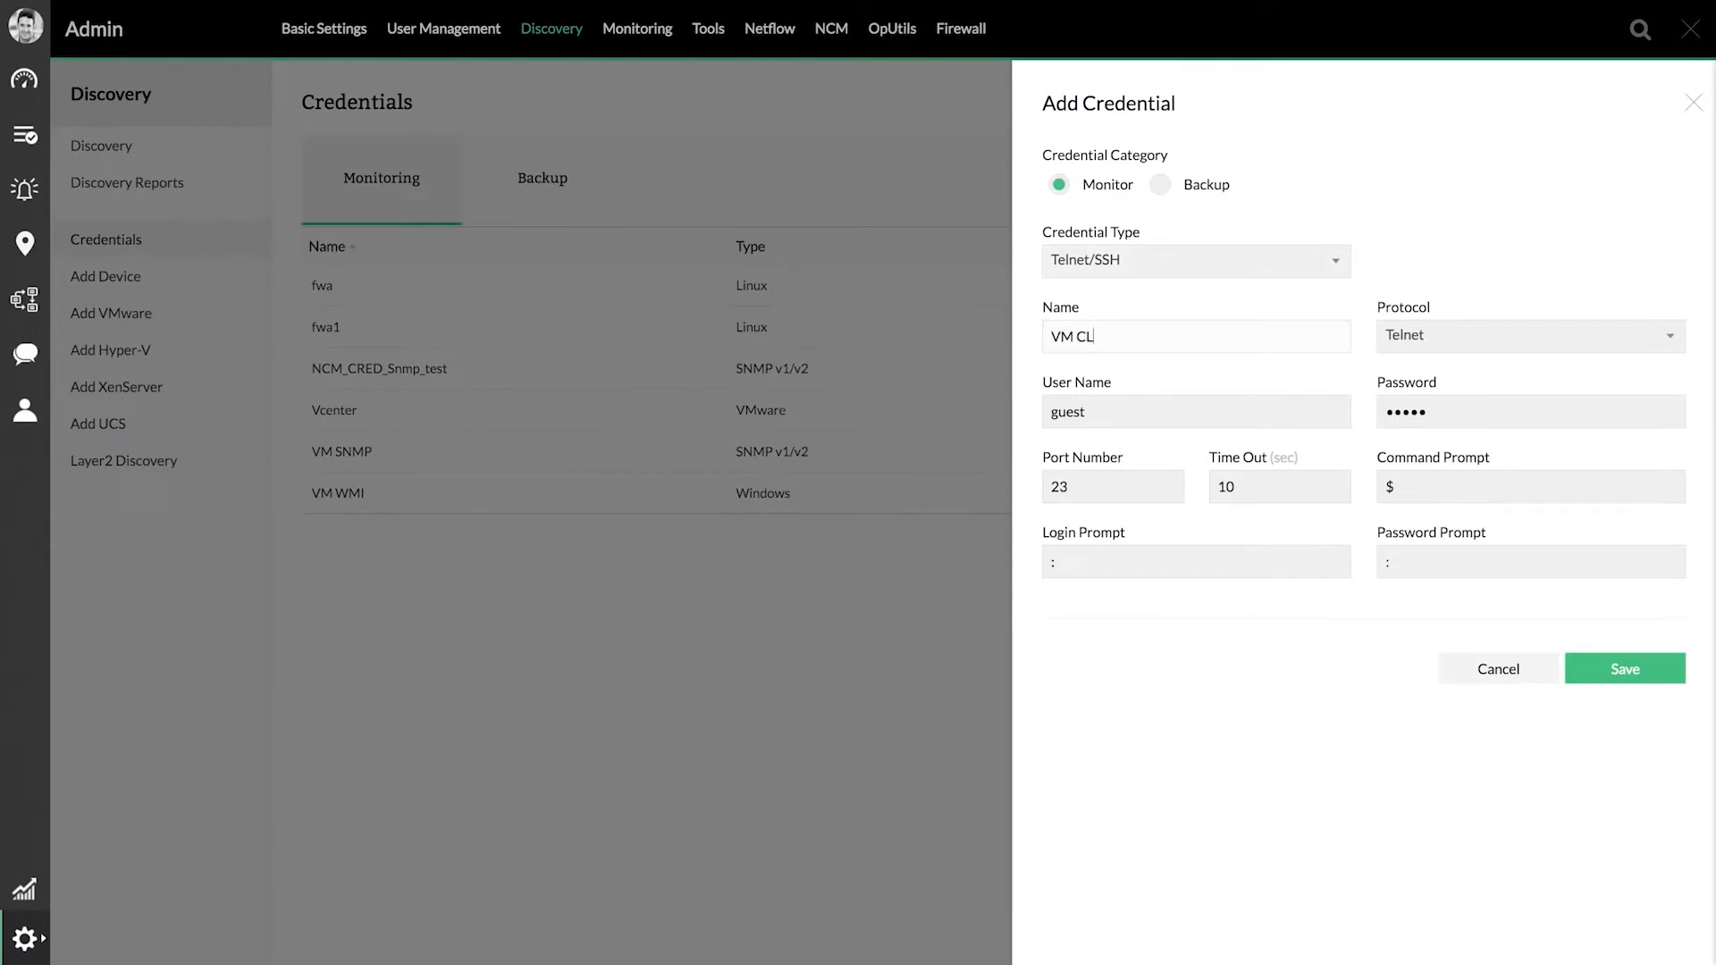
left_click(1624, 669)
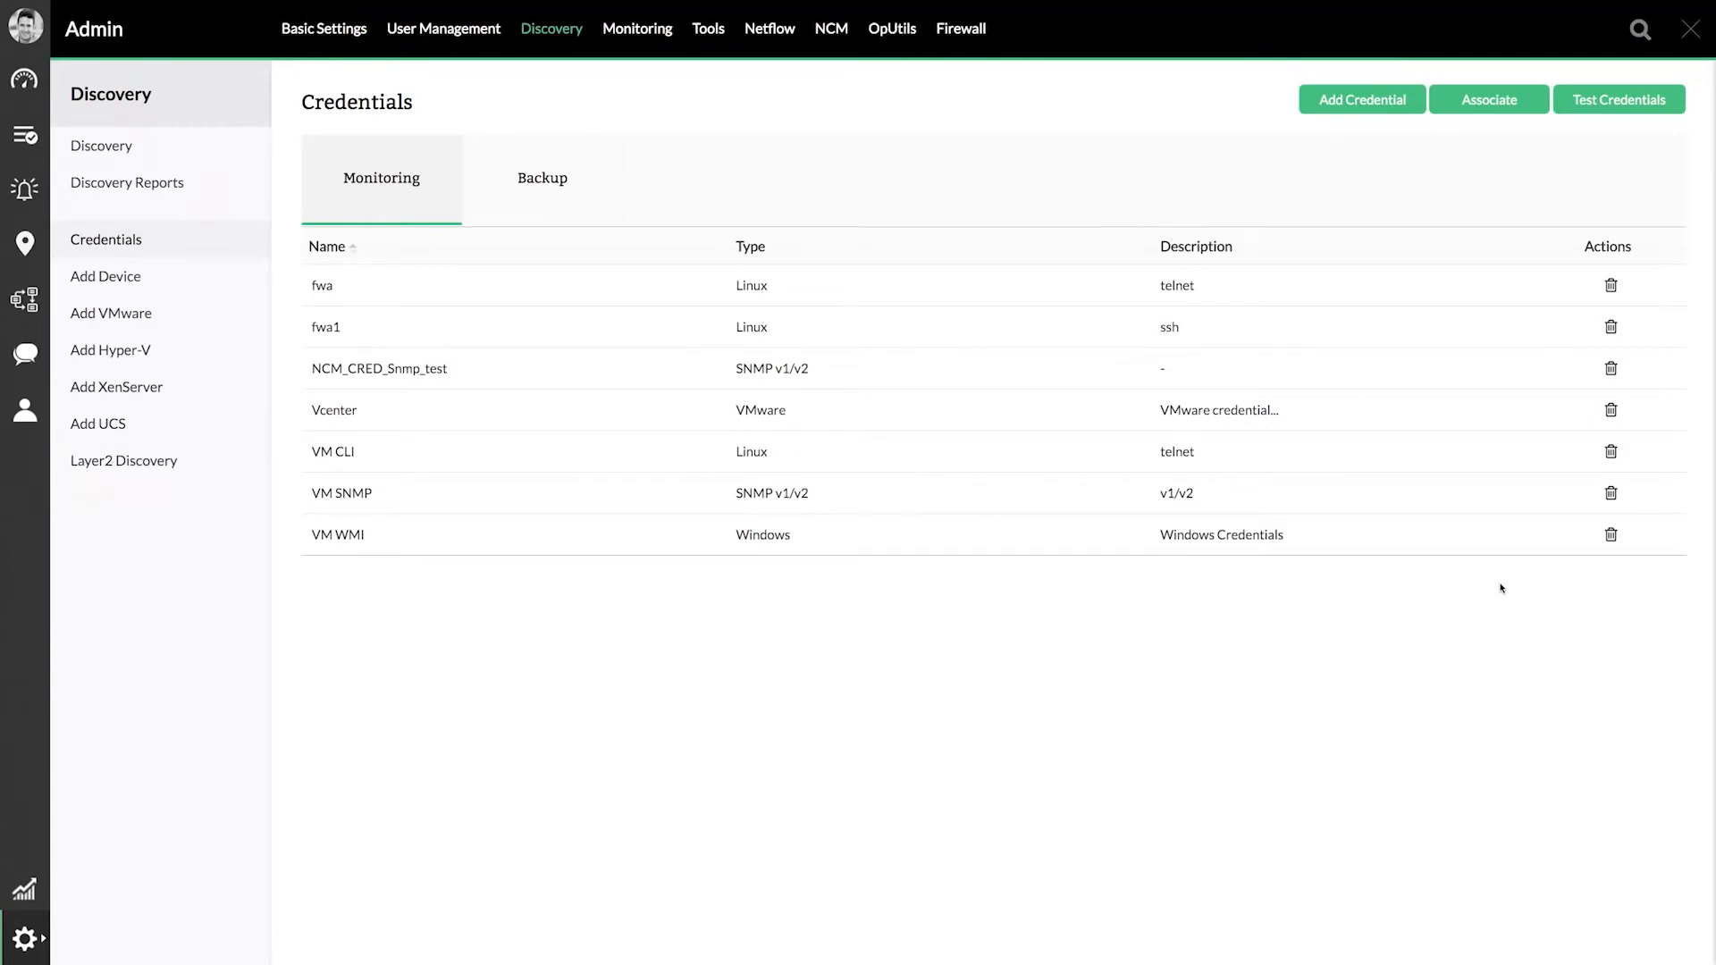
mouse_move(1423, 208)
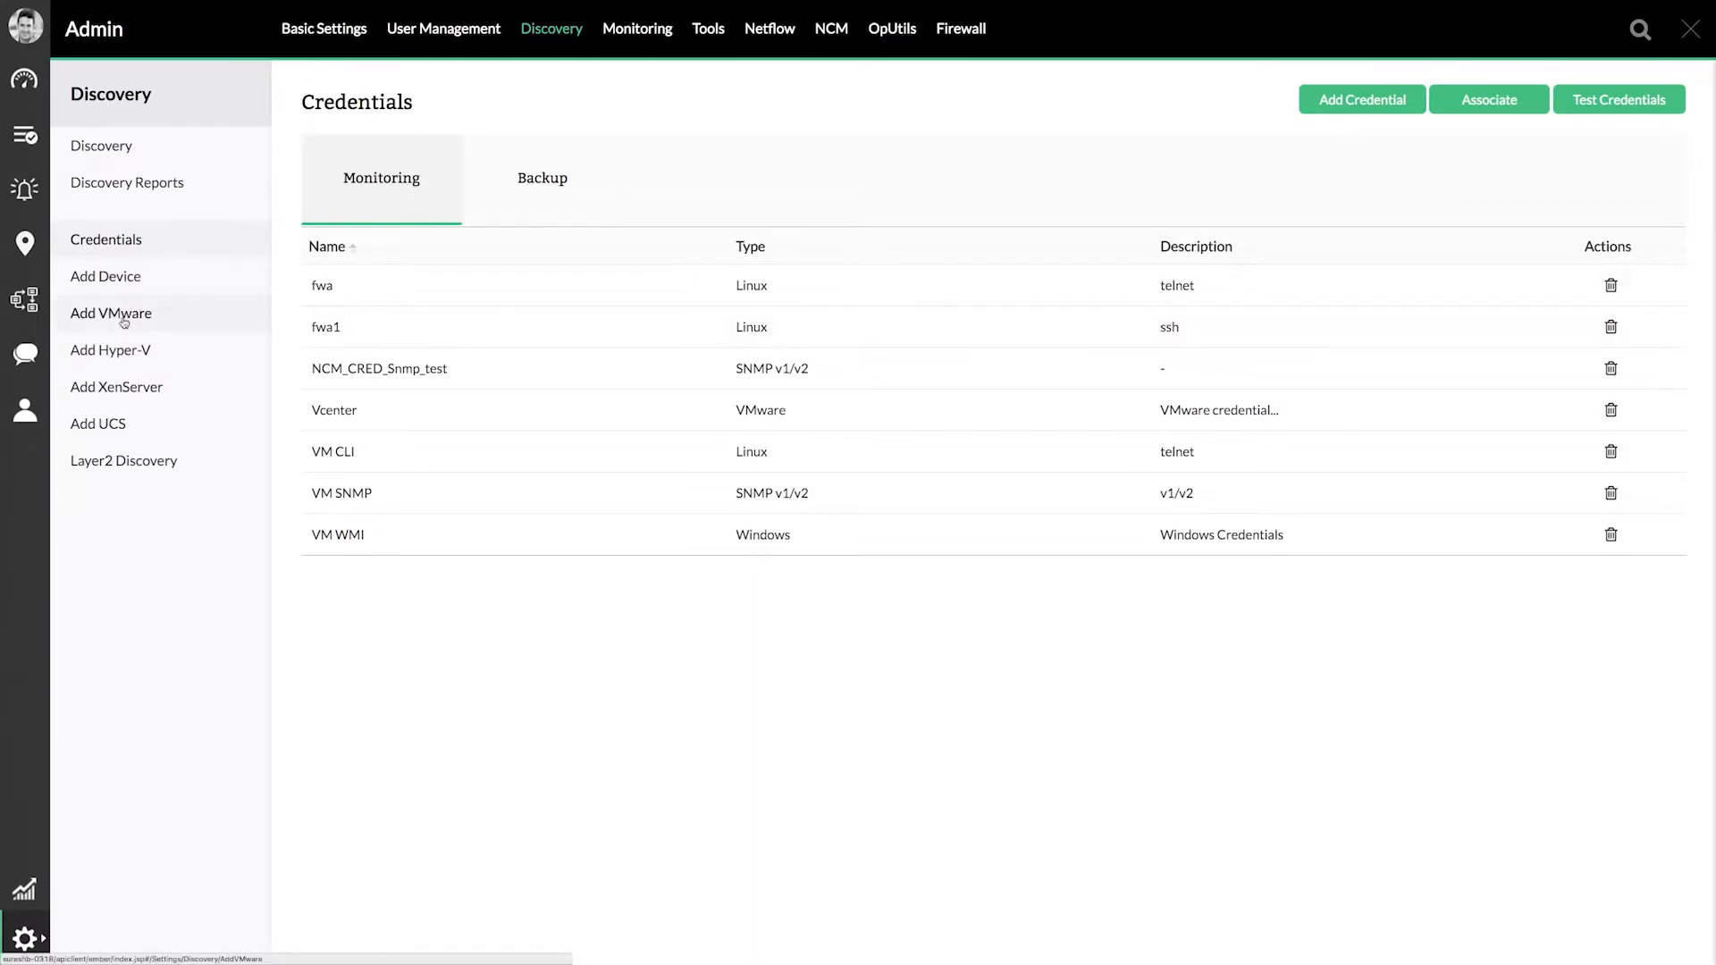
- Open the Add VMware form under Discovery and tick a credential
left_click(111, 313)
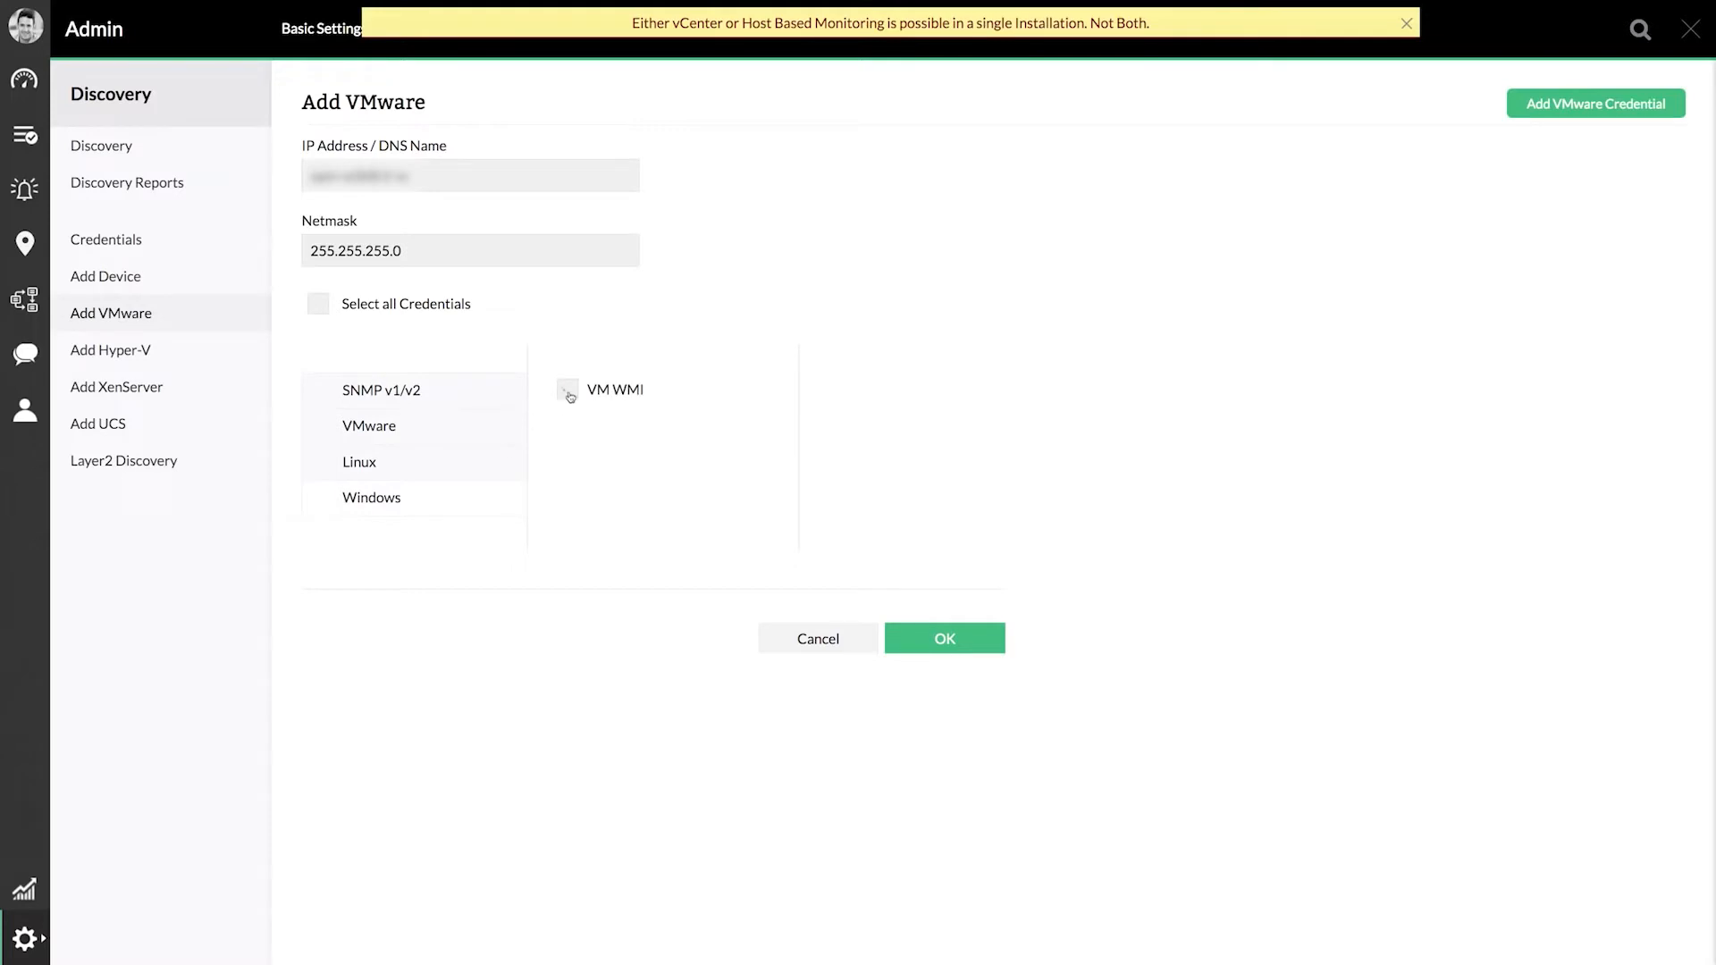
left_click(567, 389)
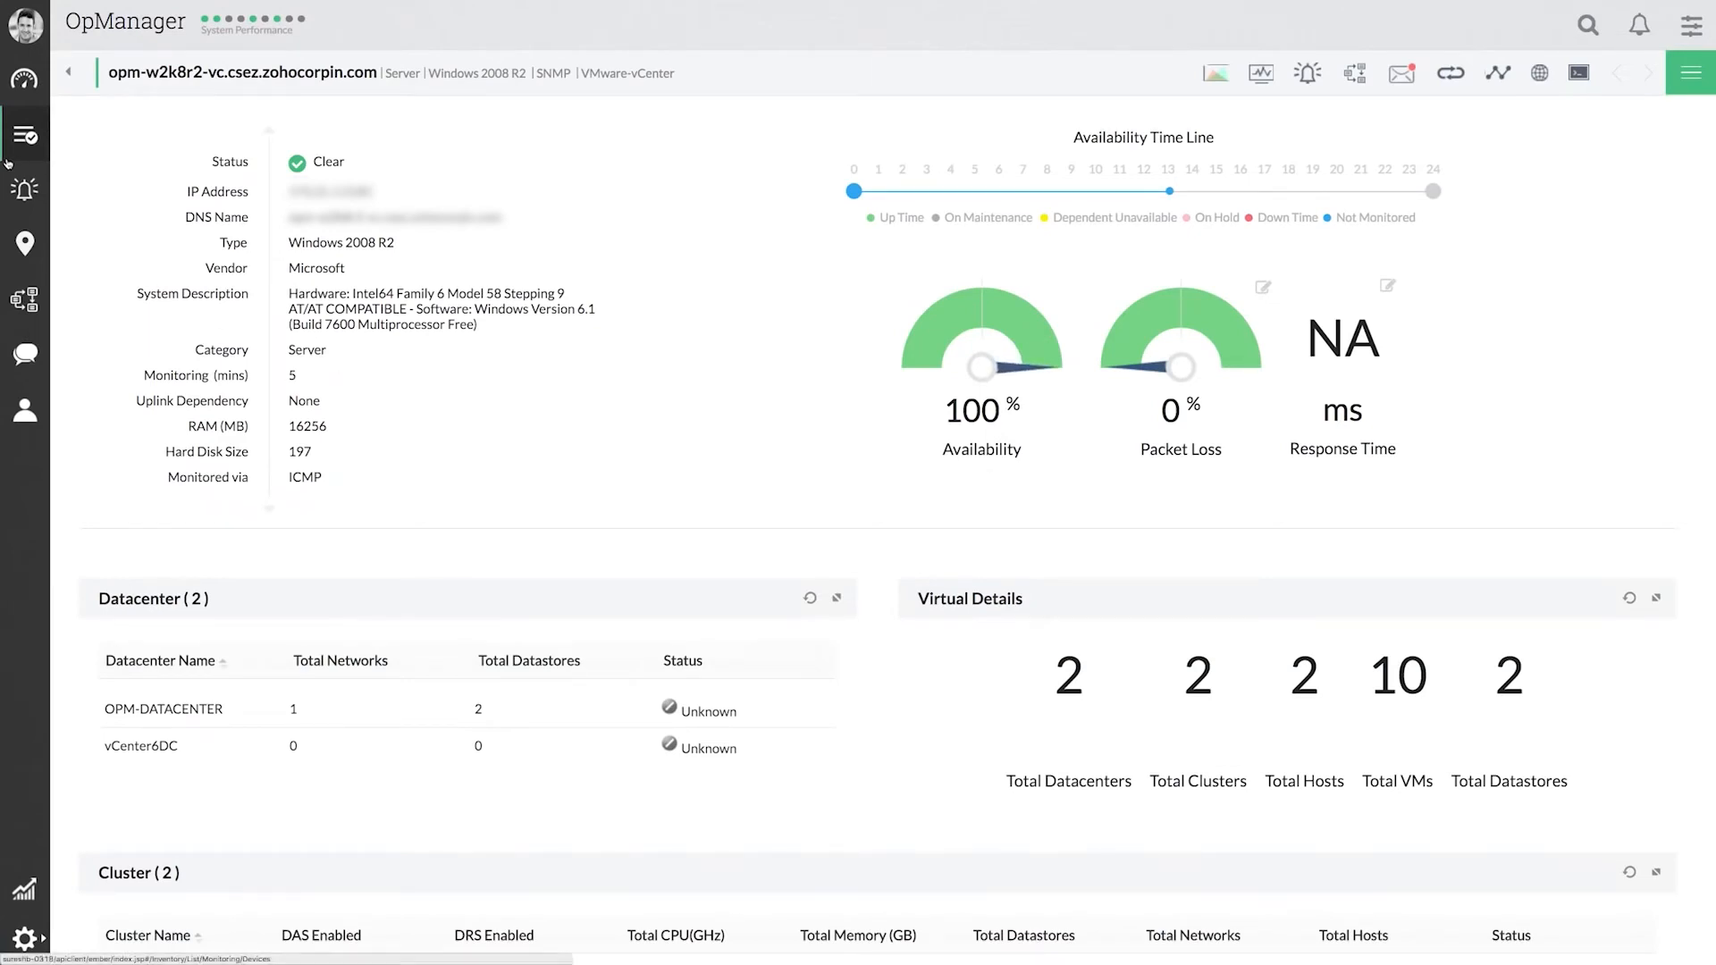
left_click(67, 72)
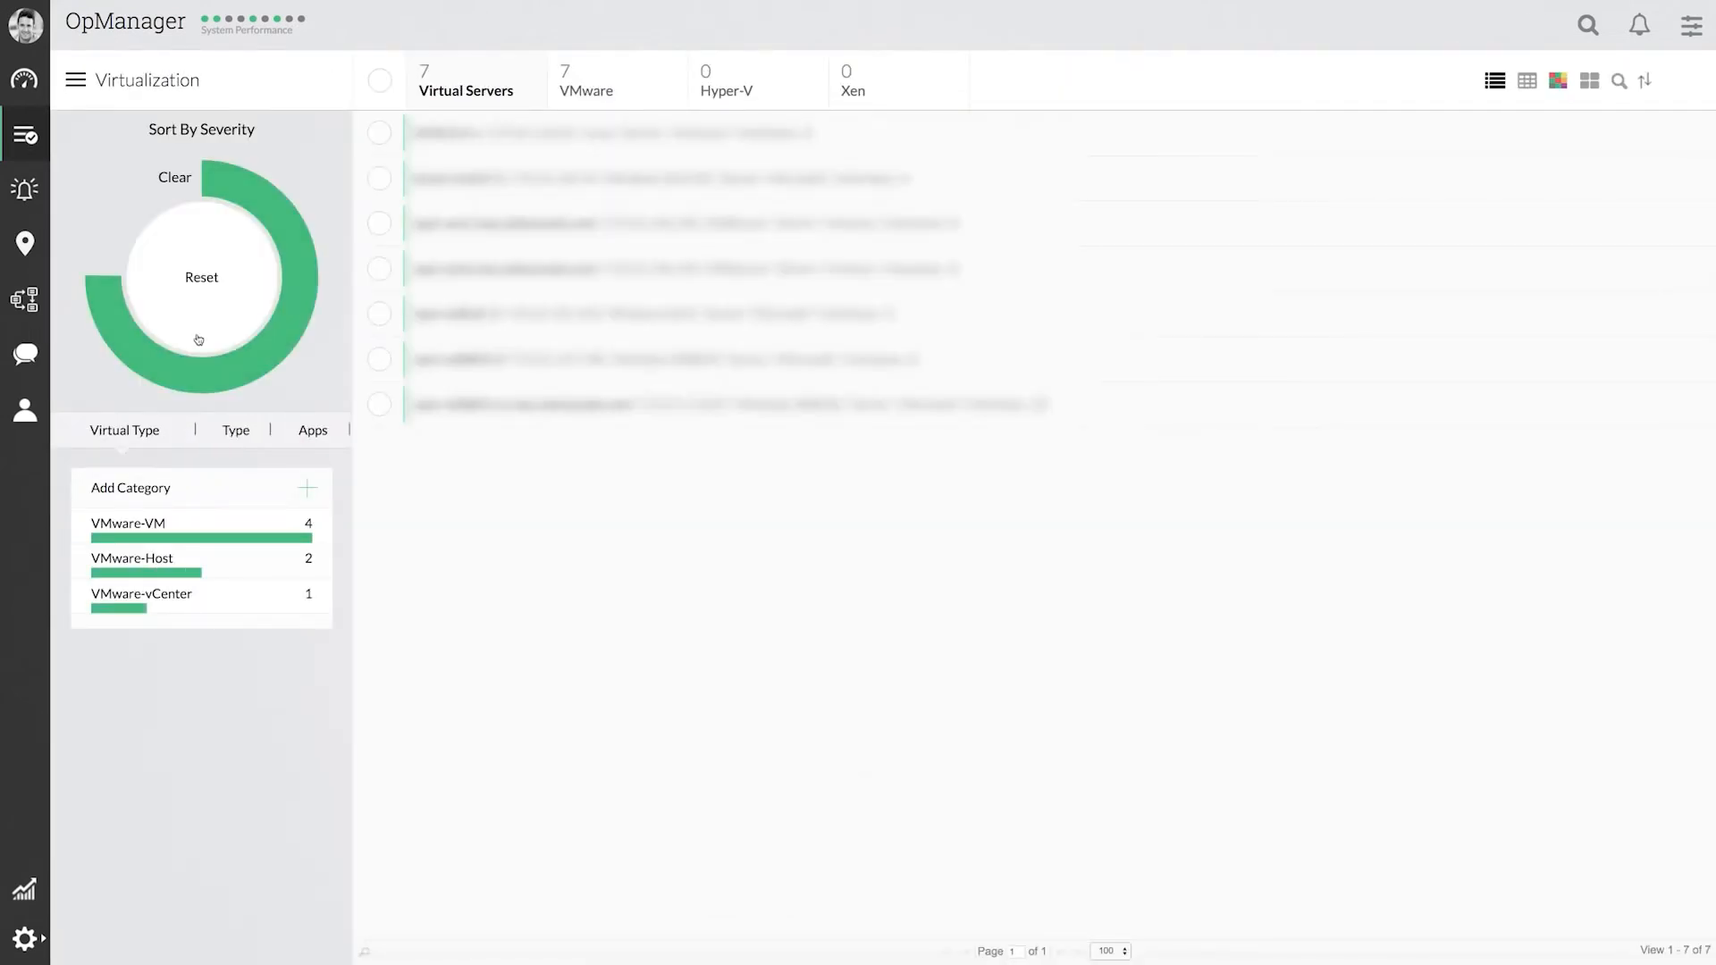
left_click(161, 593)
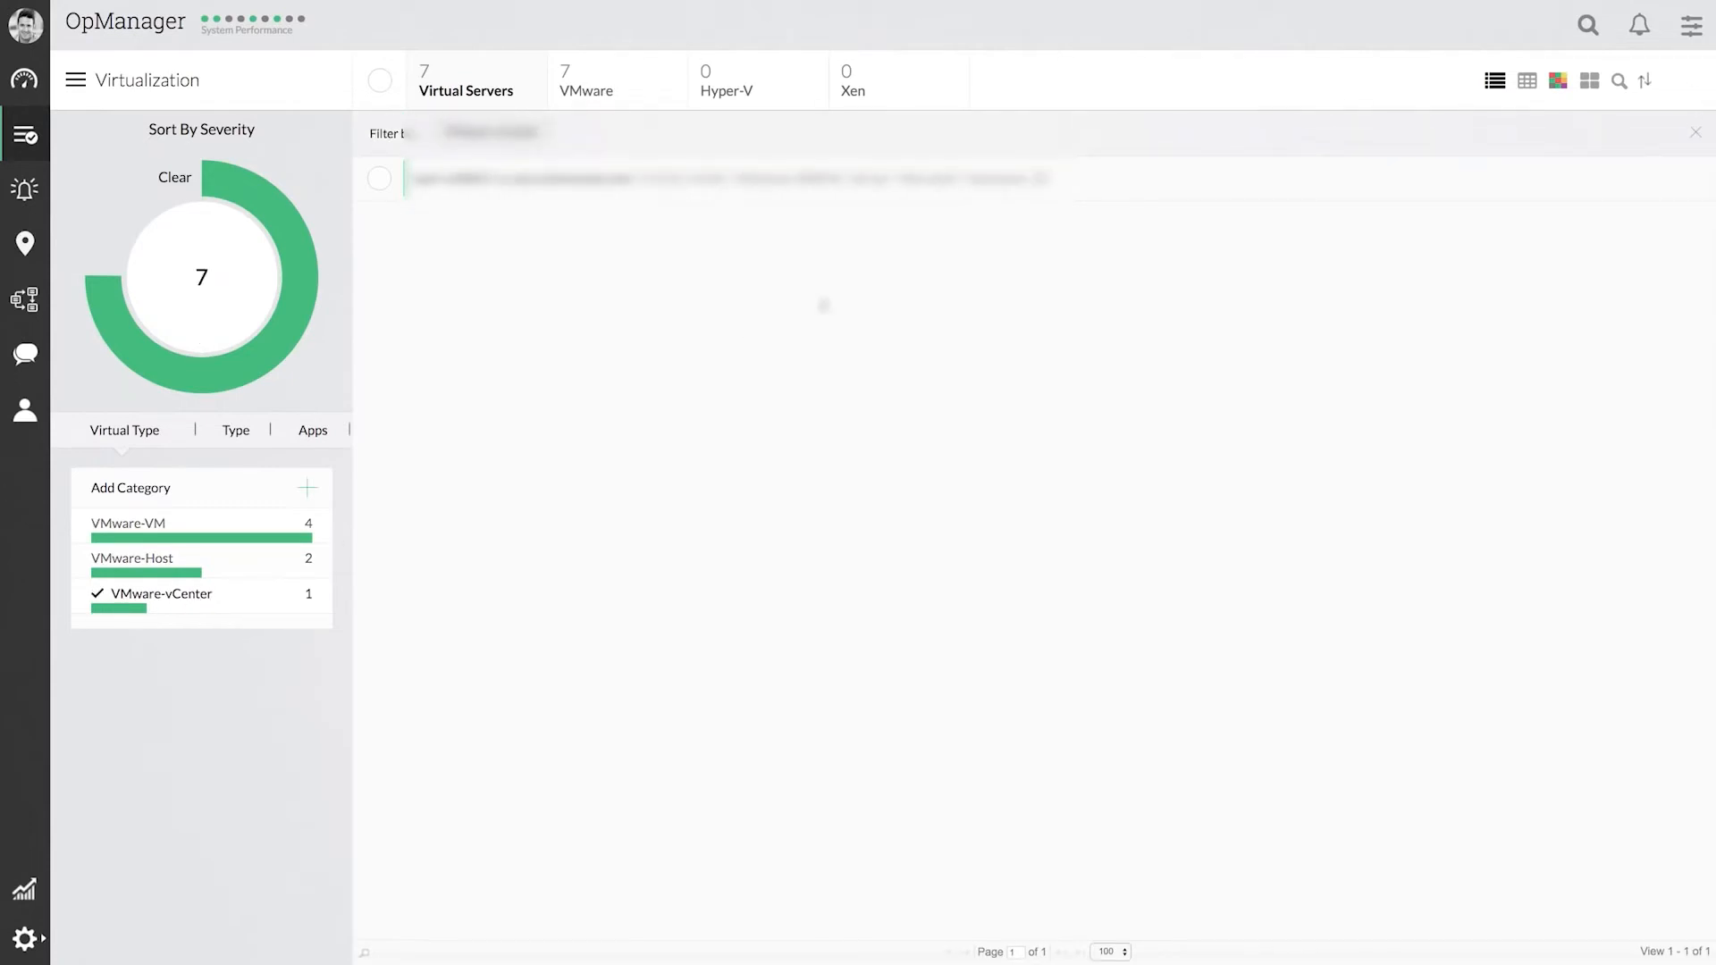
left_click(728, 178)
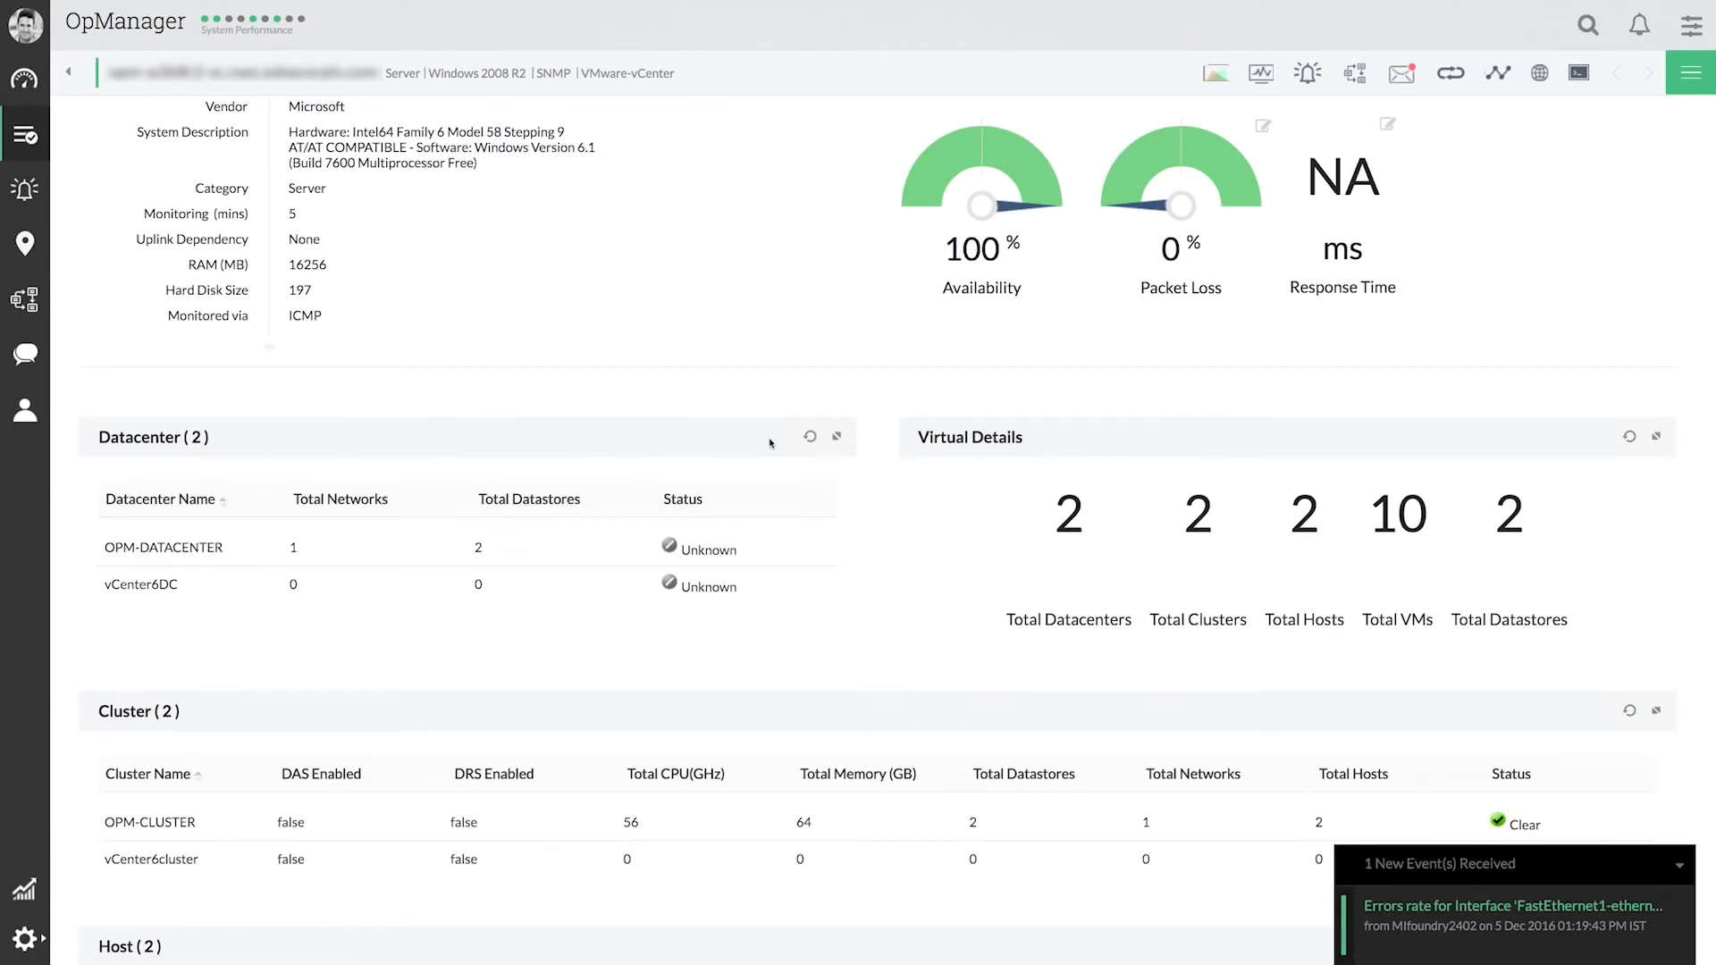
mouse_move(751, 386)
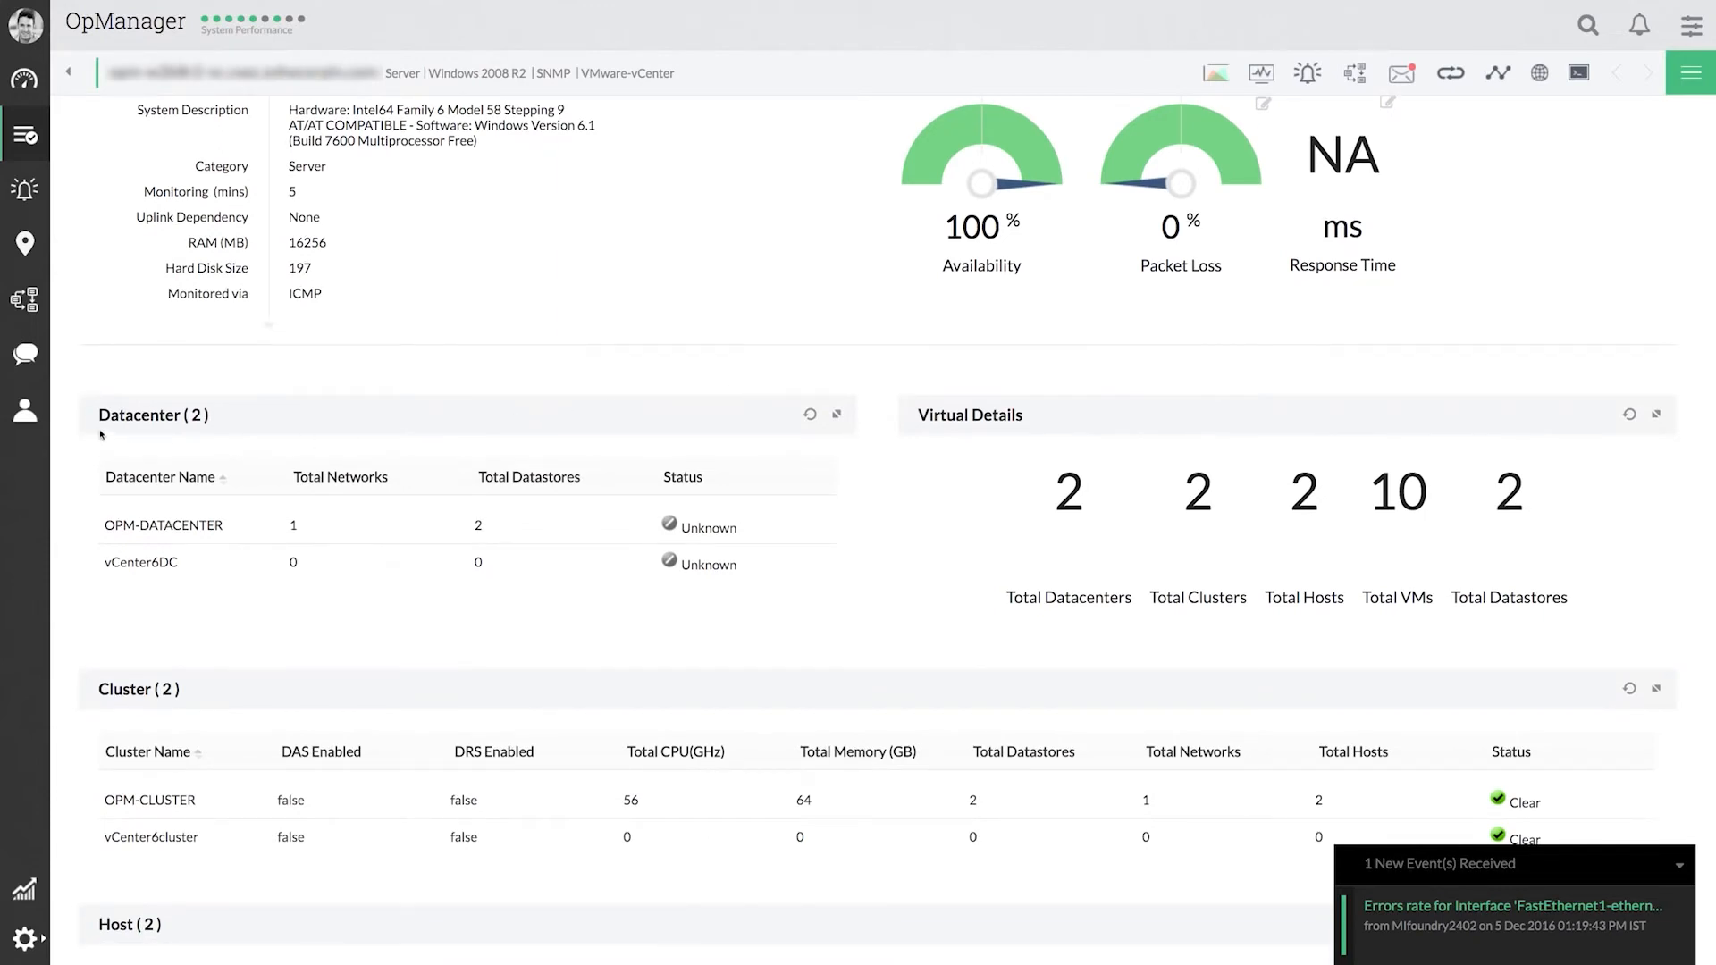
scroll("down", 3)
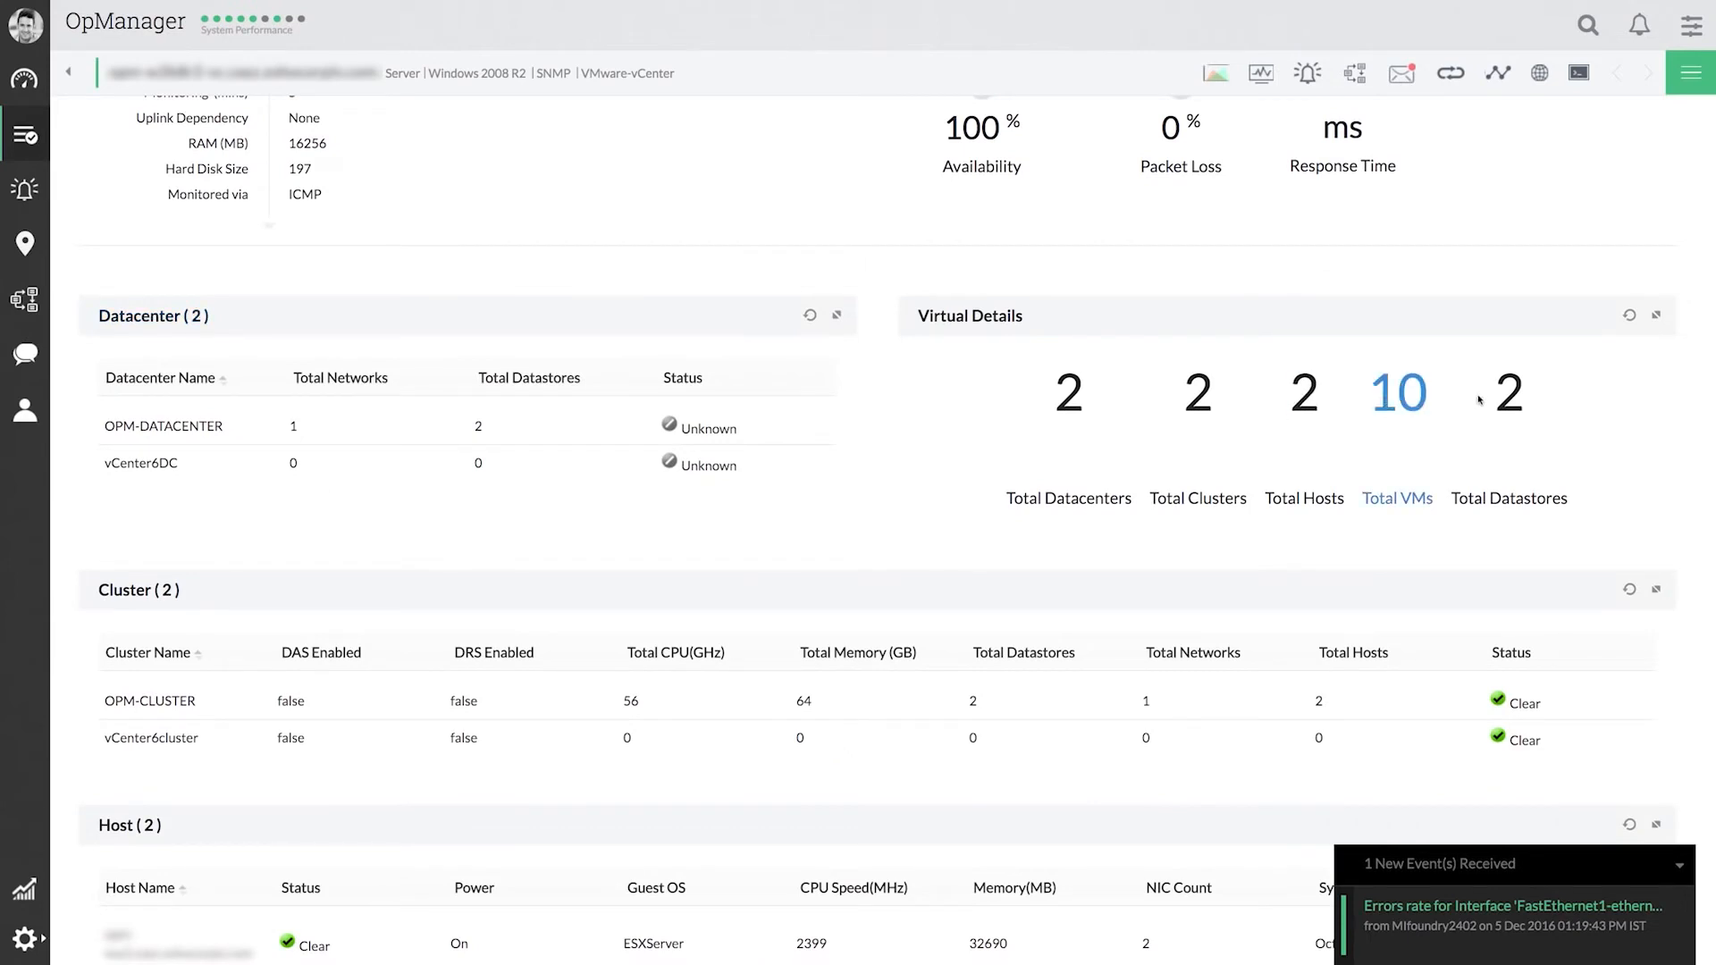
scroll("down", 3)
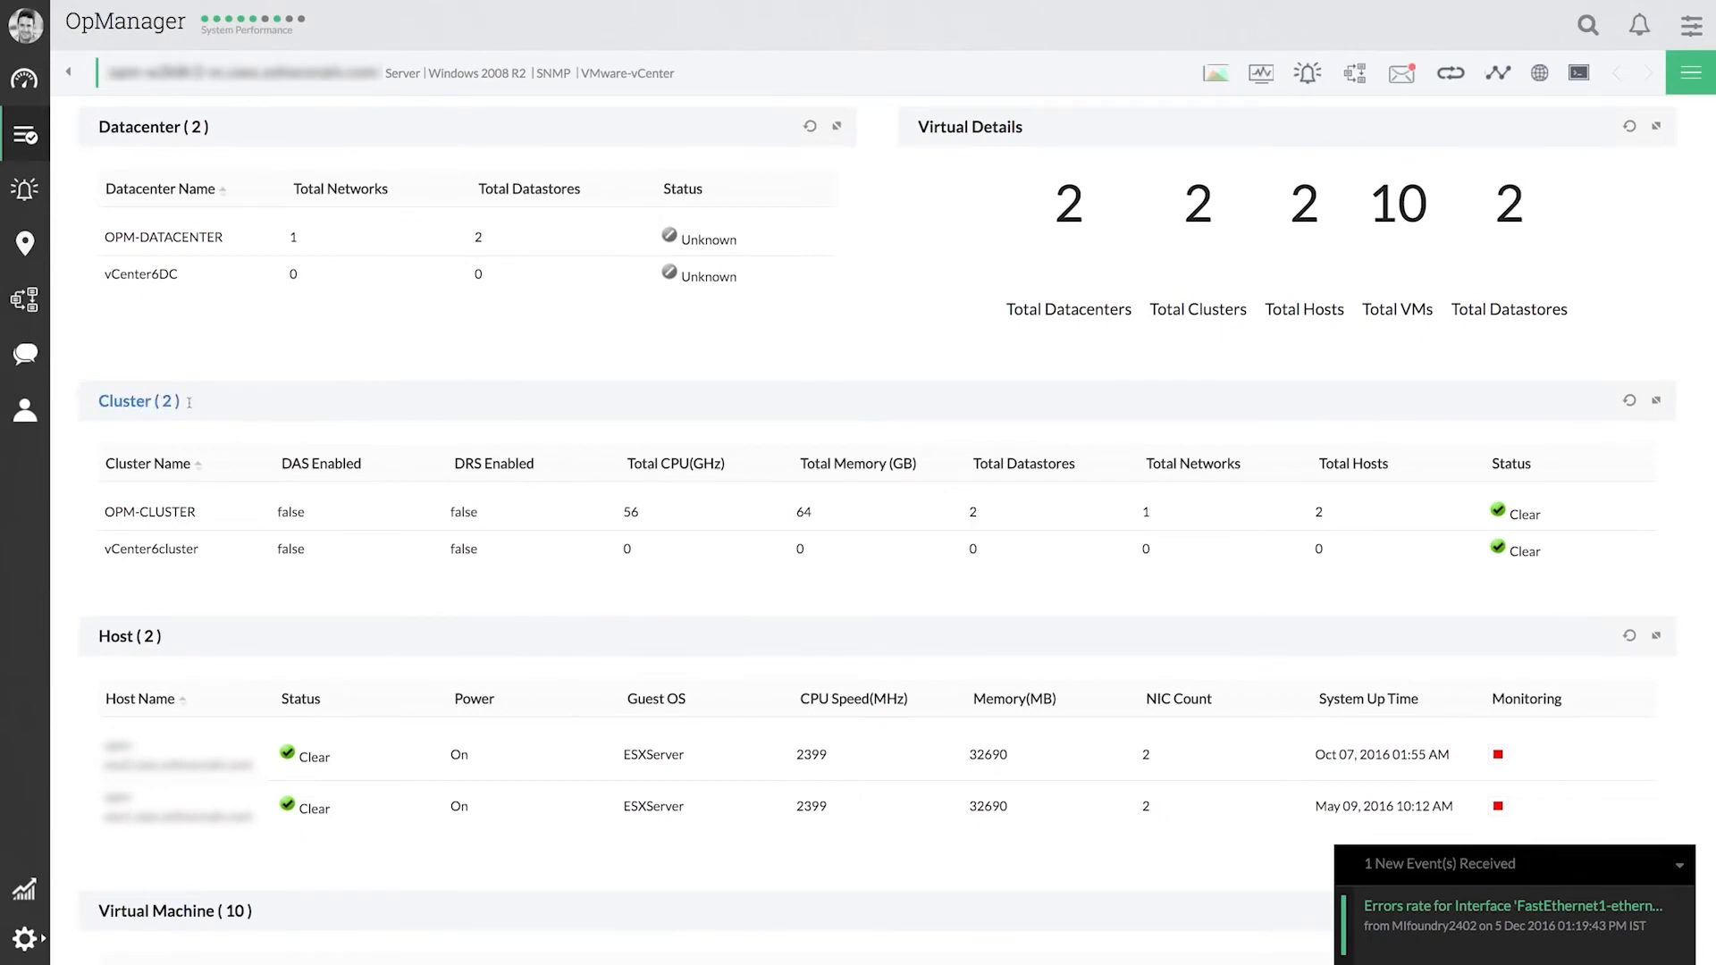
scroll("down", 3)
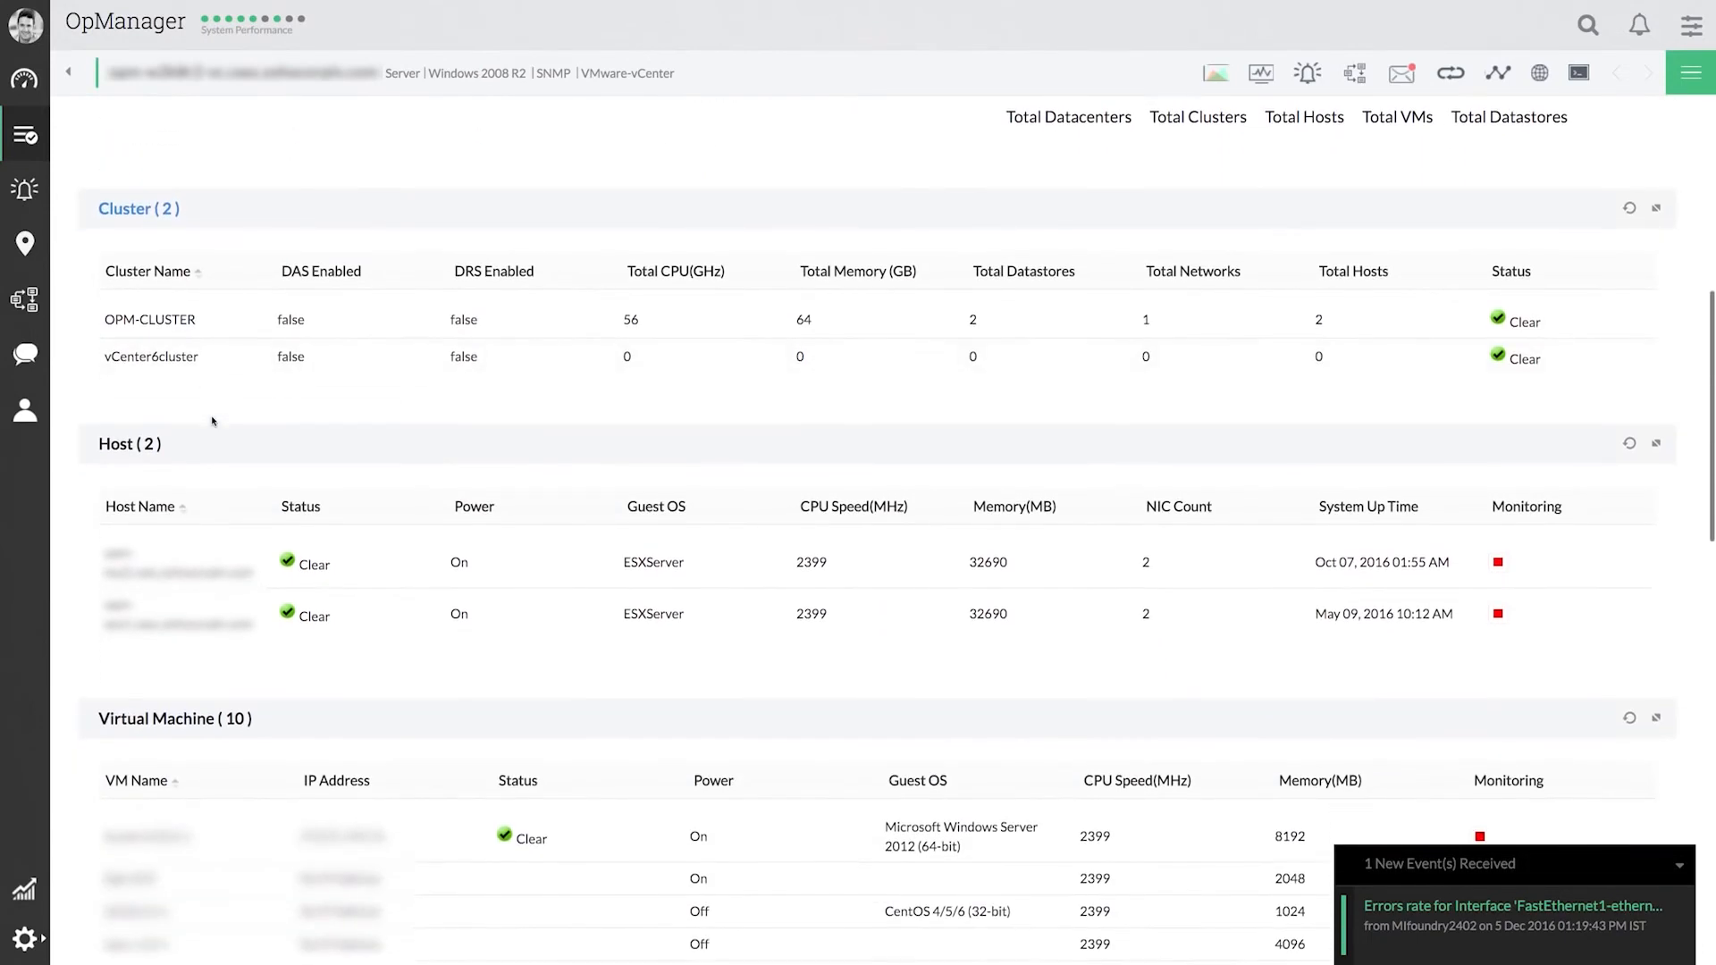
scroll("down", 3)
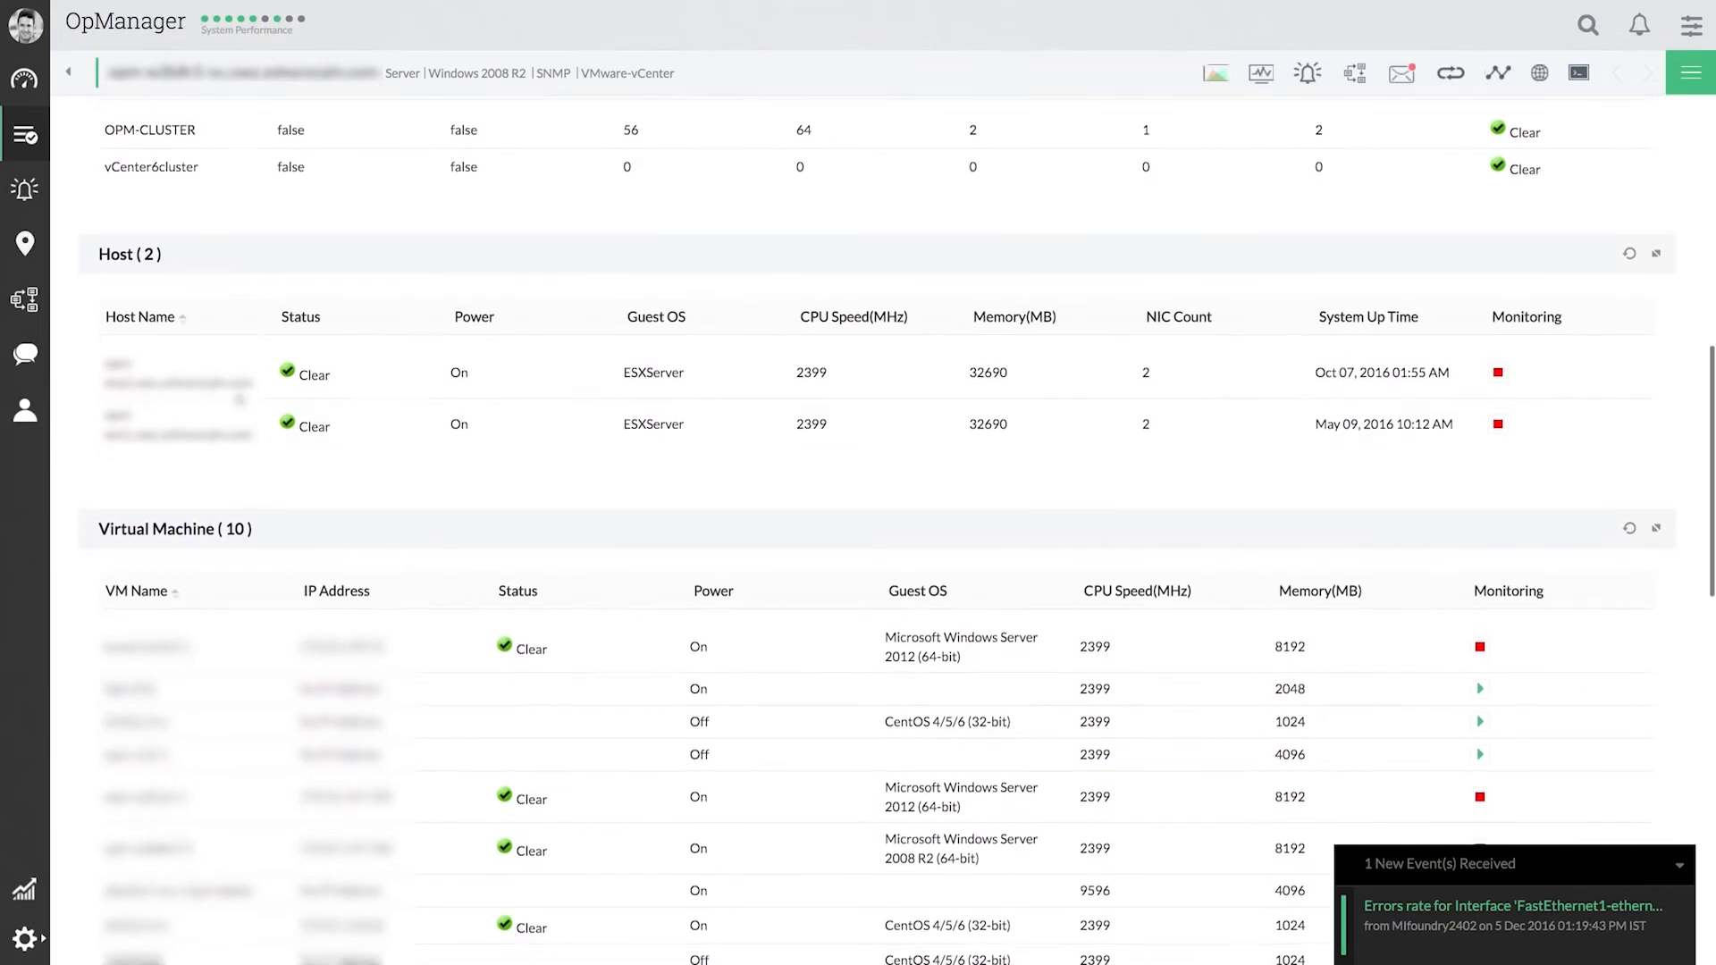
scroll("down", 3)
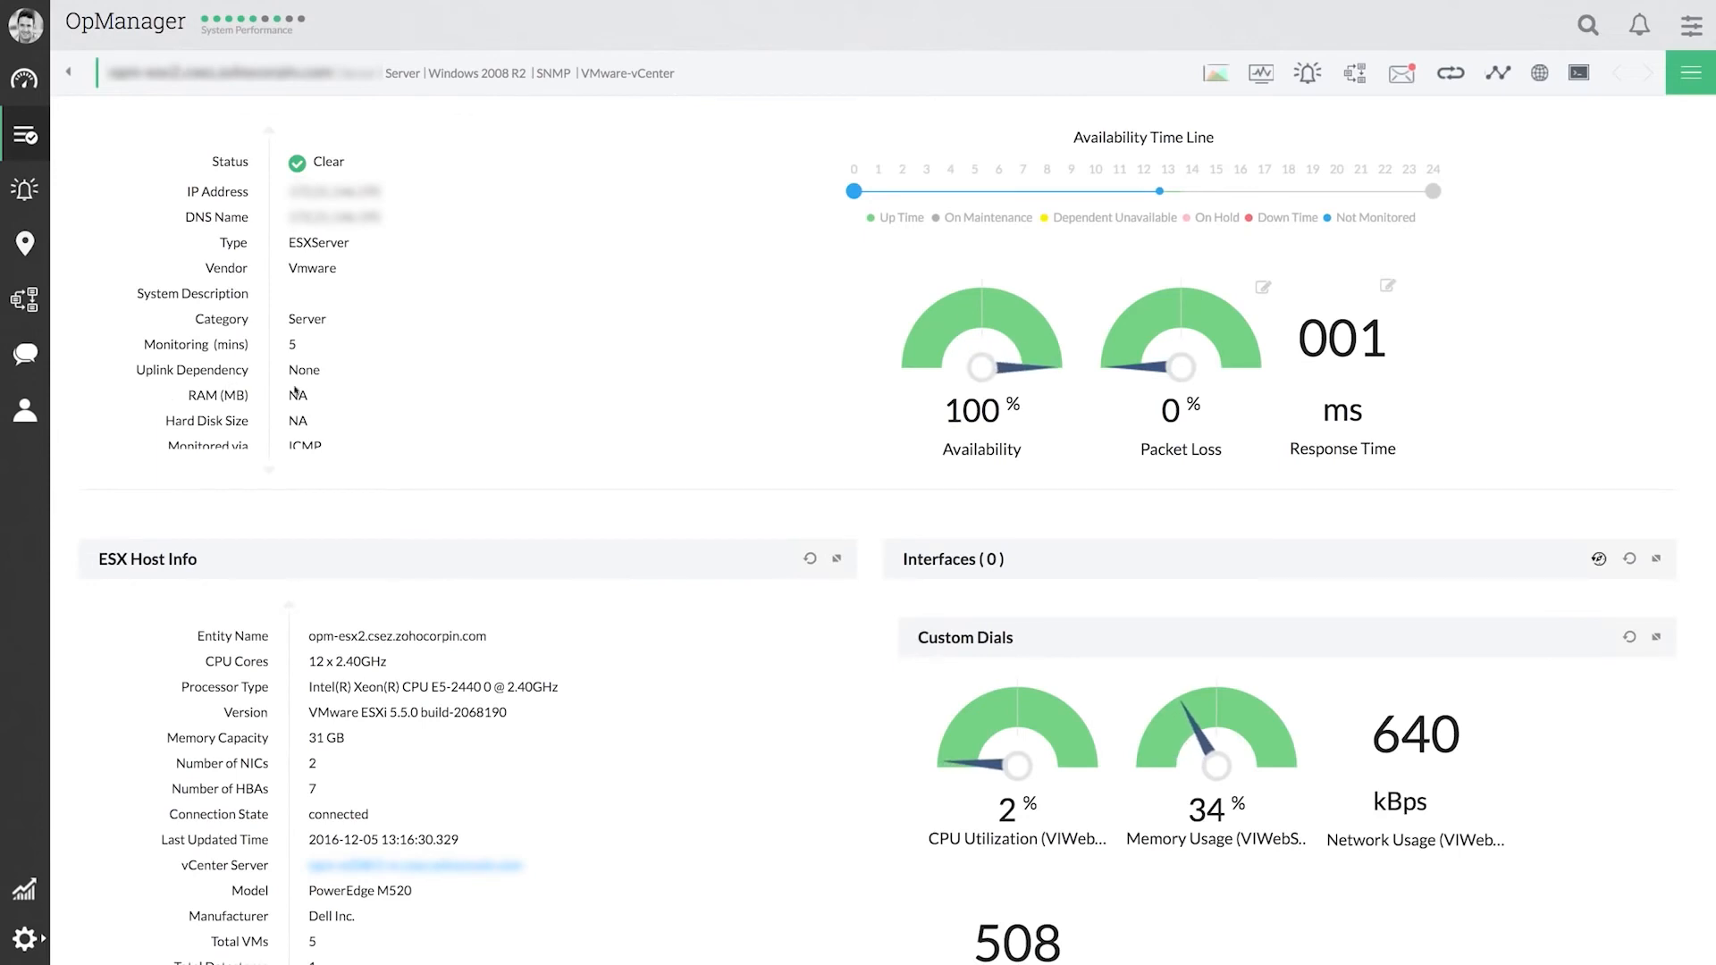
- Scroll through opm-esx2's page: host info, 5 VMs, datastore and physical NICs
scroll("down", 3)
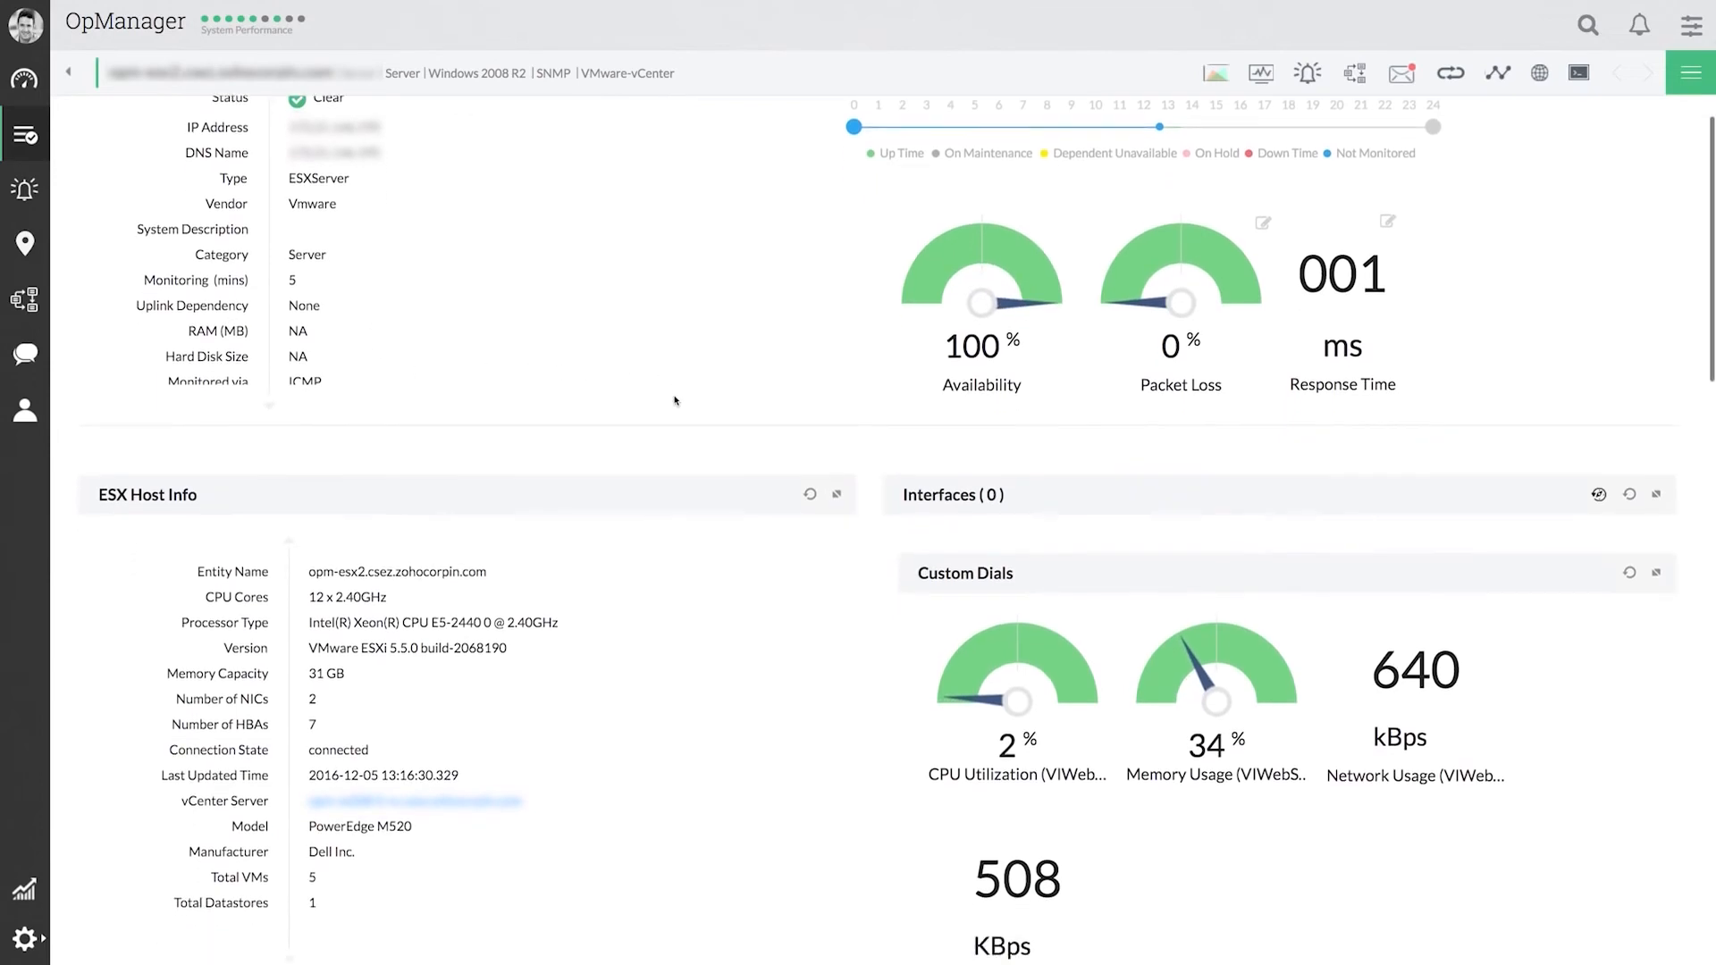
scroll("down", 3)
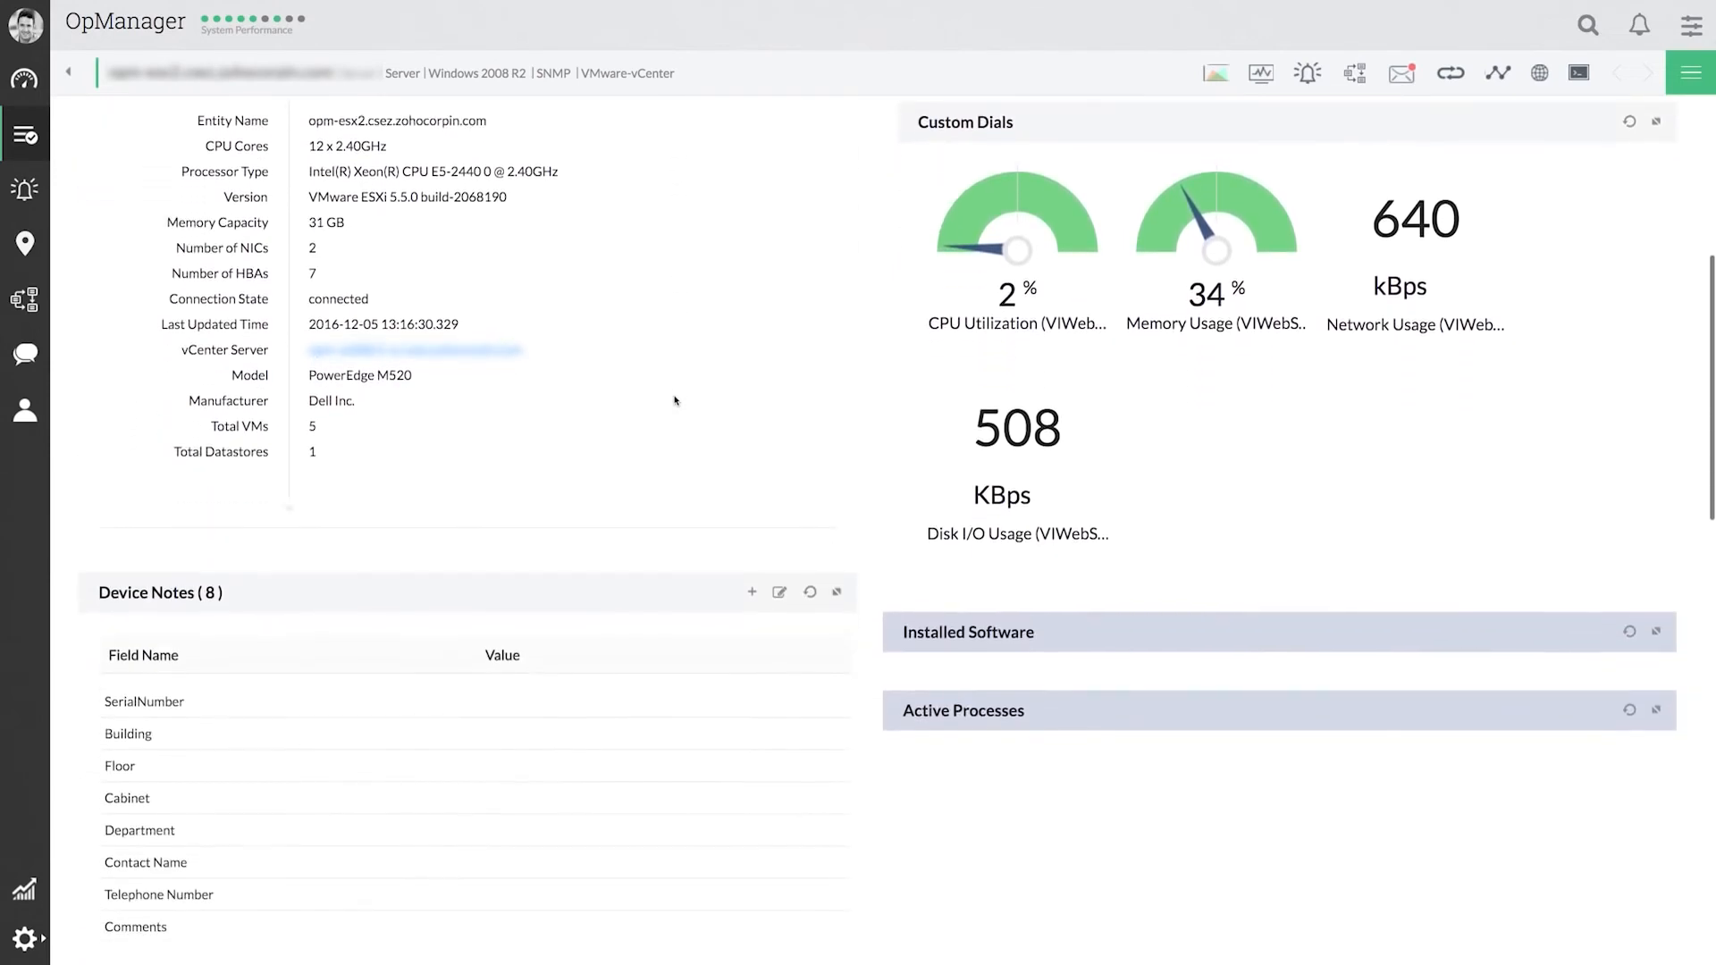
scroll("down", 3)
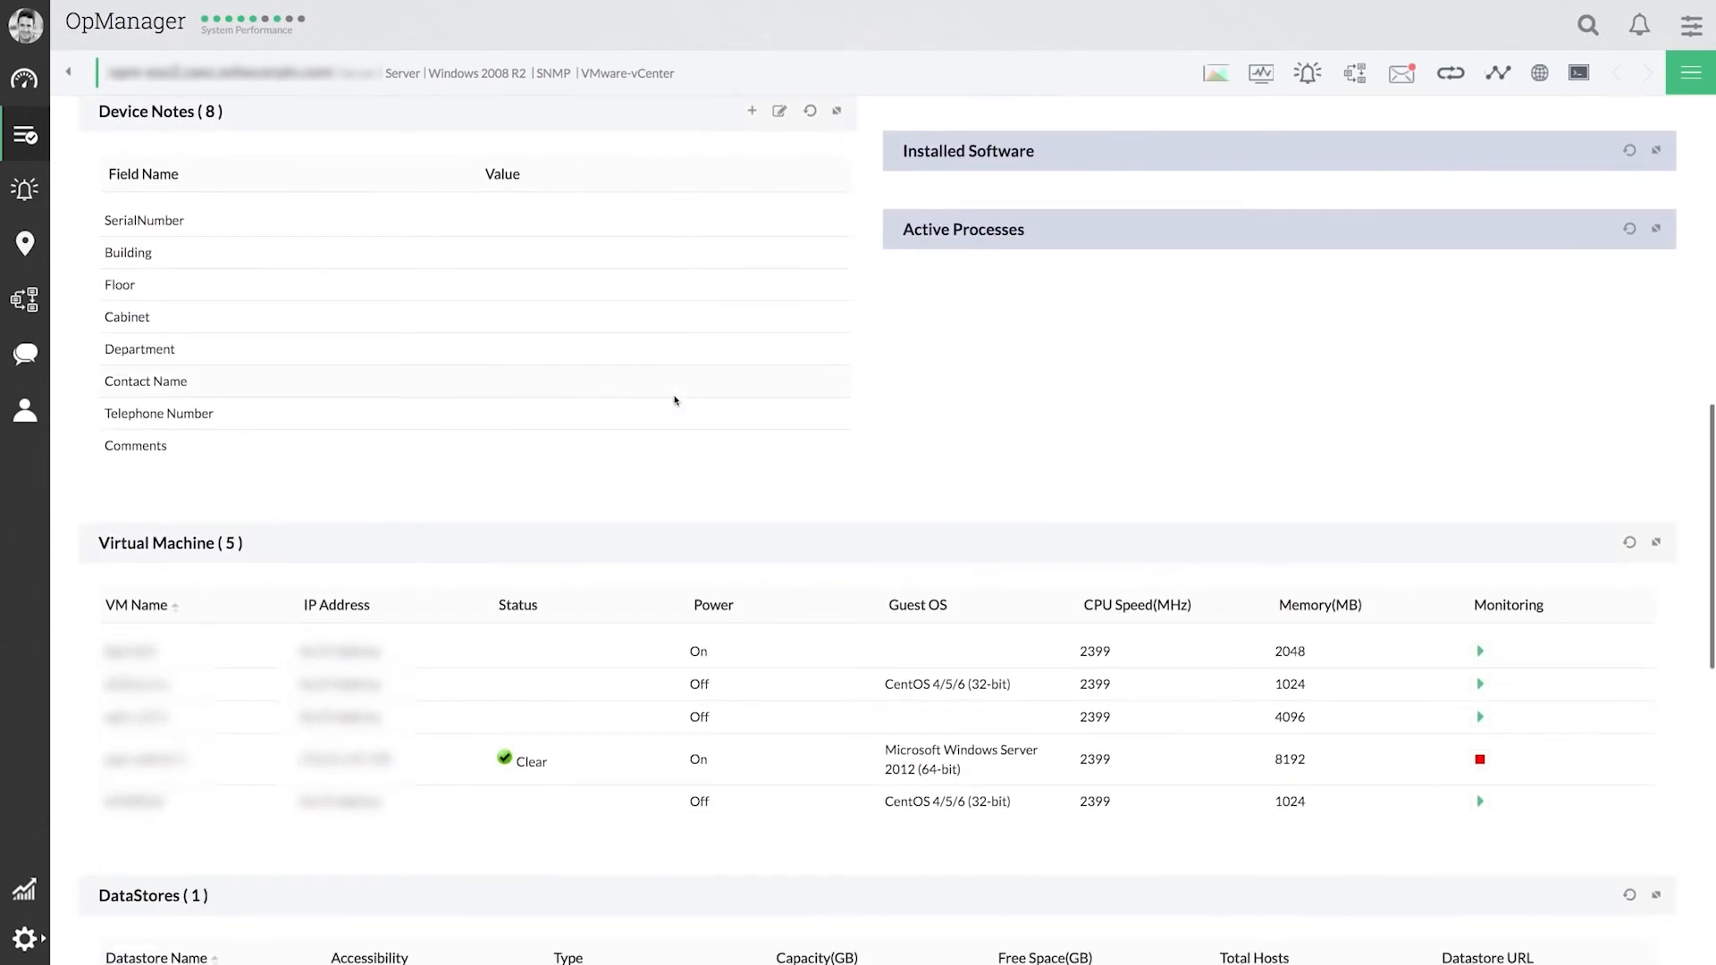
scroll("down", 3)
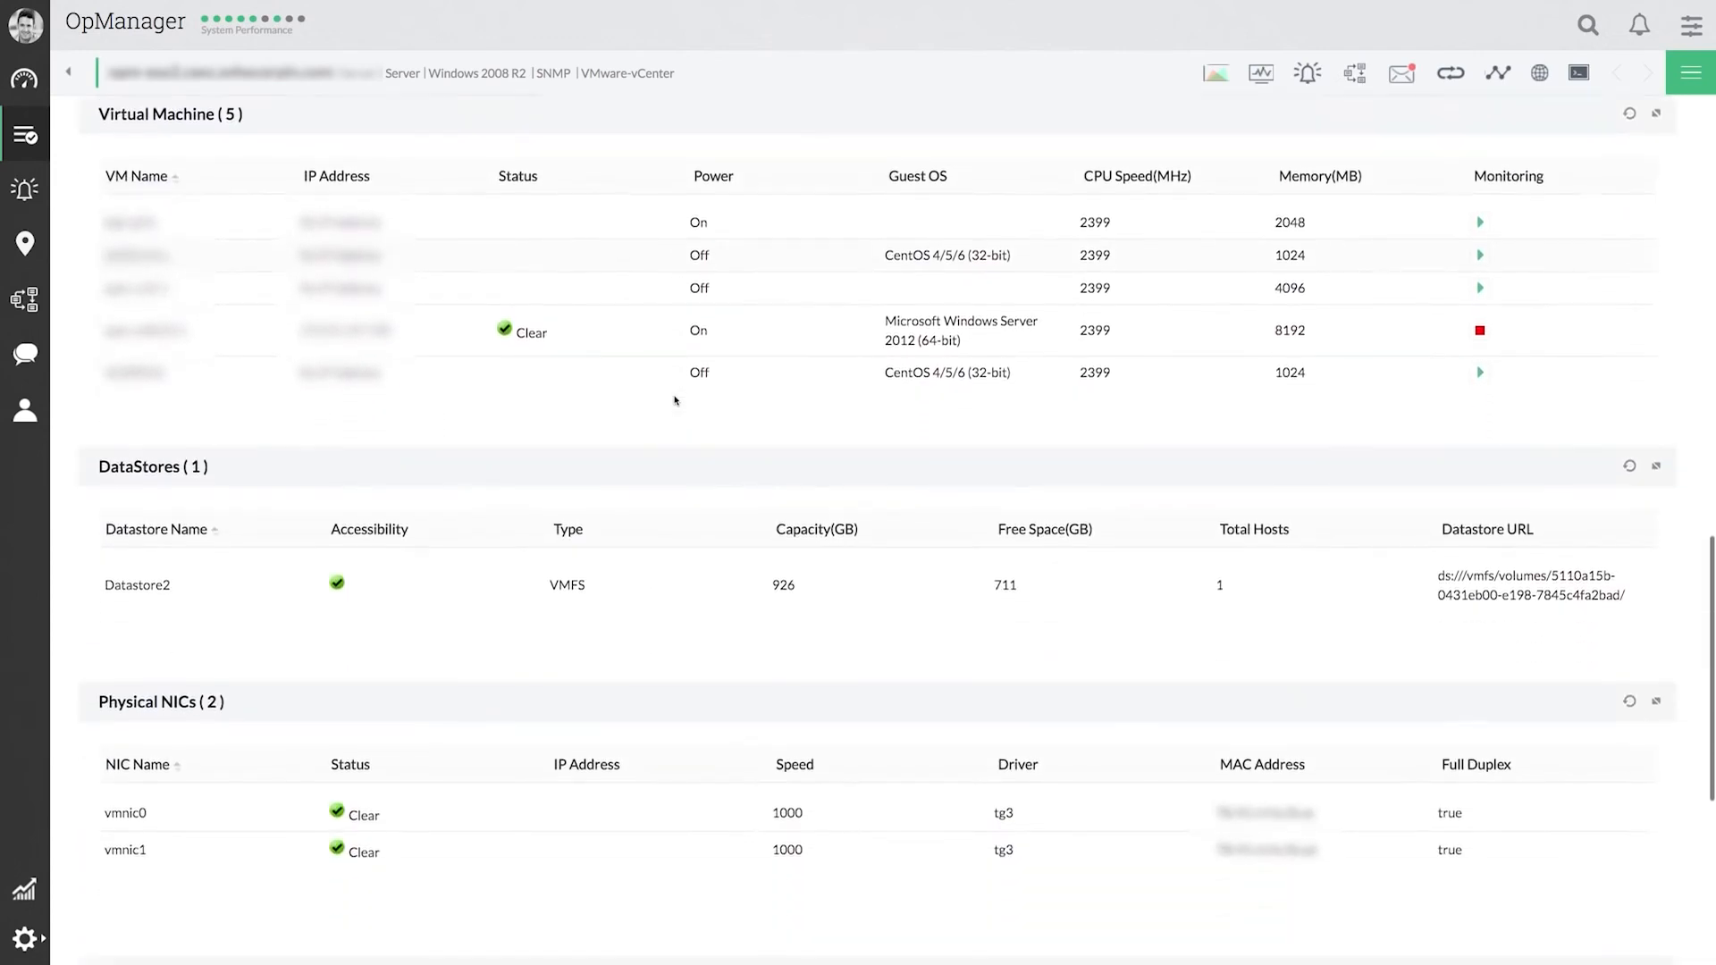
scroll("down", 3)
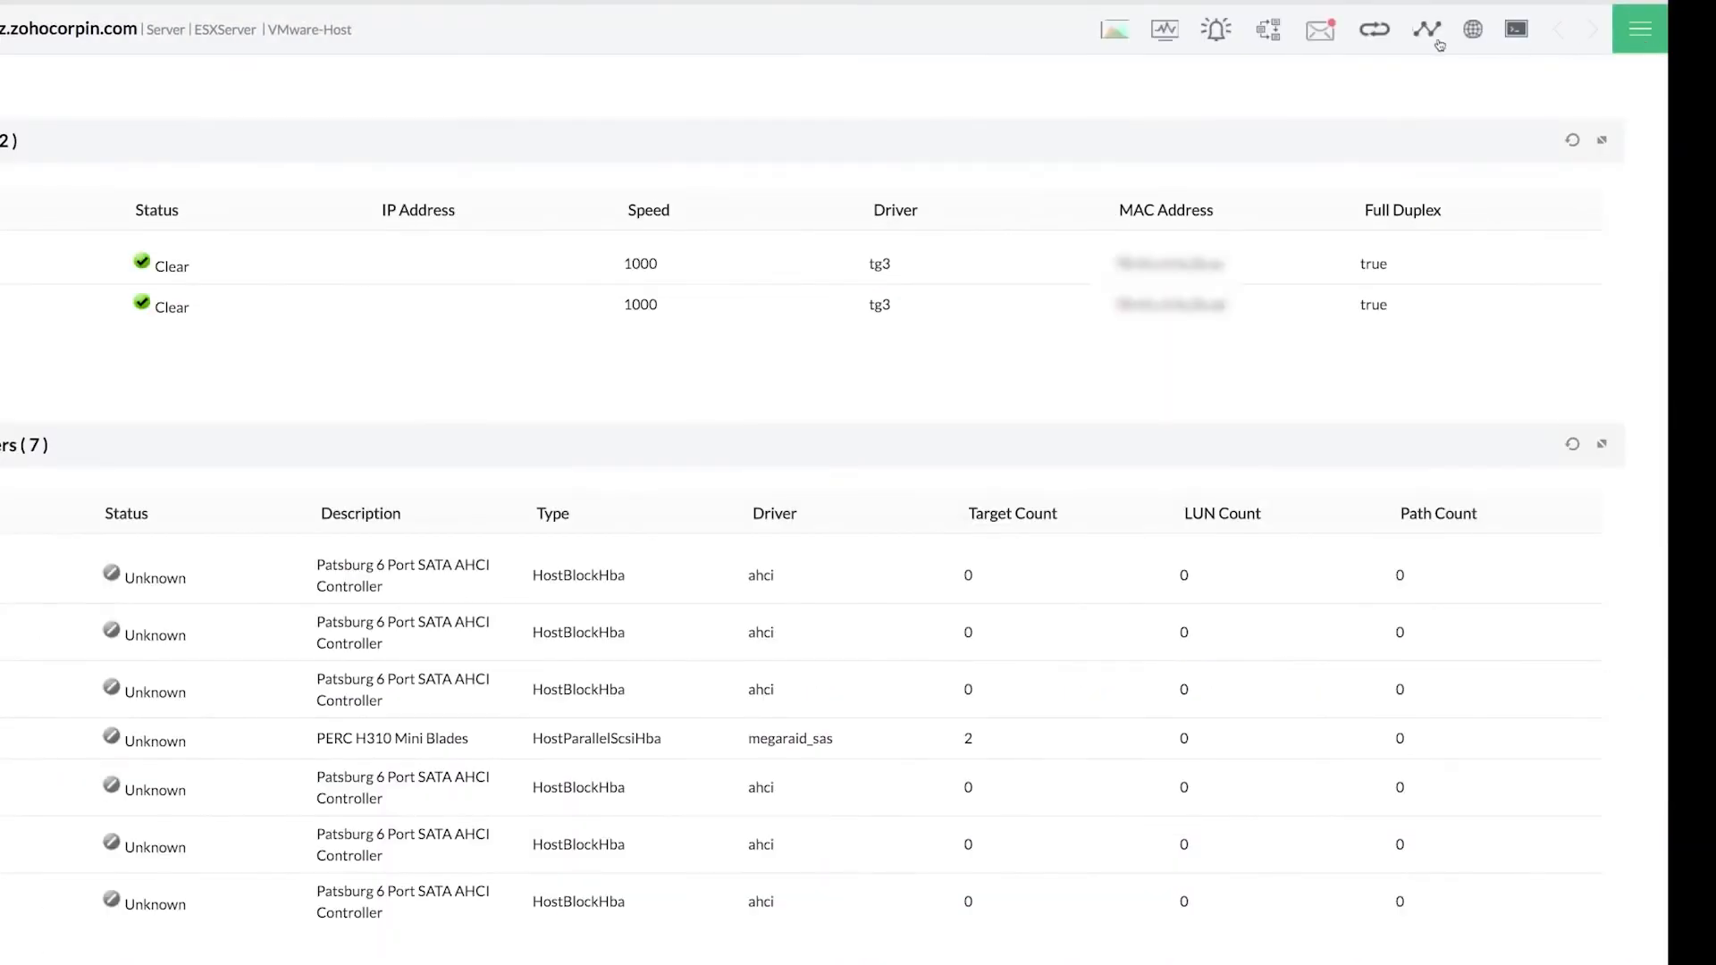
- Show the ESX host's graphs and scroll through CPU usage, disk I/O and memory granted
left_click(1427, 30)
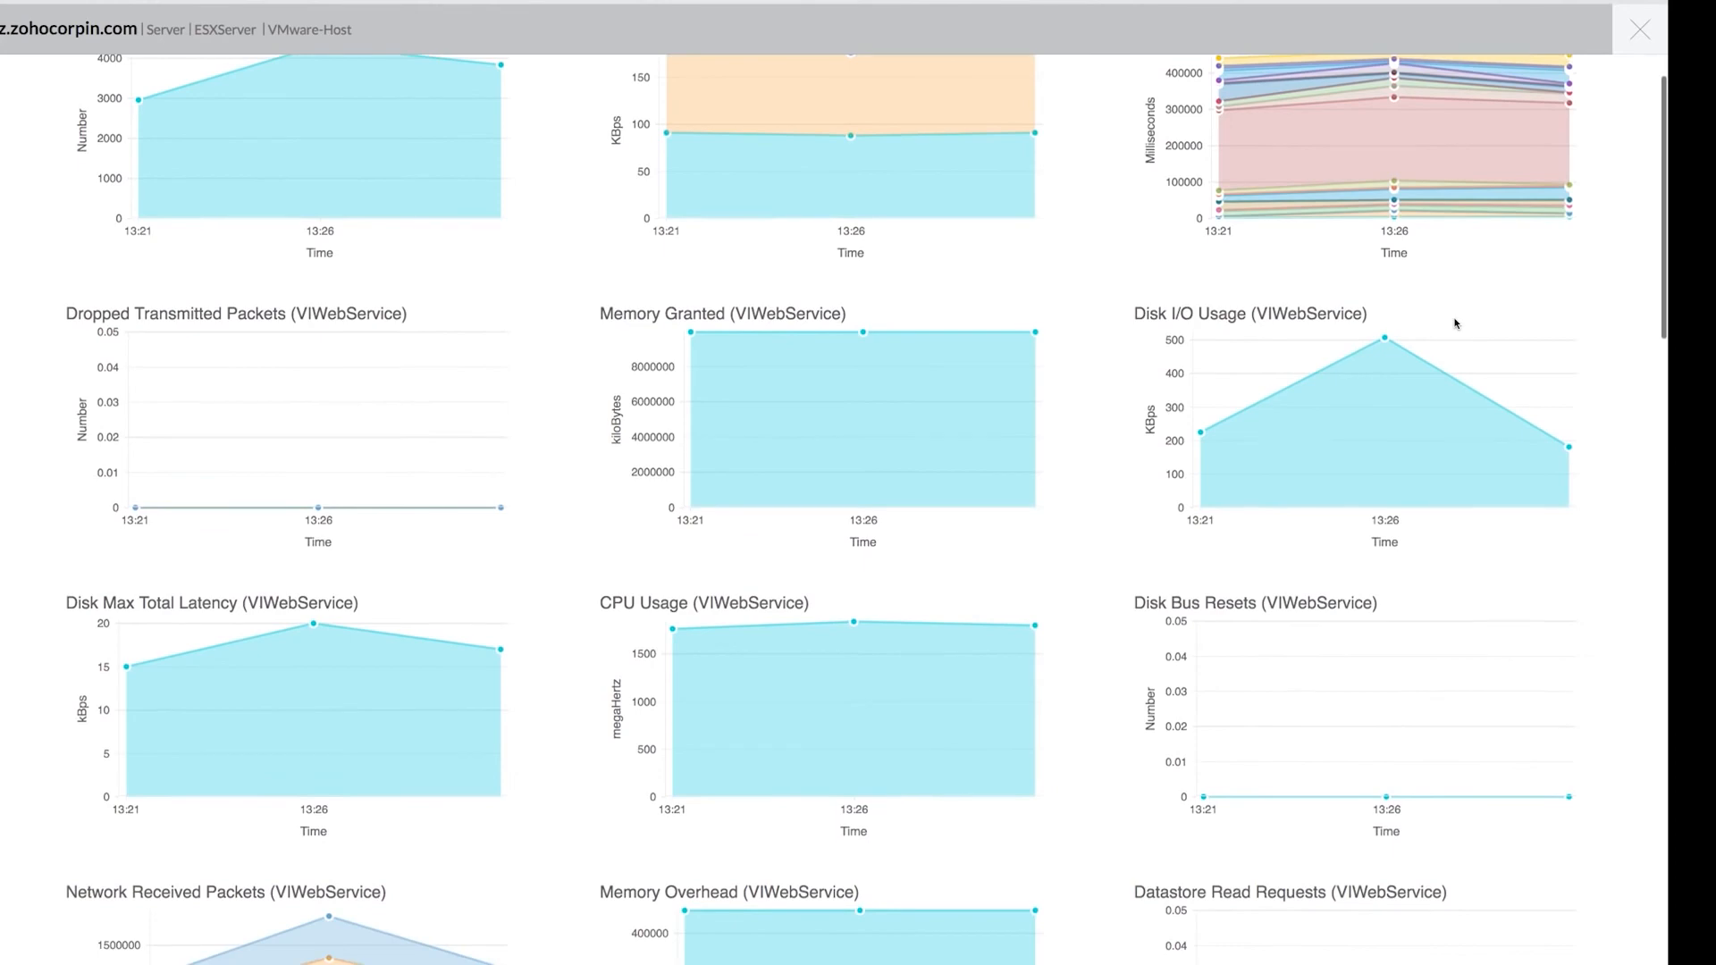
scroll("down", 3)
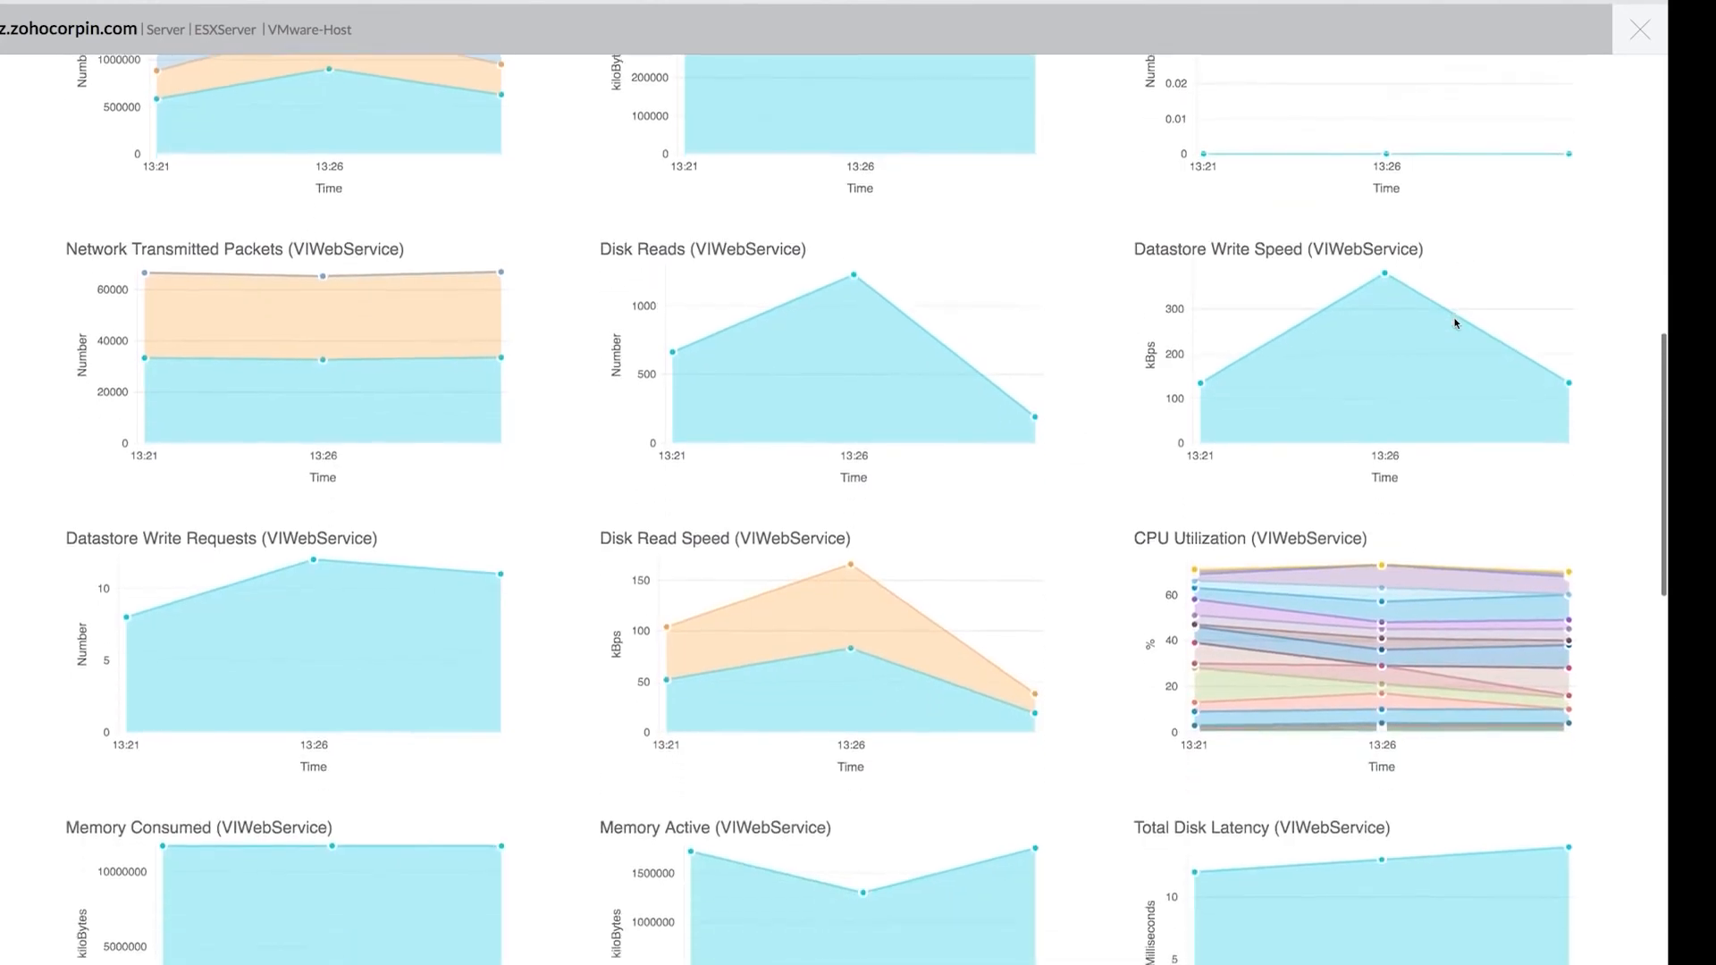
scroll("down", 3)
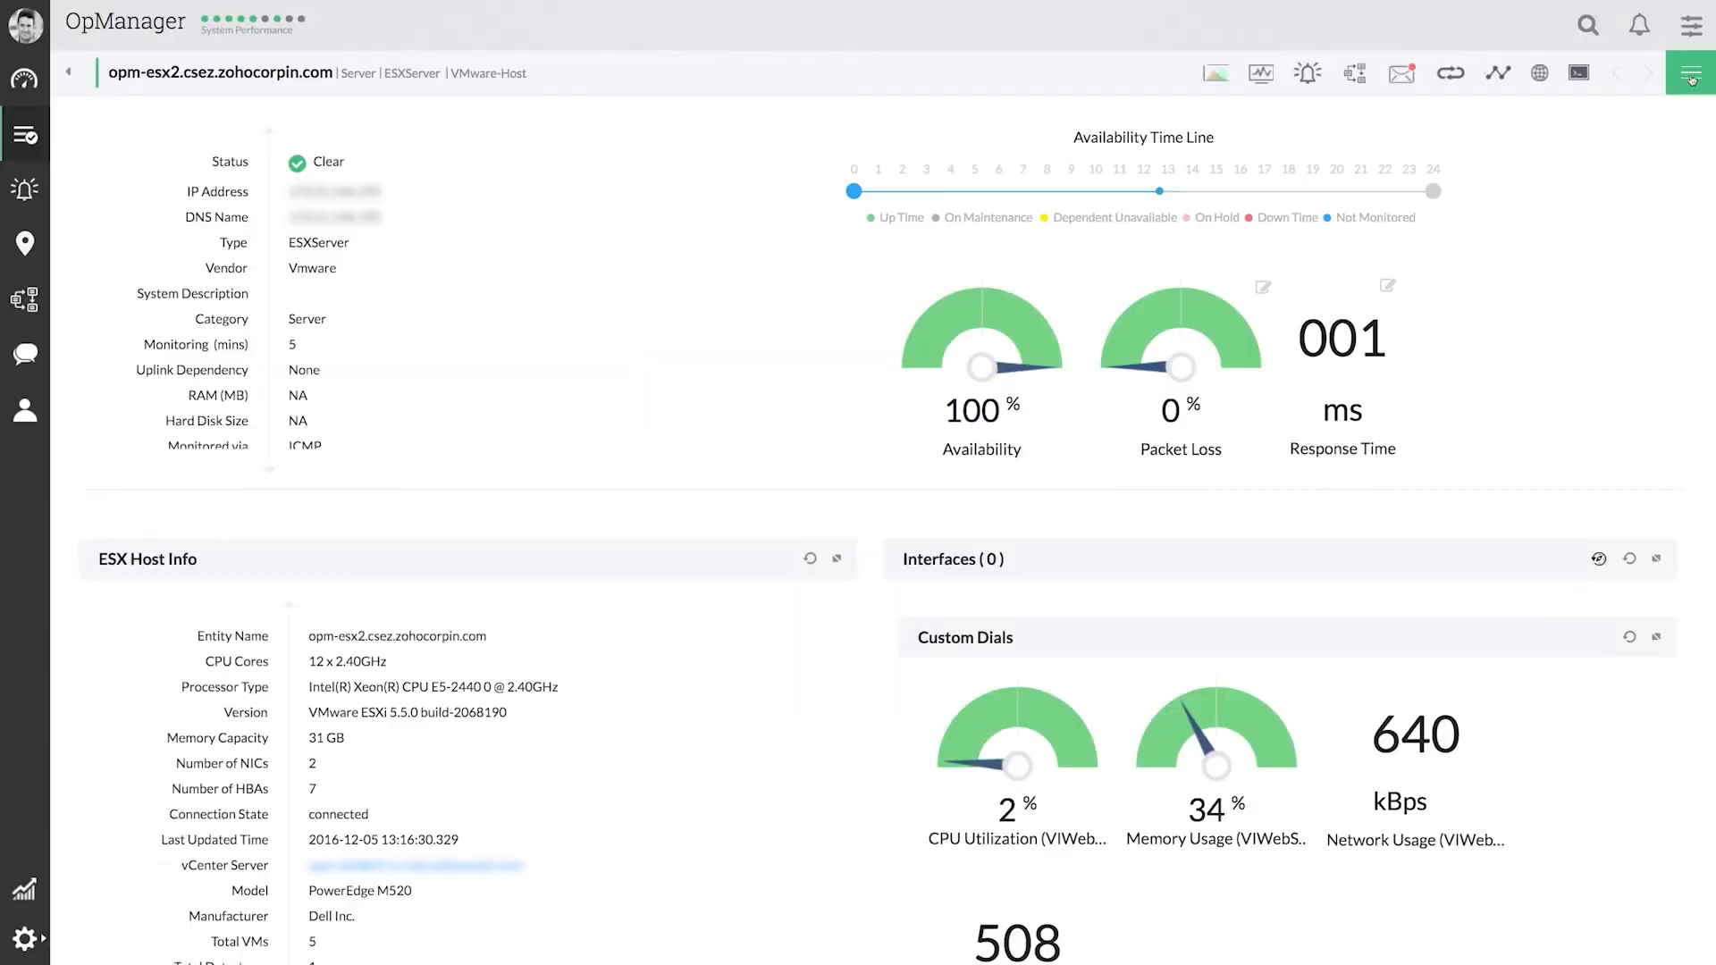
scroll("down", 3)
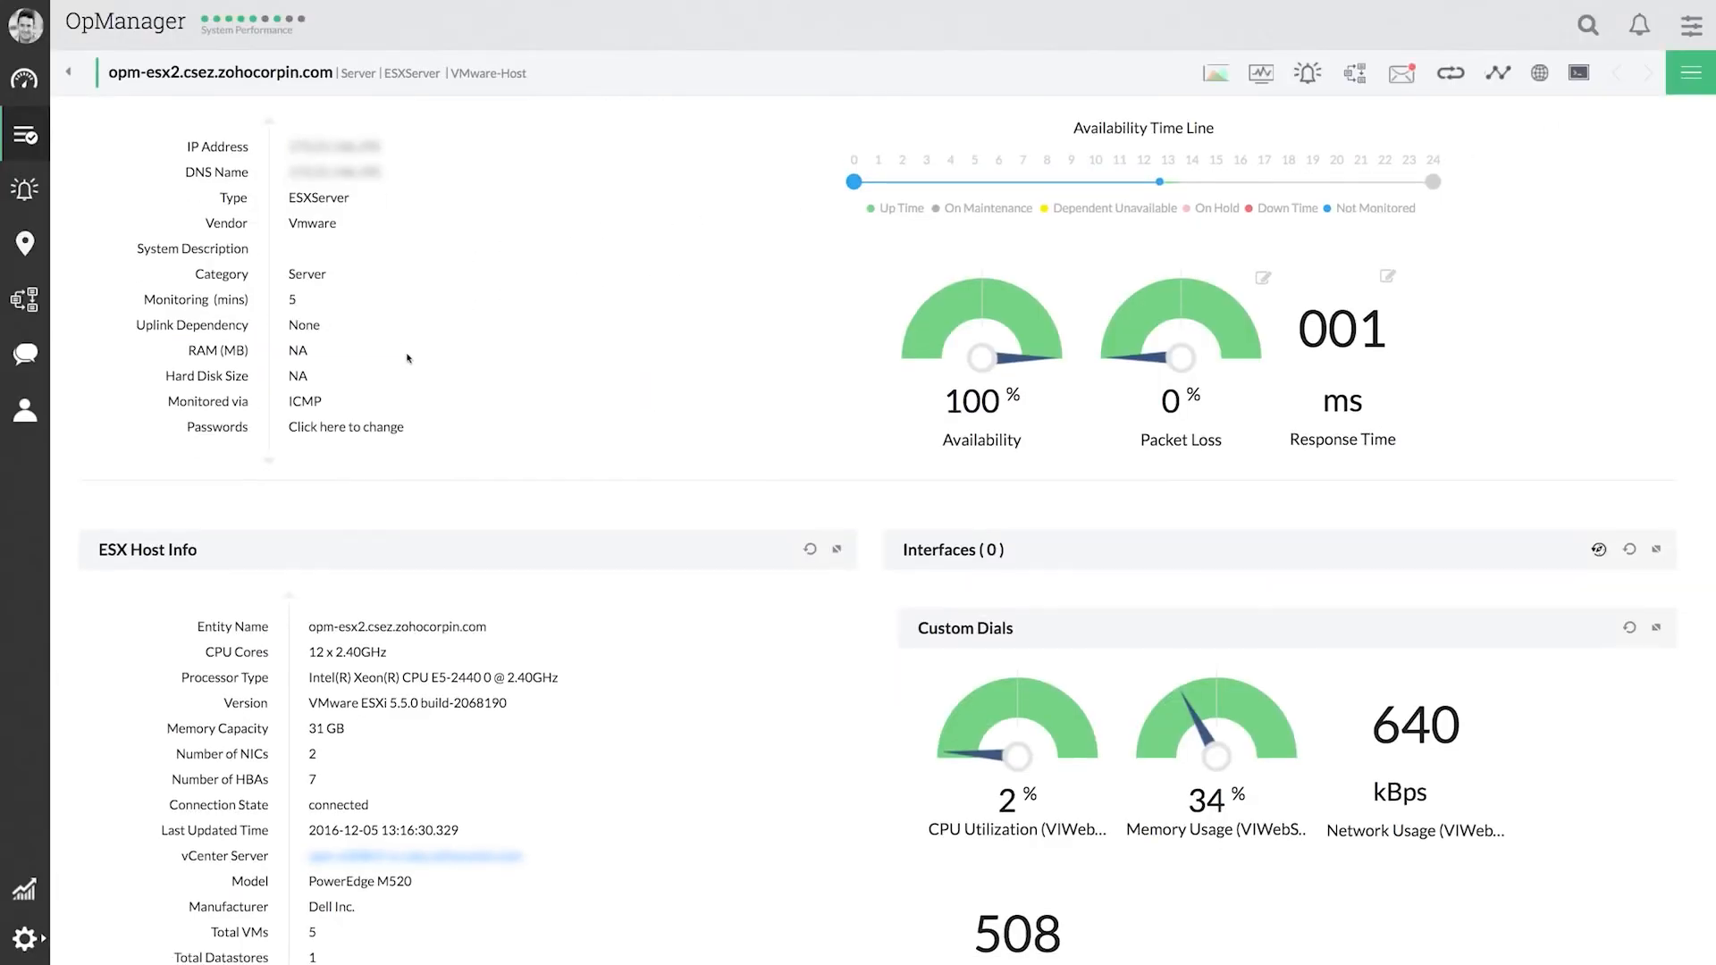
scroll("down", 3)
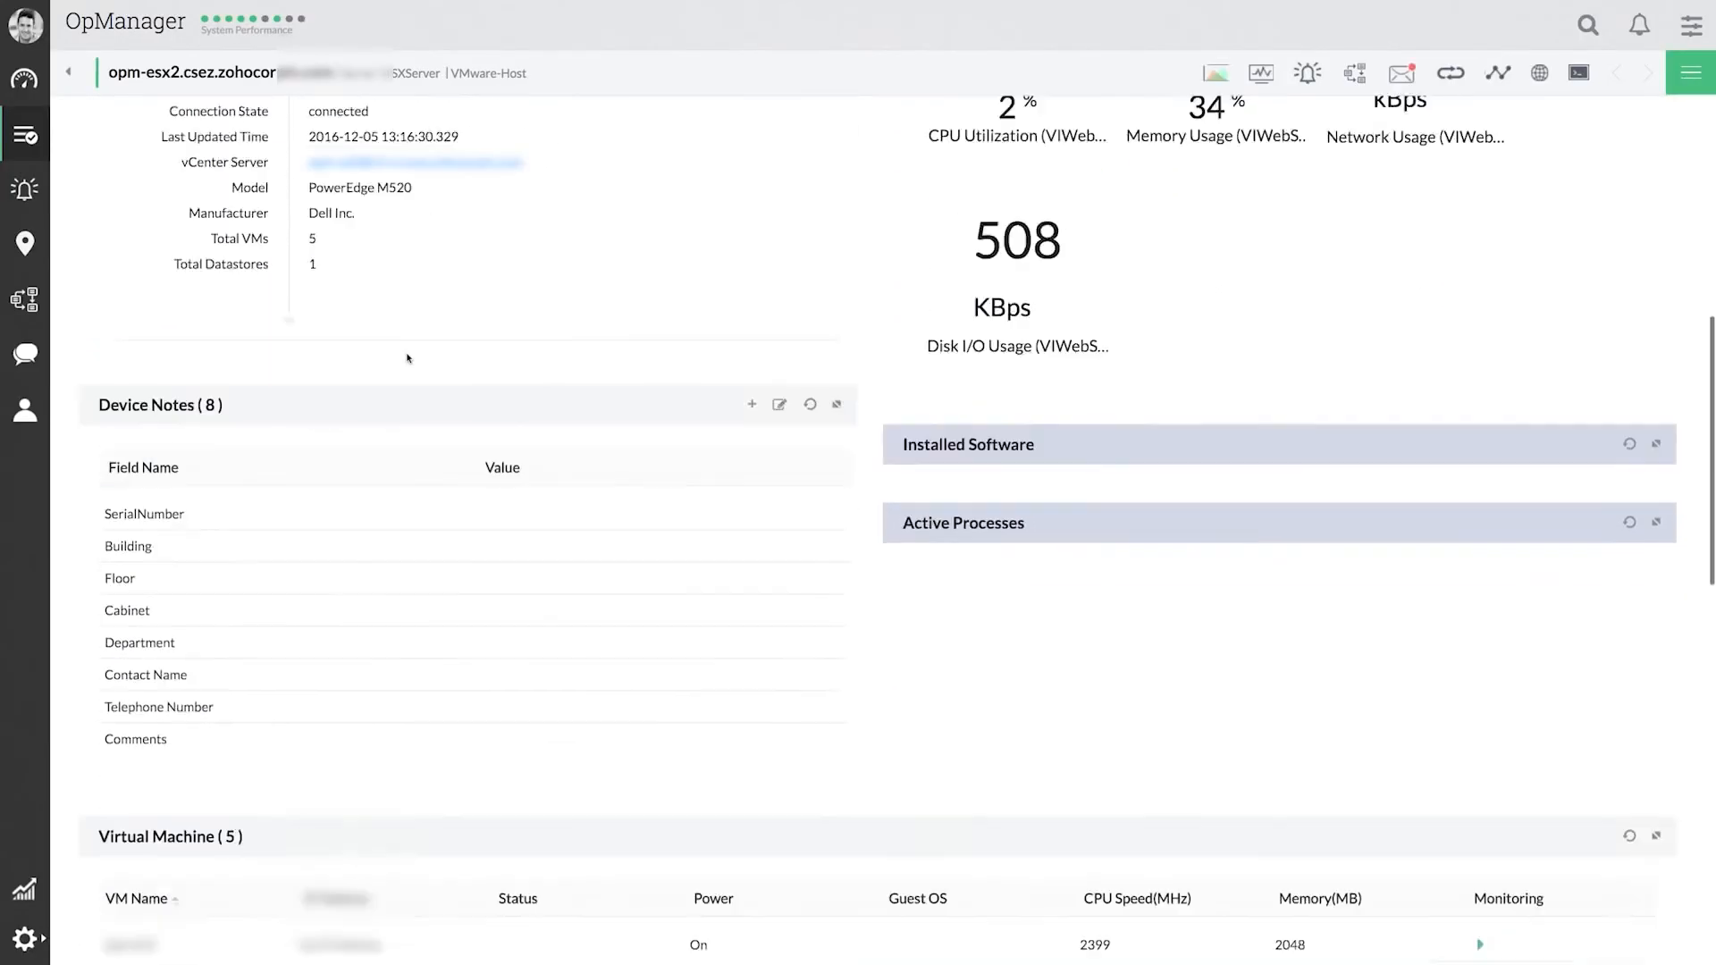
scroll("down", 3)
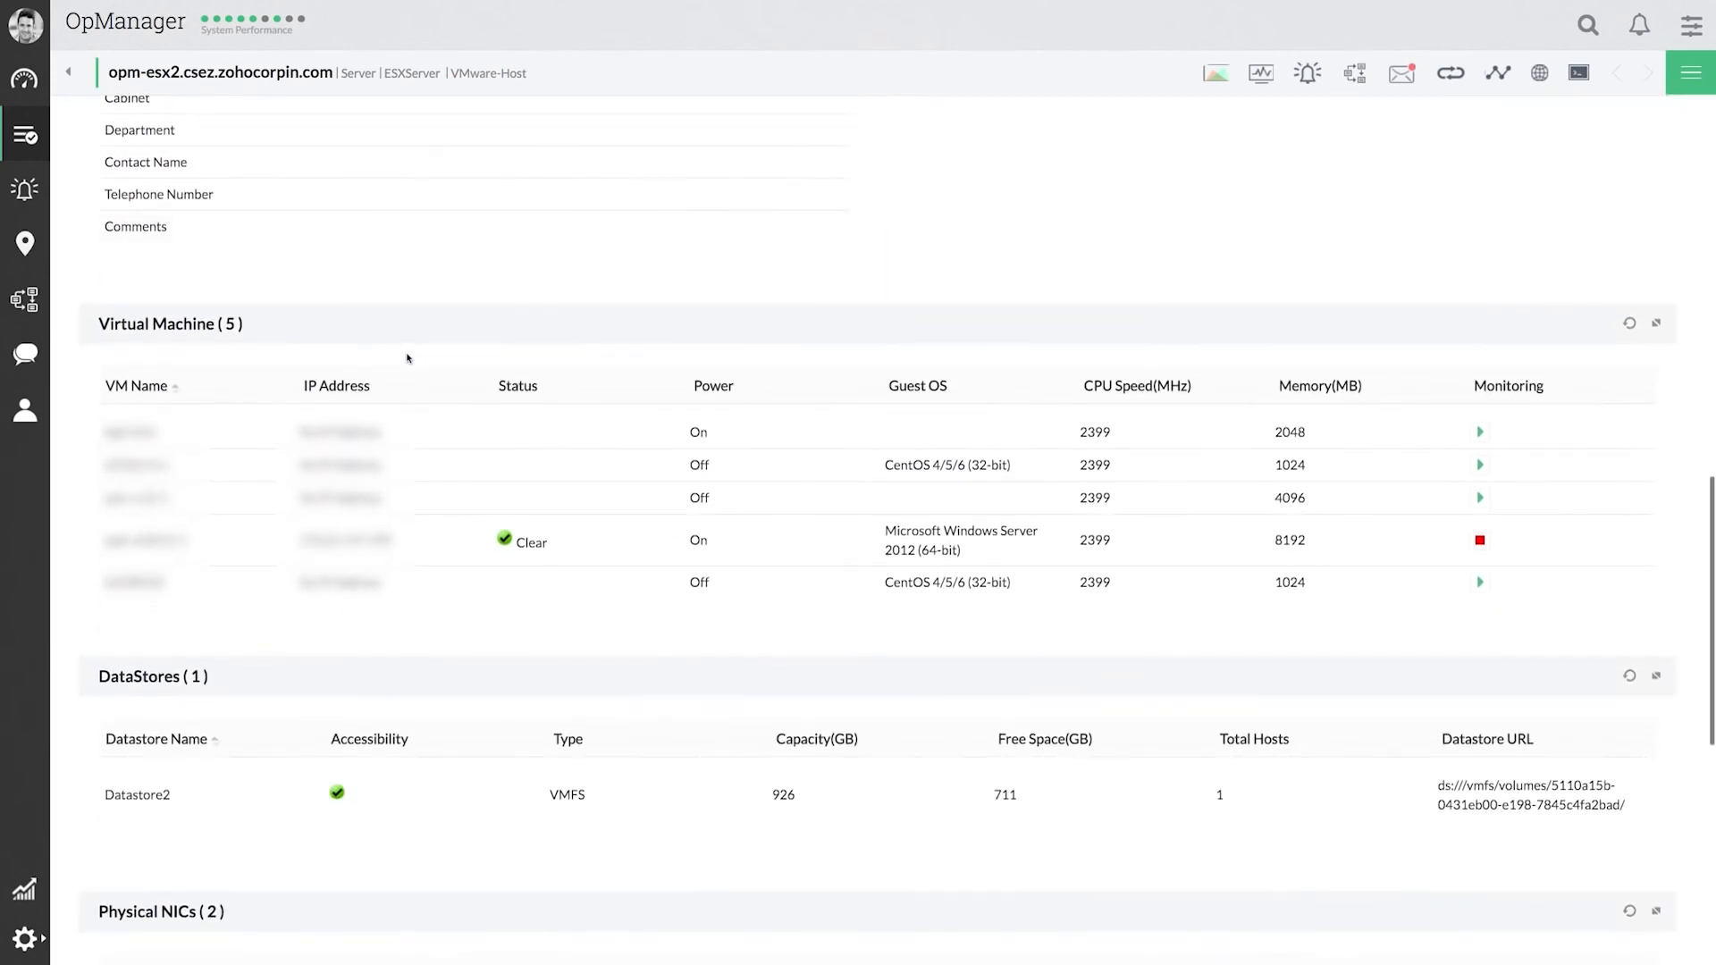
mouse_move(244, 526)
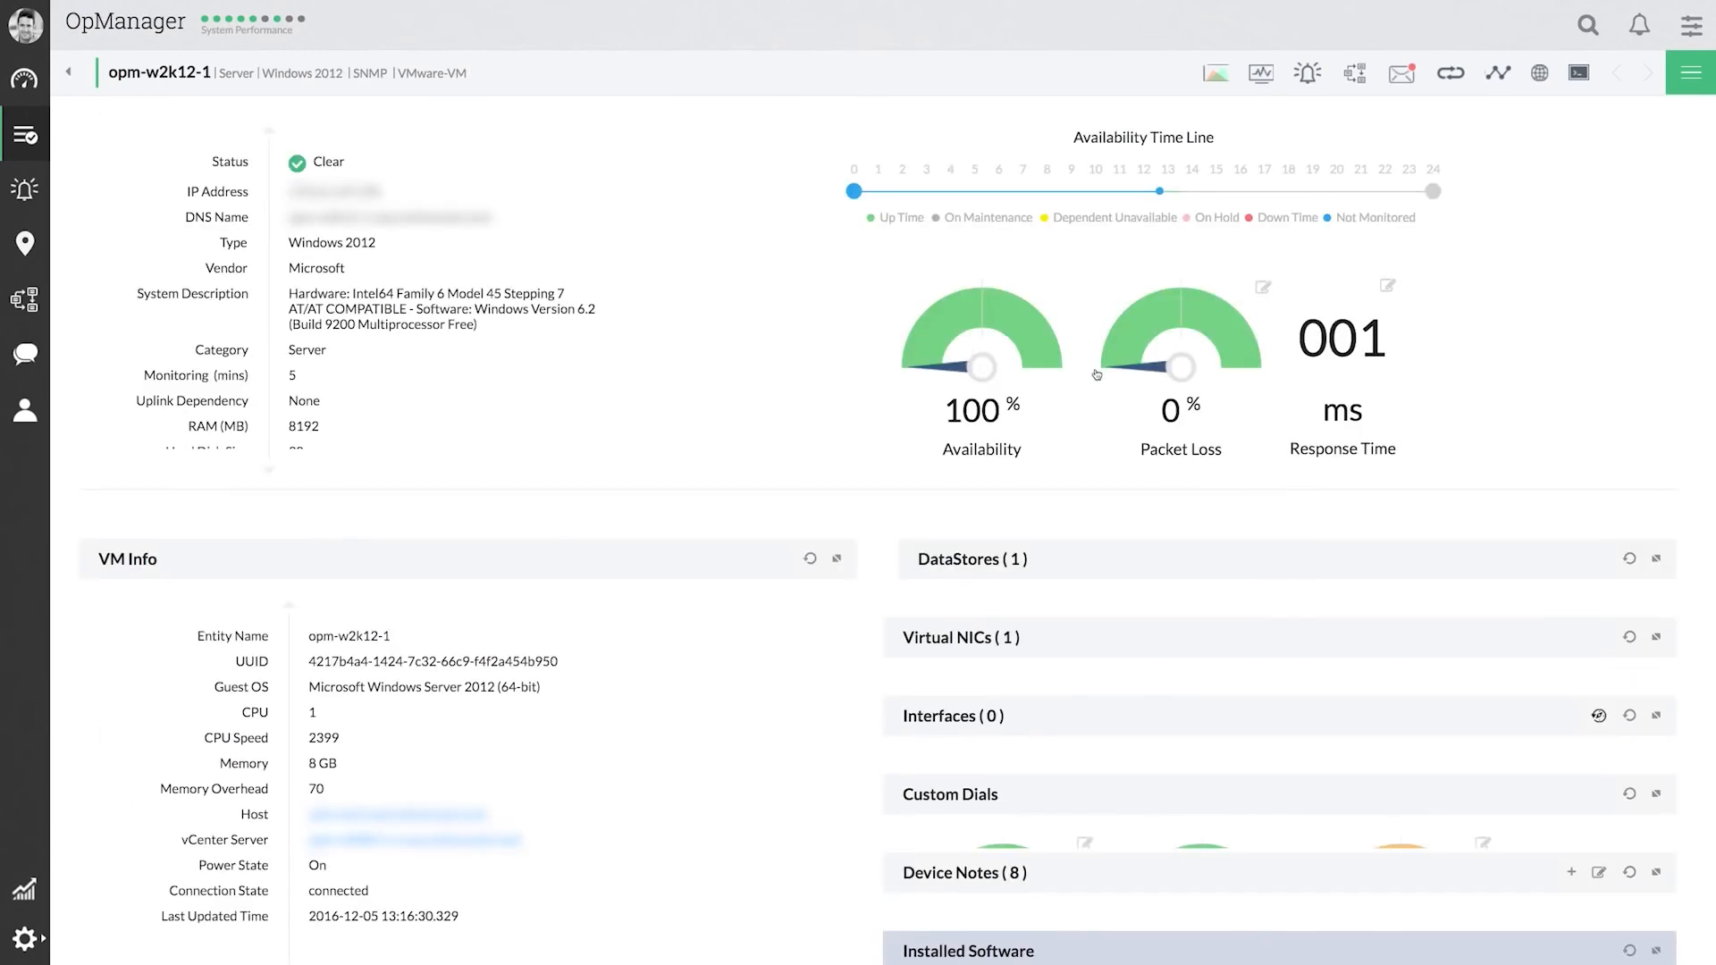
- Scroll opm-w2k12-1's page through VM info, datastore, virtual NIC and custom dials
scroll("down", 3)
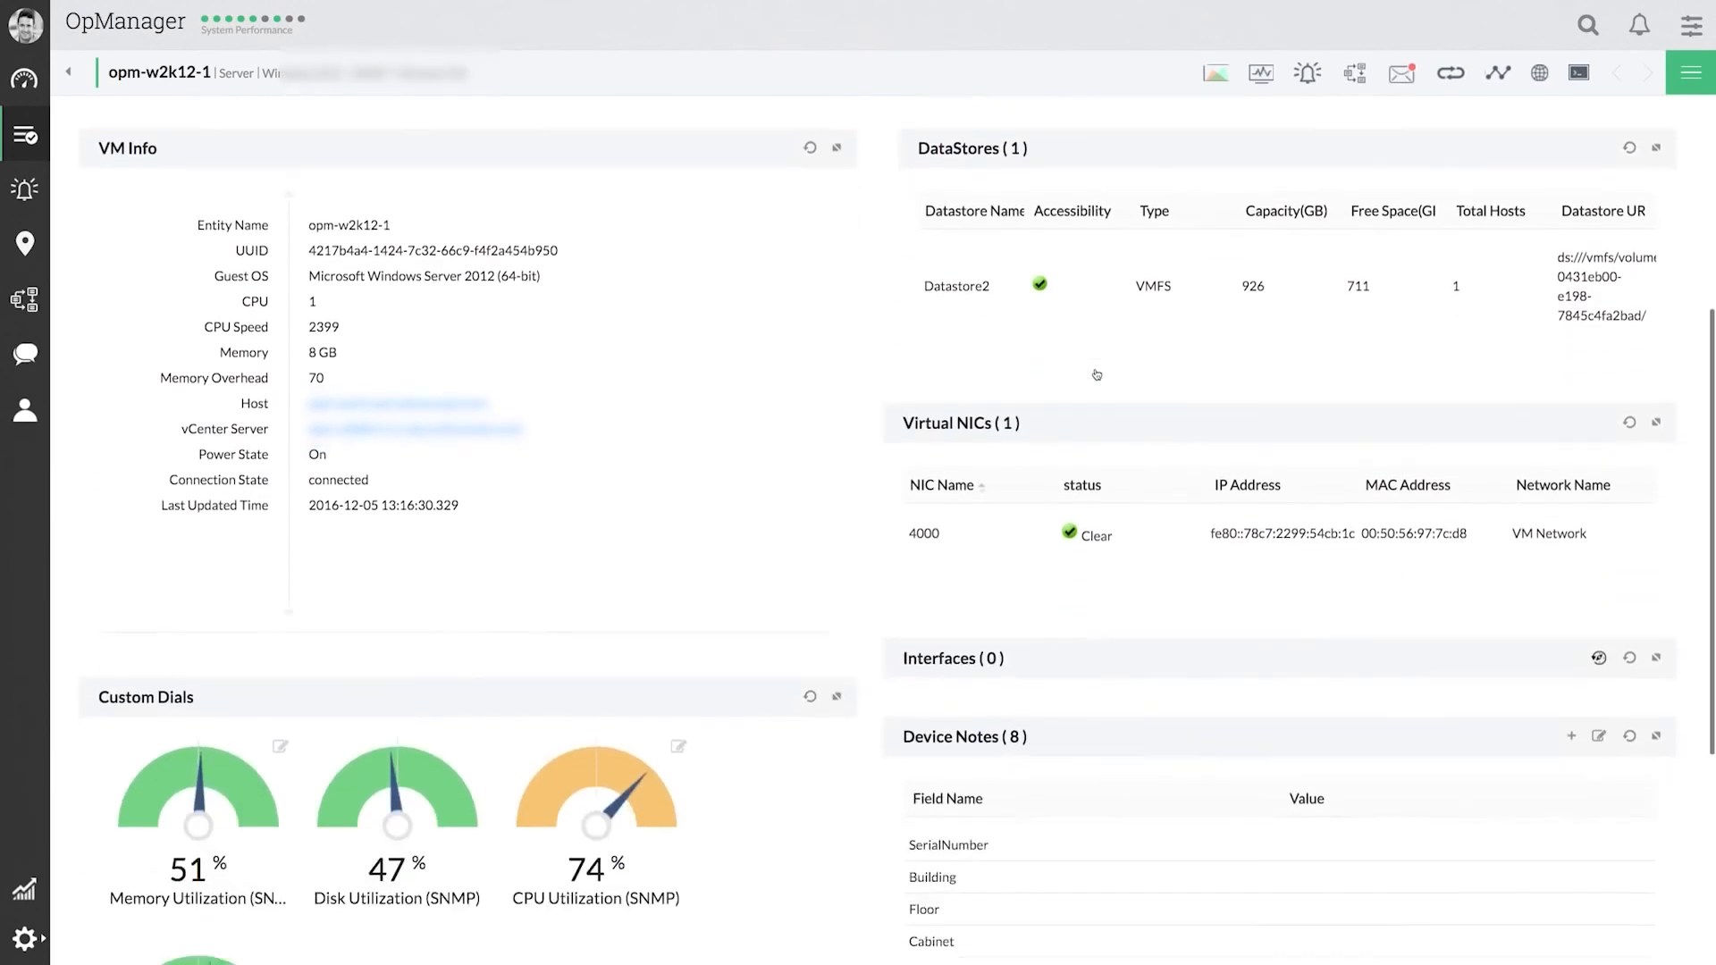
scroll("down", 3)
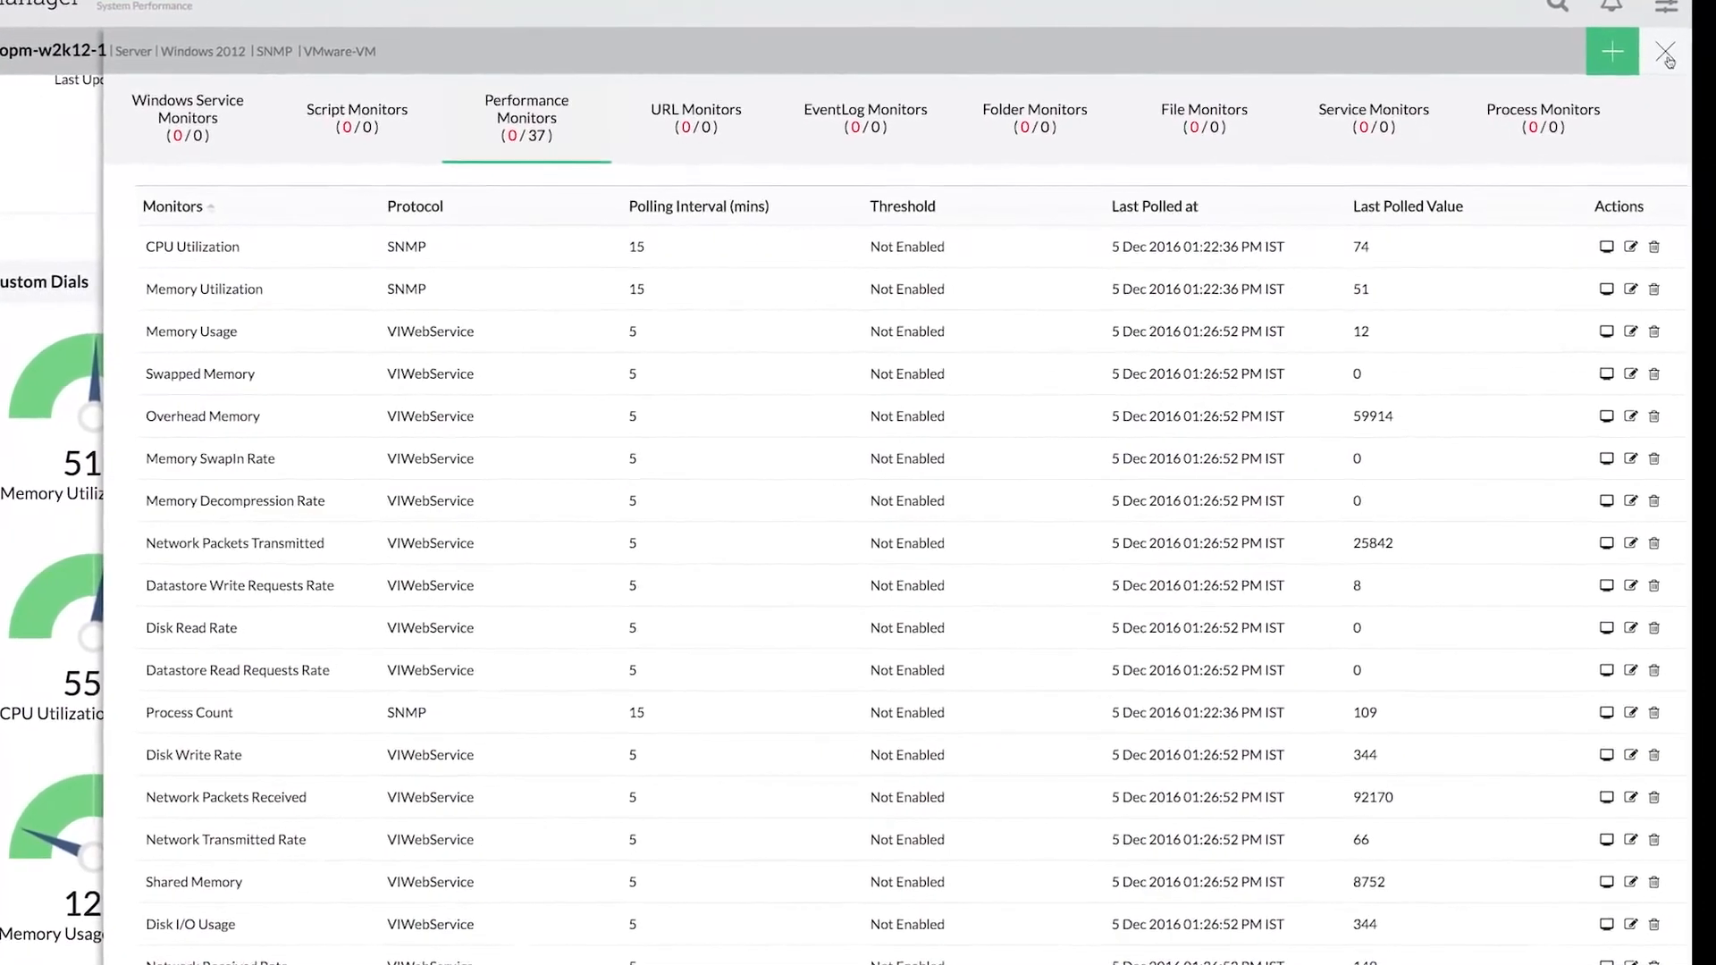
- Close opm-w2k12-1's monitors panel and scroll through its CPU, disk and memory graphs
left_click(1611, 50)
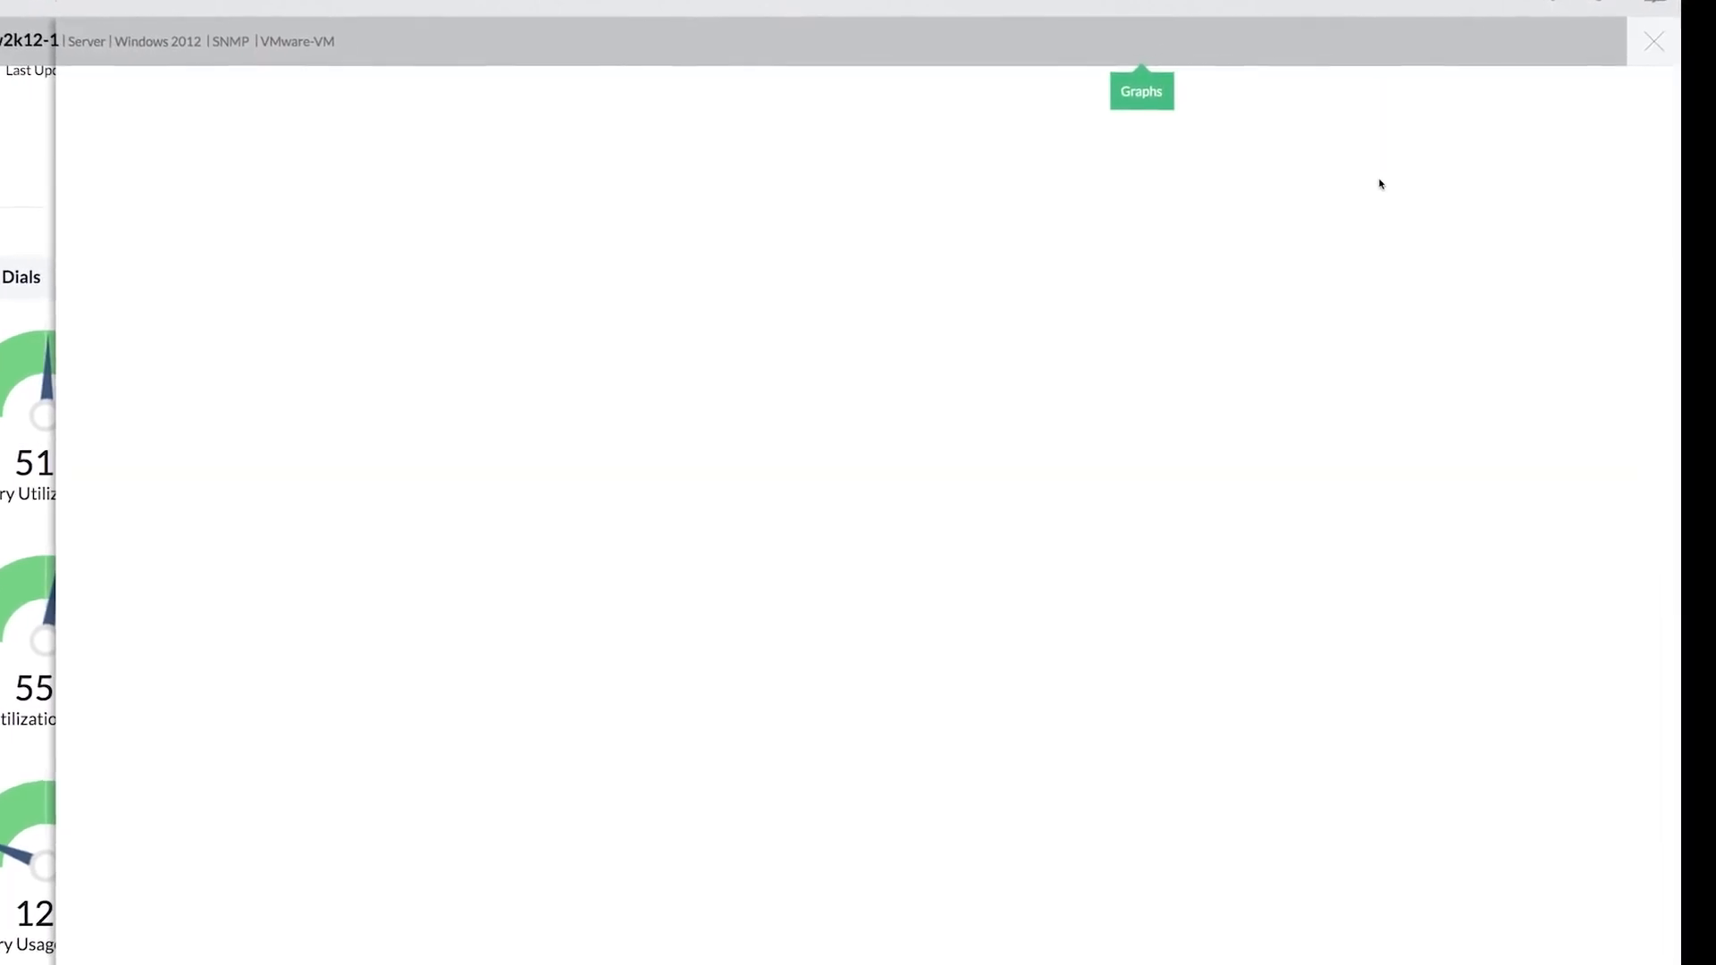
left_click(1140, 91)
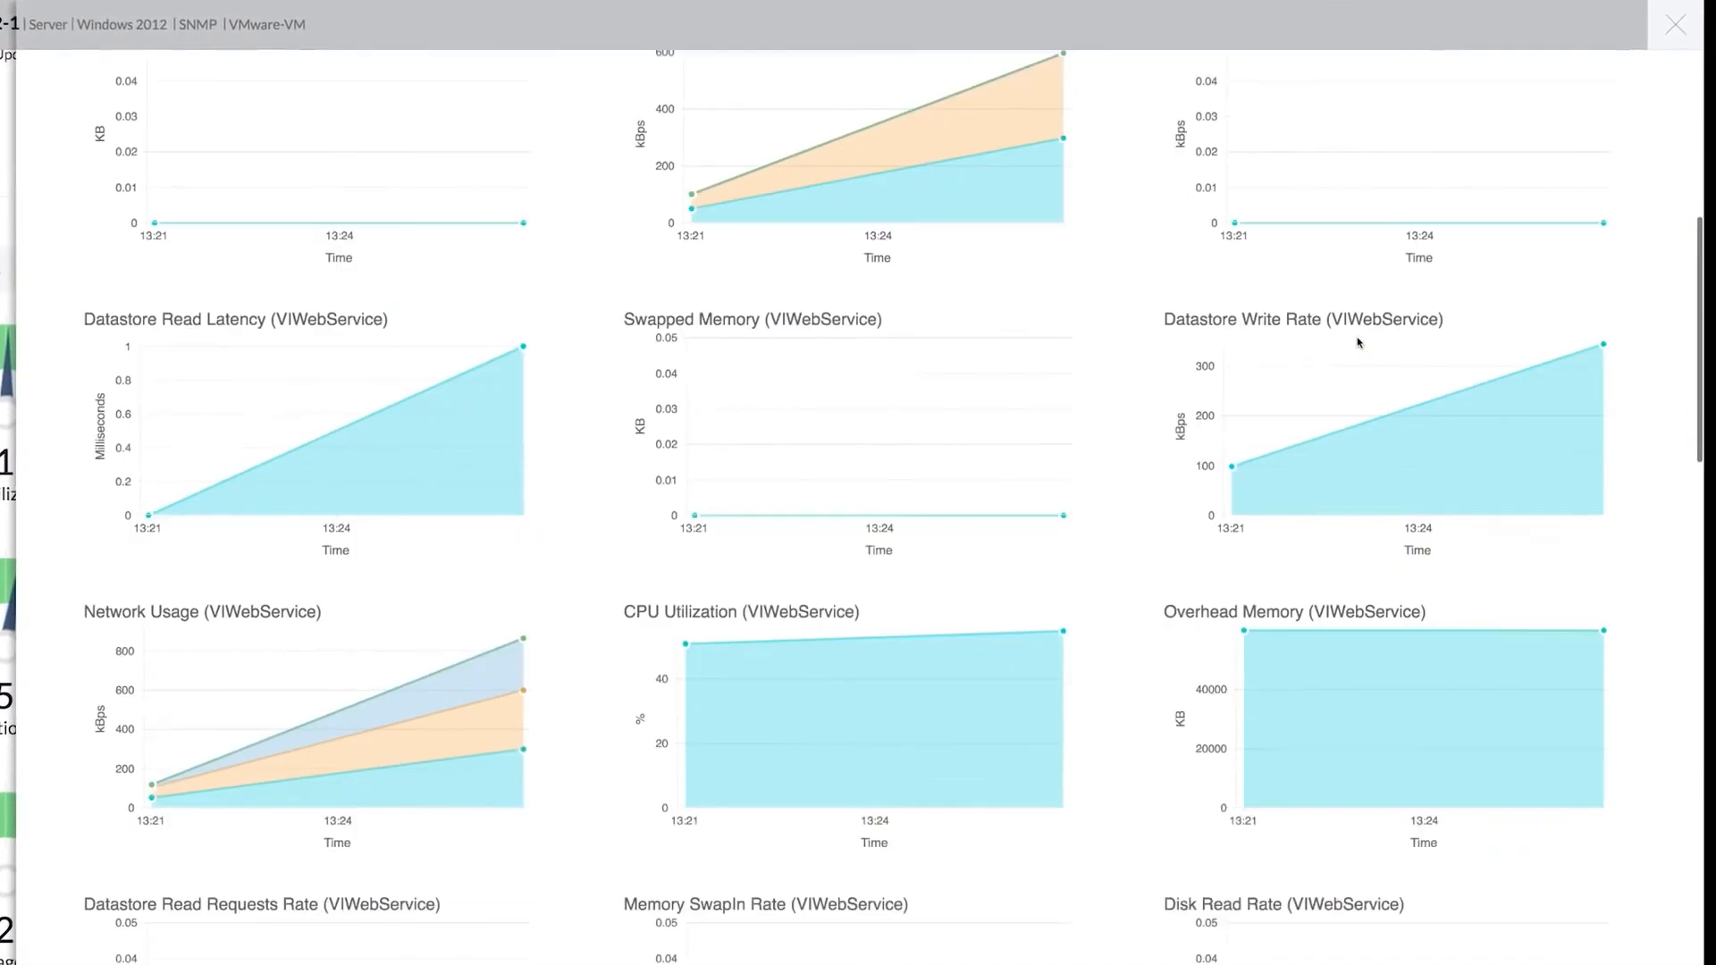
scroll("down", 3)
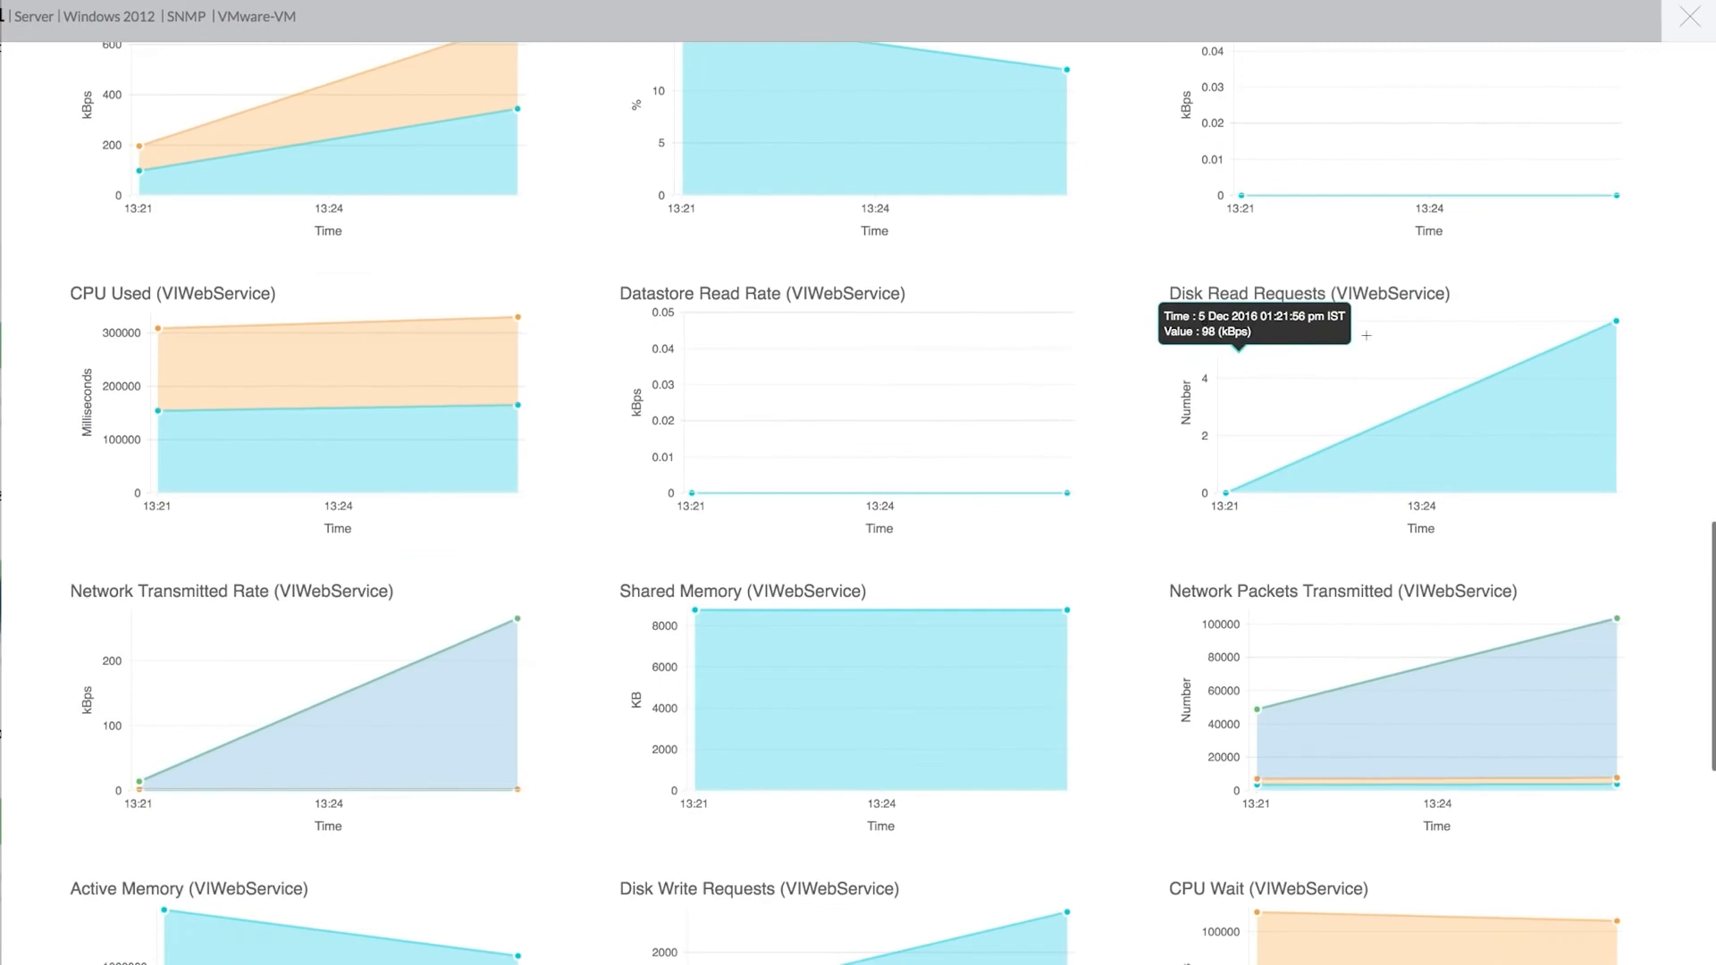
scroll("down", 3)
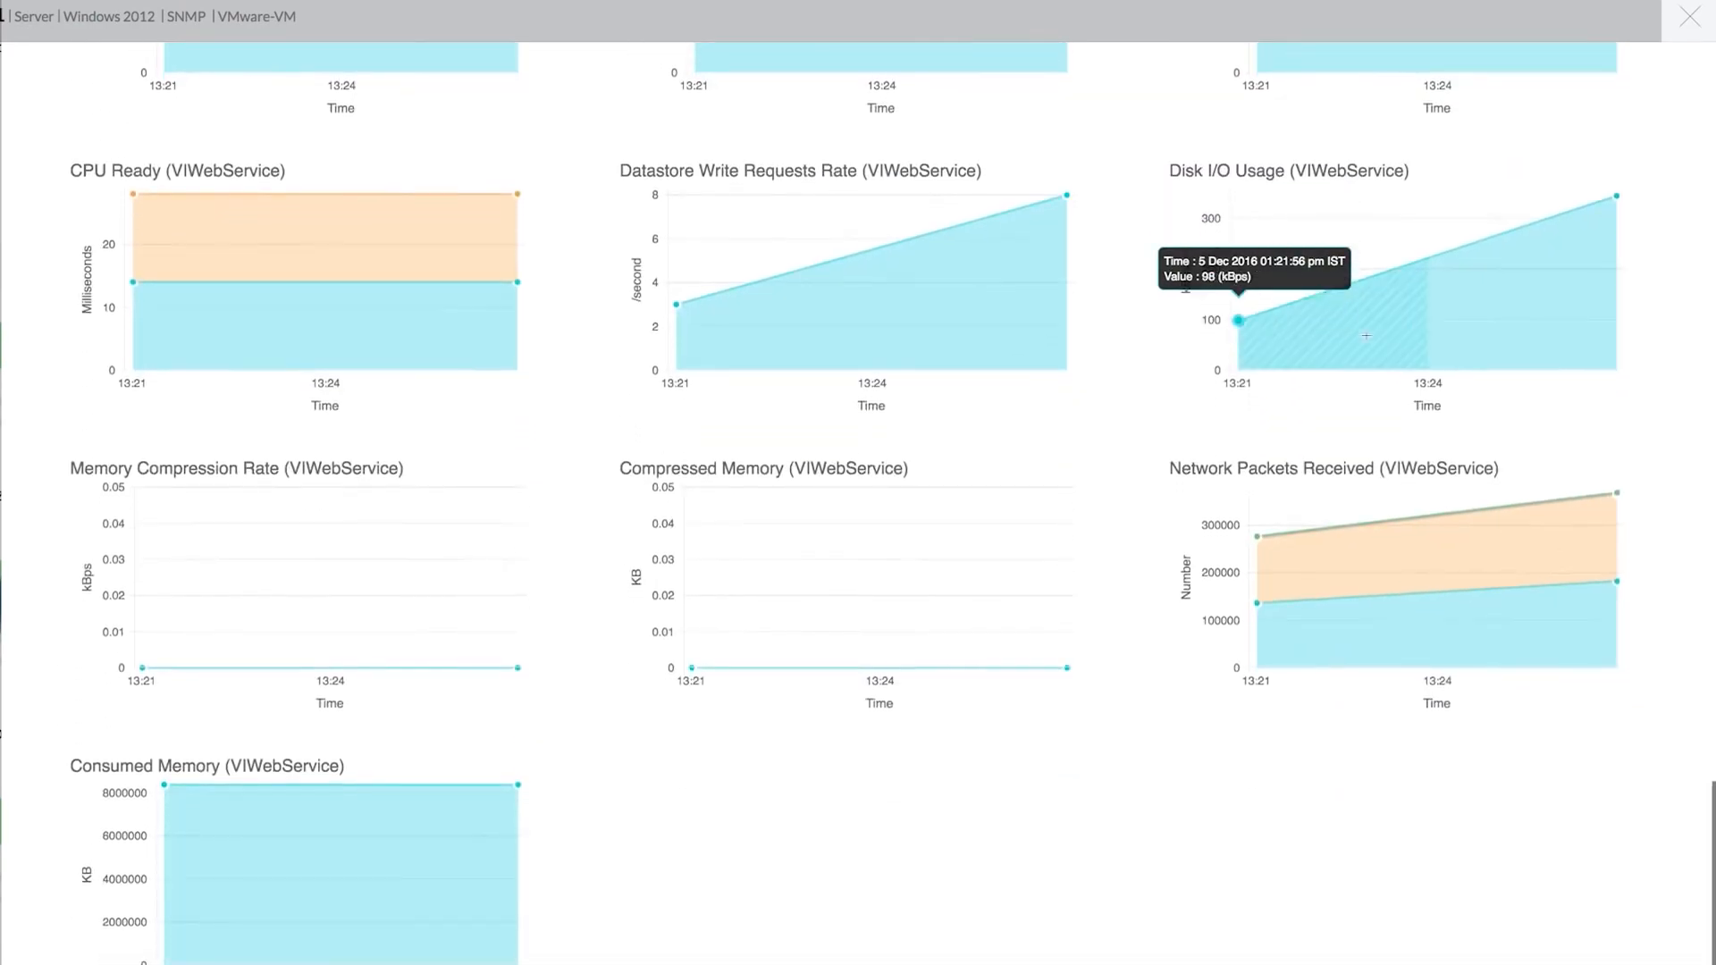